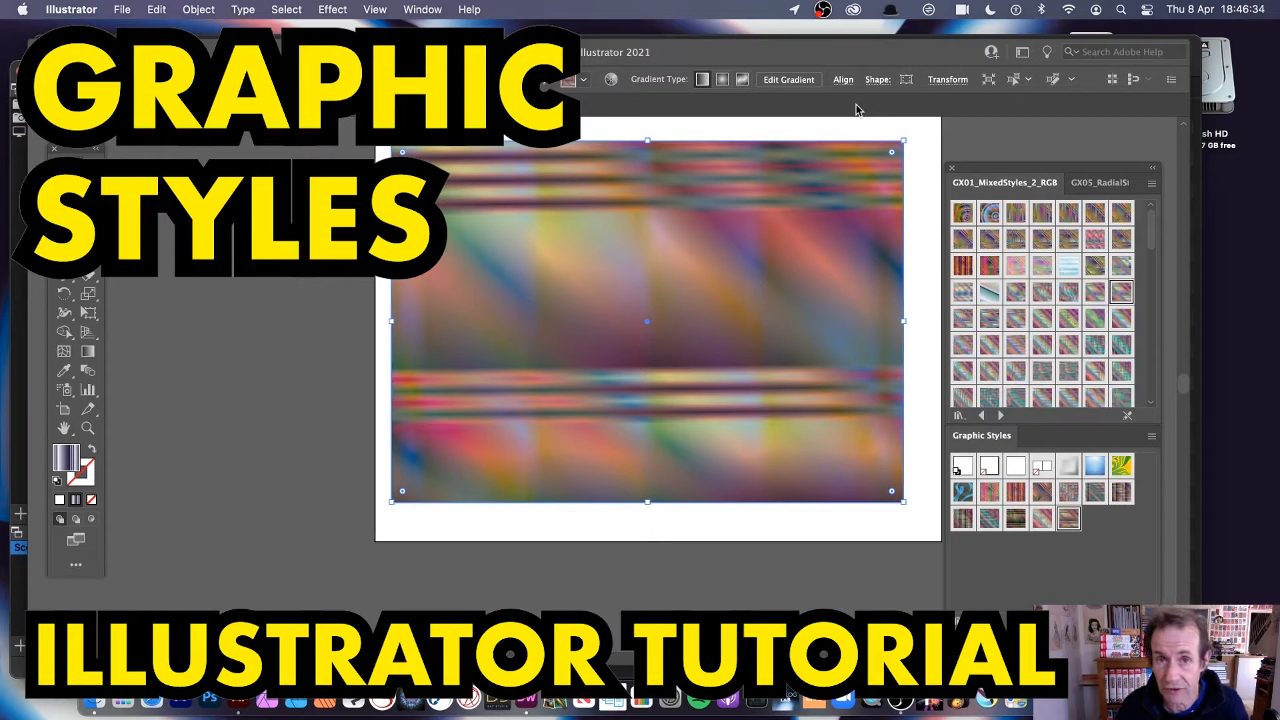
{"action": "mouse_move", "coordinate": [536, 192]}
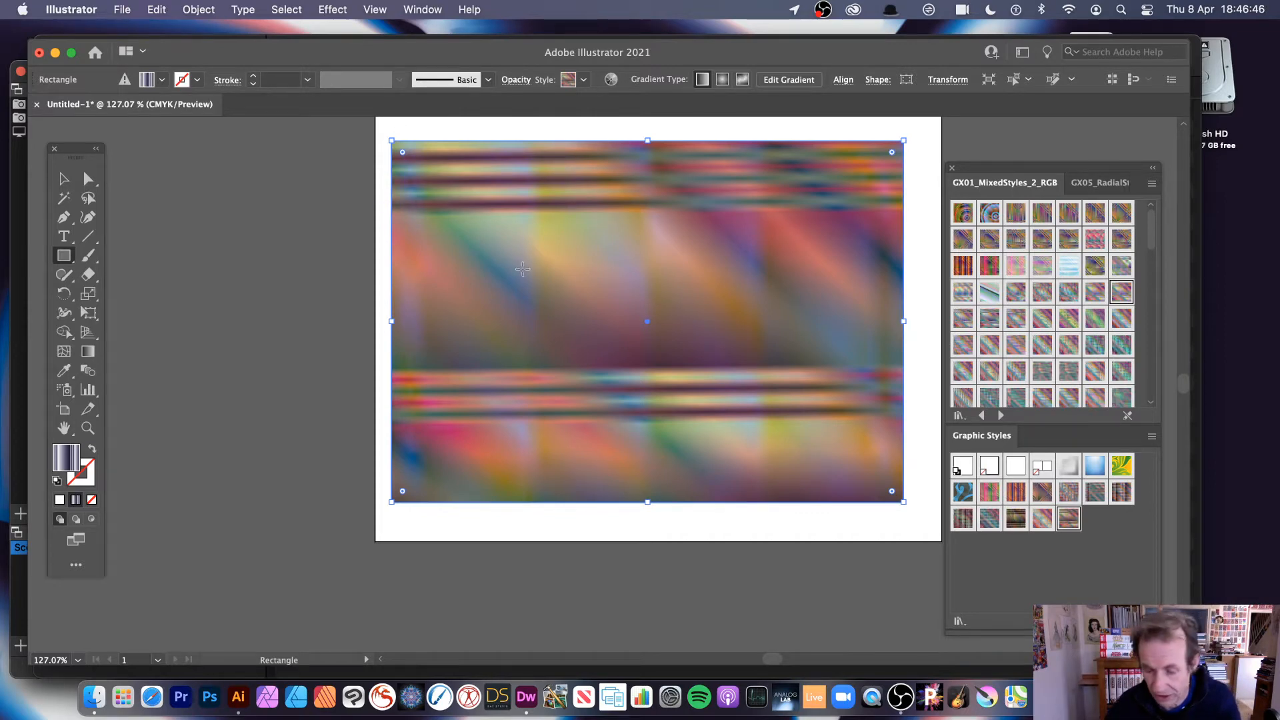
- Select the star and style it with a brown streaked swatch from GX01_MixedStyles_2_RGB
{"action": "left_click", "coordinate": [64, 178]}
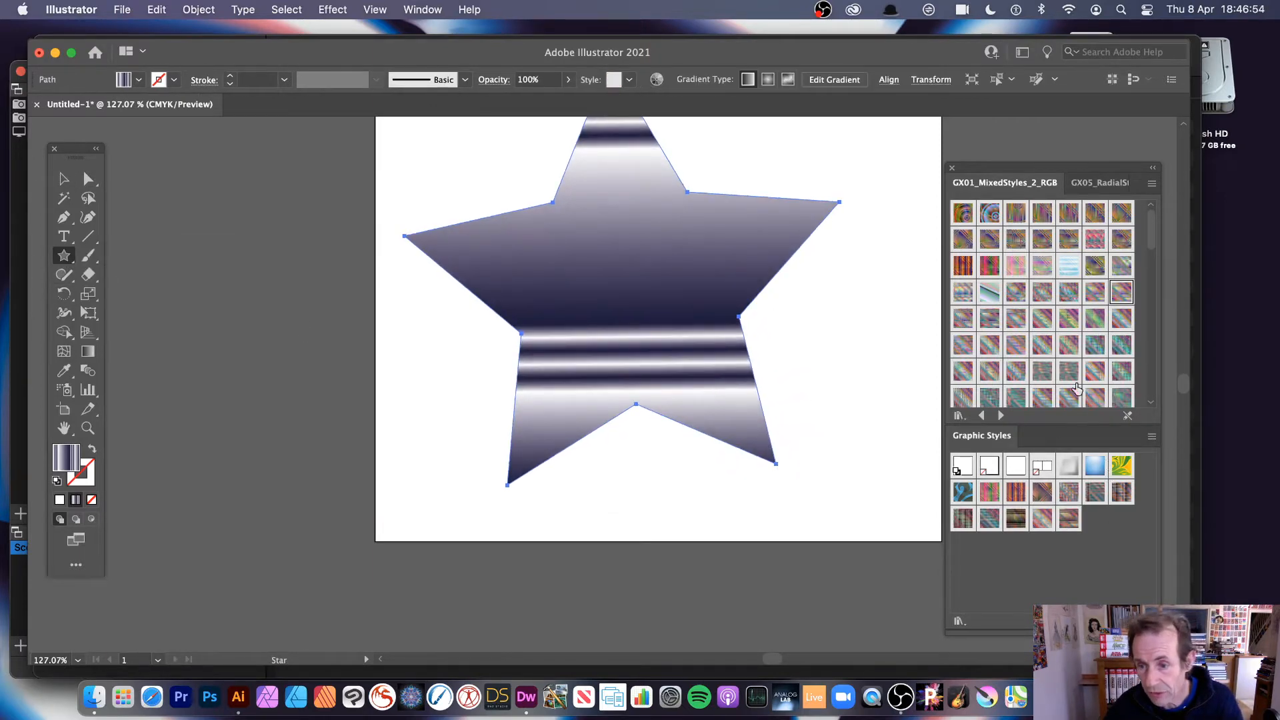
{"action": "left_click", "coordinate": [1069, 346]}
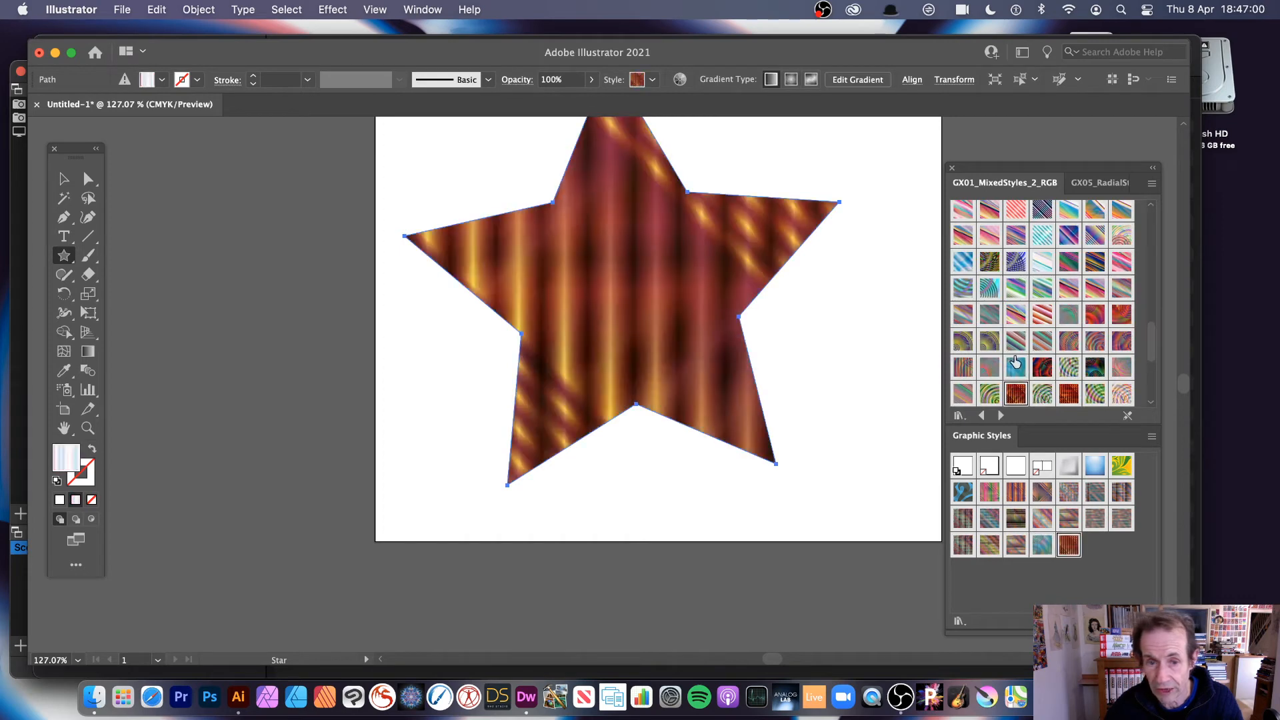
{"action": "mouse_move", "coordinate": [1014, 361]}
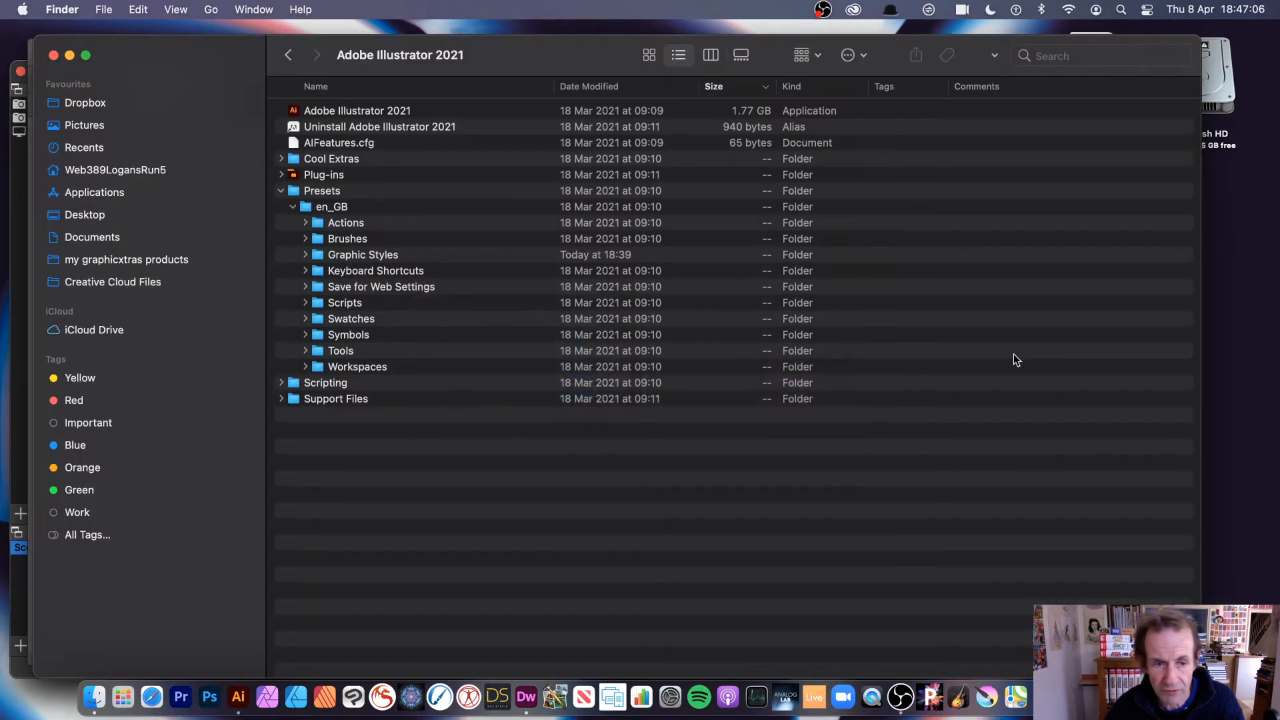
{"action": "mouse_move", "coordinate": [396, 82]}
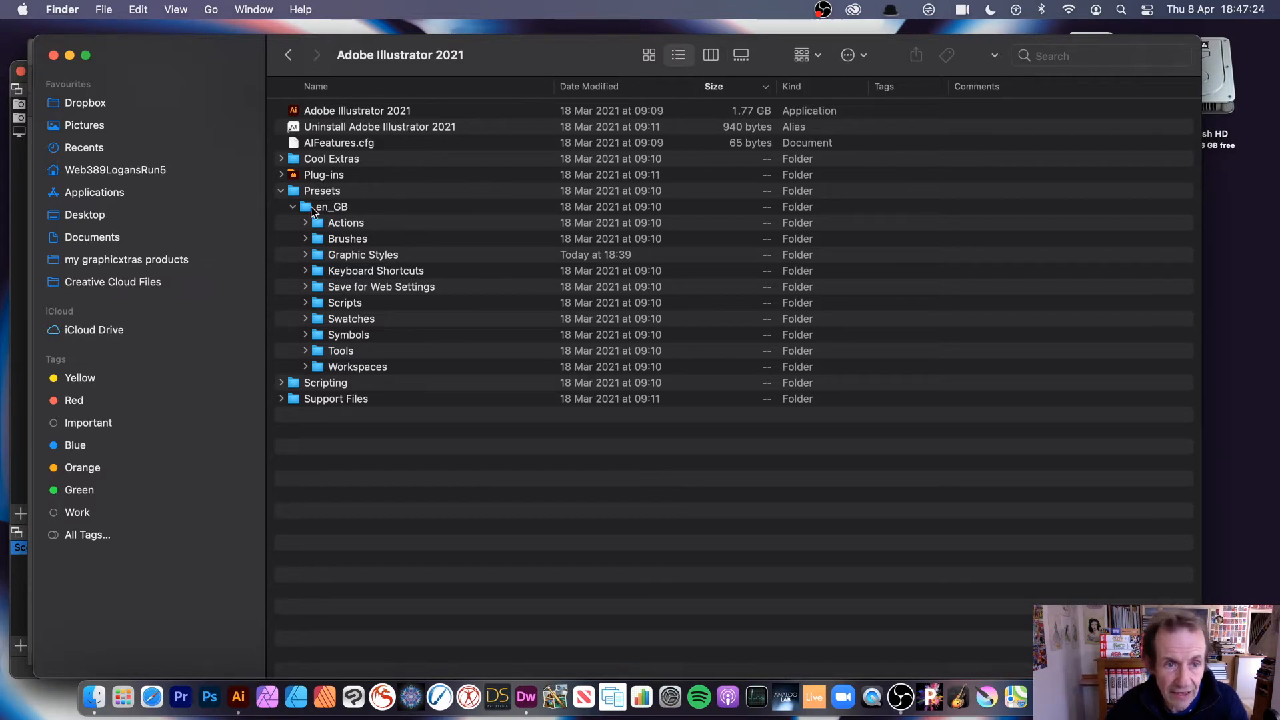
{"action": "mouse_move", "coordinate": [344, 214]}
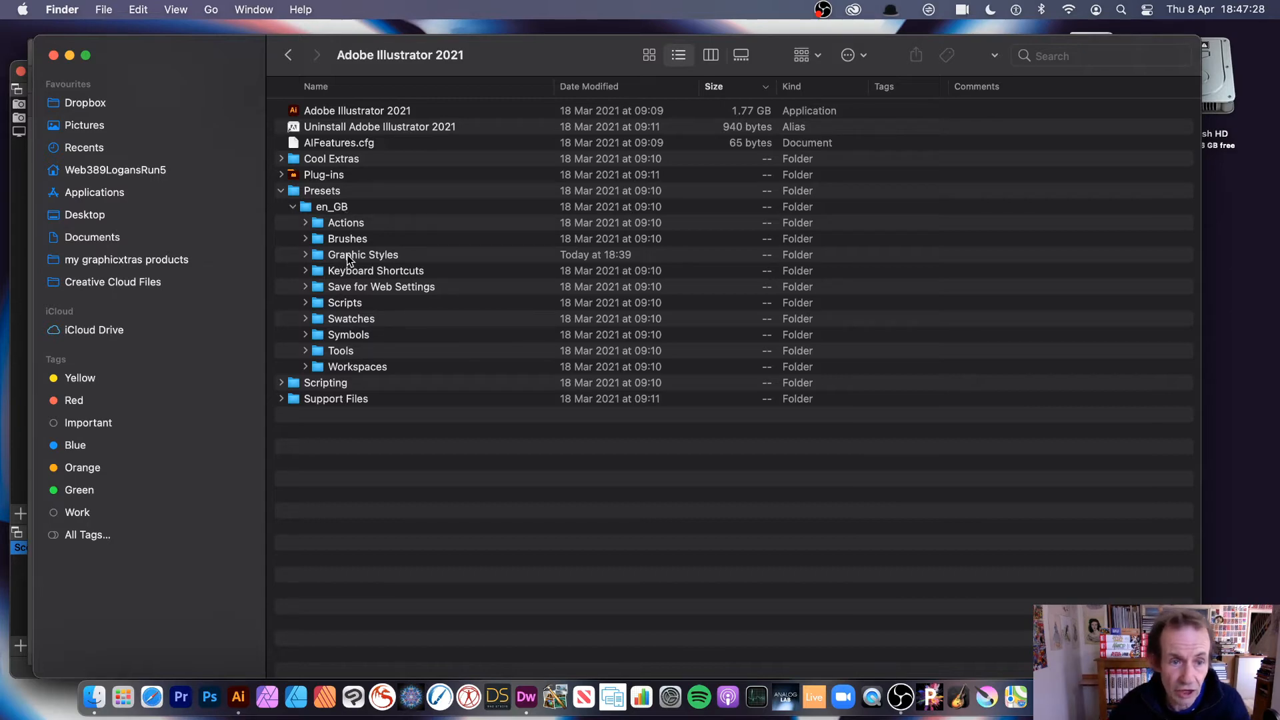
{"action": "left_click", "coordinate": [304, 254]}
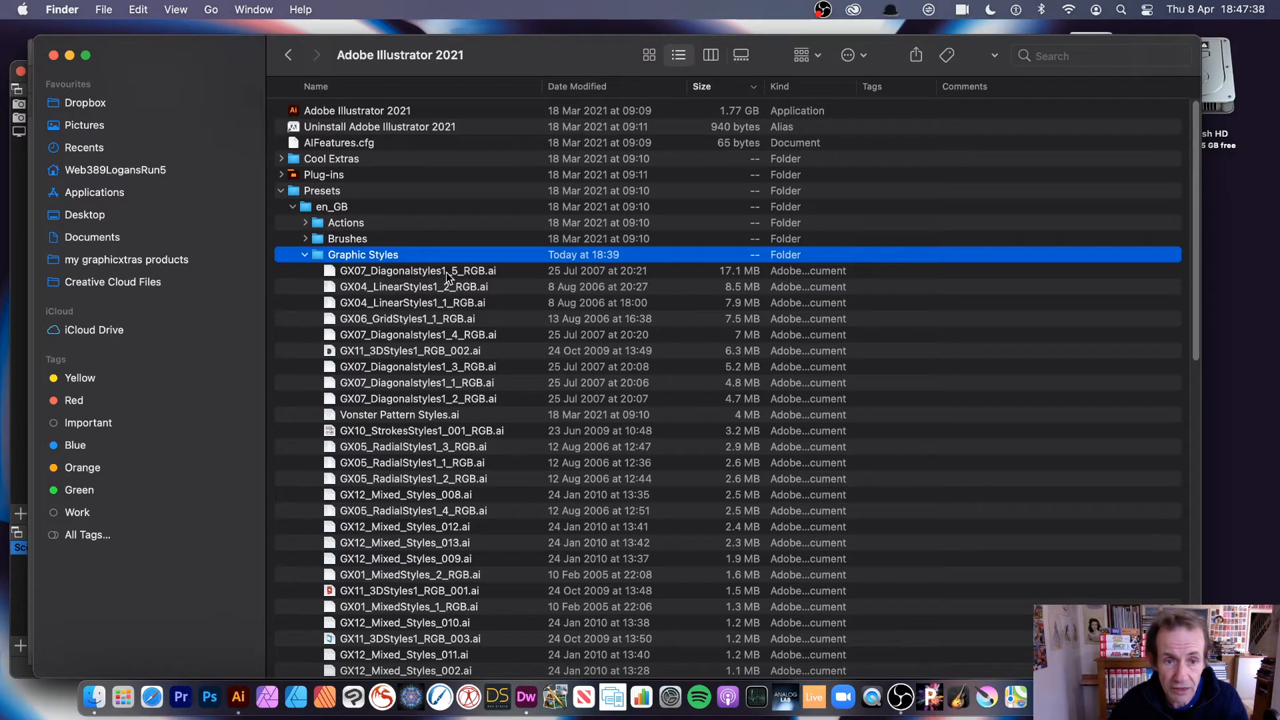
{"action": "left_click", "coordinate": [417, 270]}
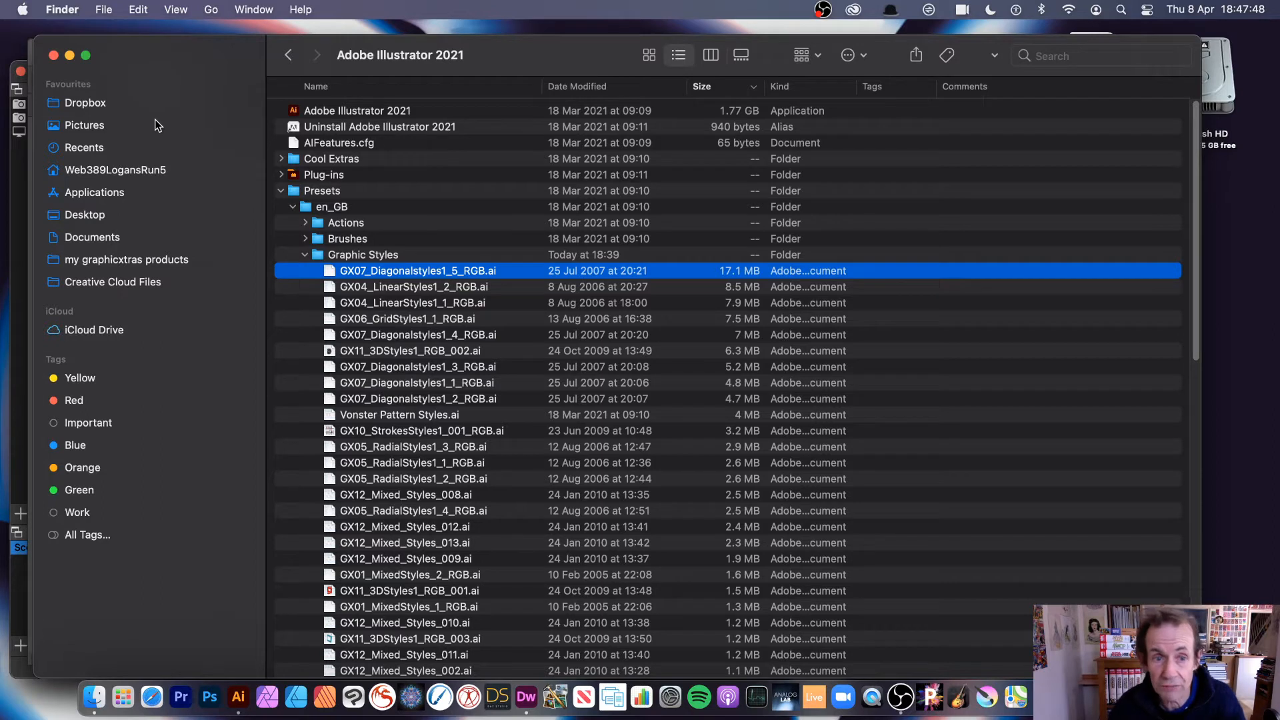
{"action": "mouse_move", "coordinate": [400, 262]}
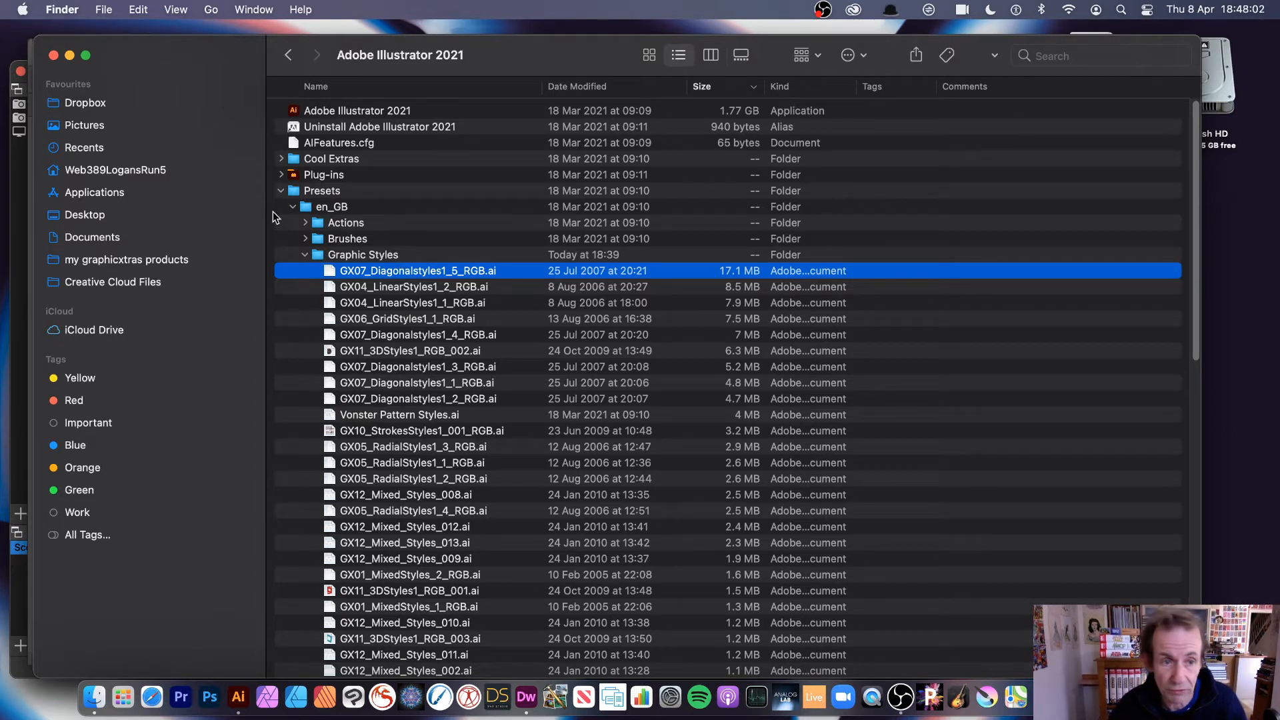
{"action": "left_click", "coordinate": [305, 253]}
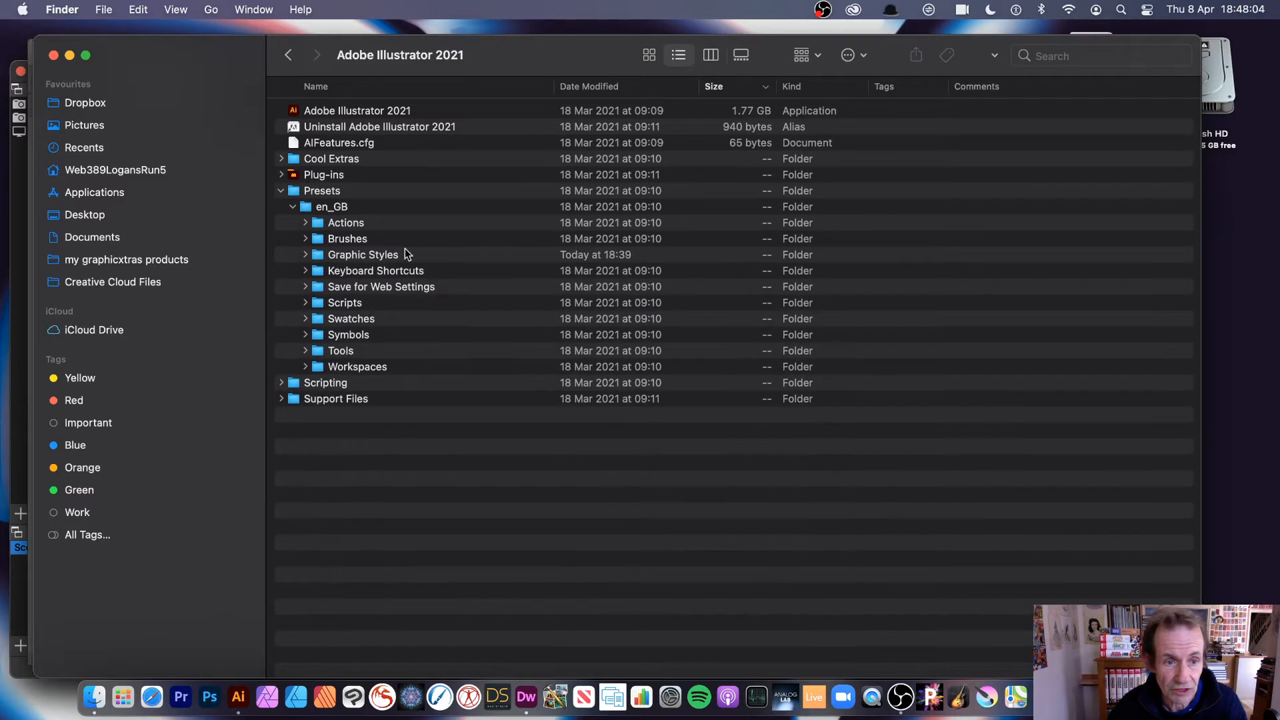
{"action": "mouse_move", "coordinate": [358, 334]}
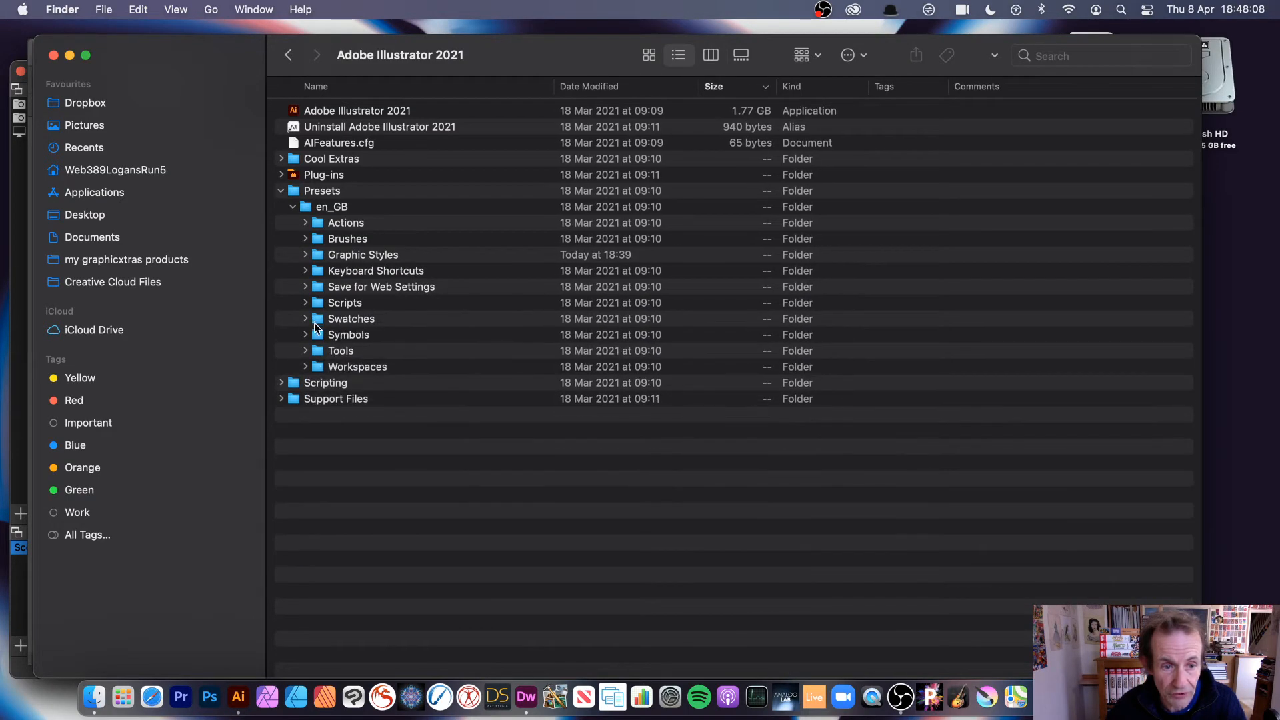
{"action": "mouse_move", "coordinate": [374, 263]}
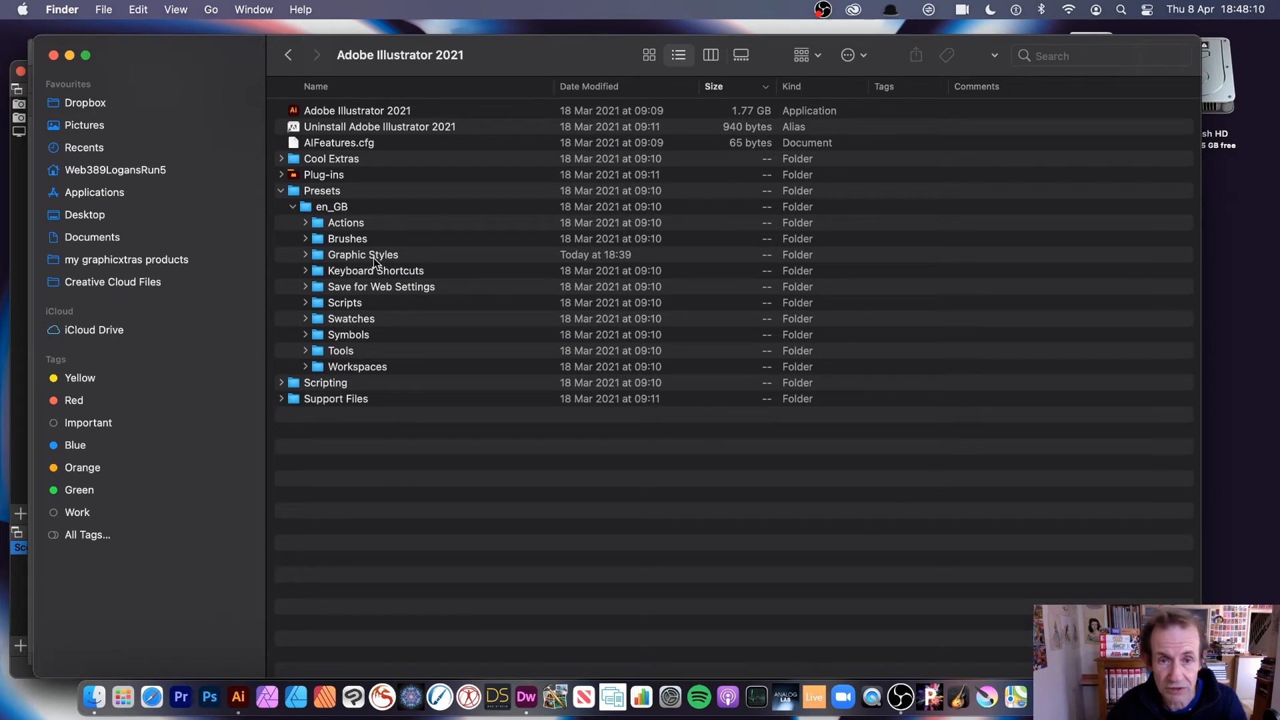
{"action": "key", "text": "cmd+tab"}
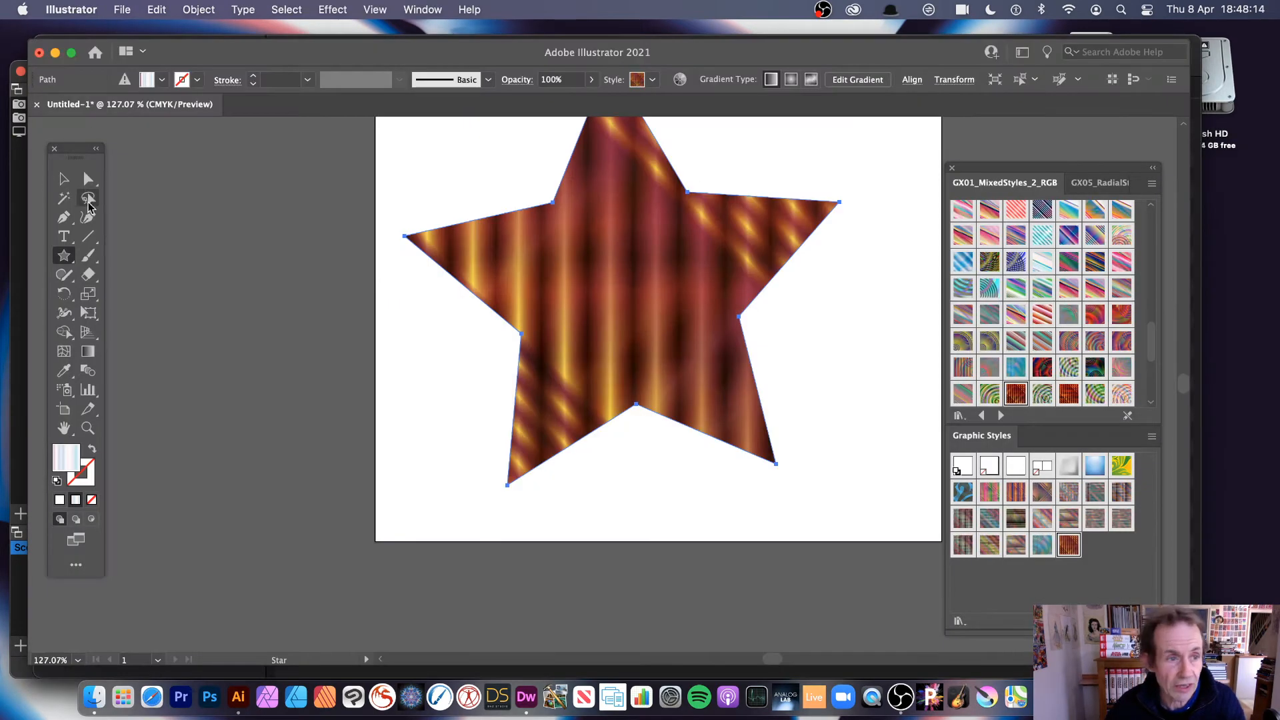
- From the Graphic Styles panel's libraries menu, locate GX12_Mixed_Styles_005 to load it
{"action": "left_click", "coordinate": [64, 179]}
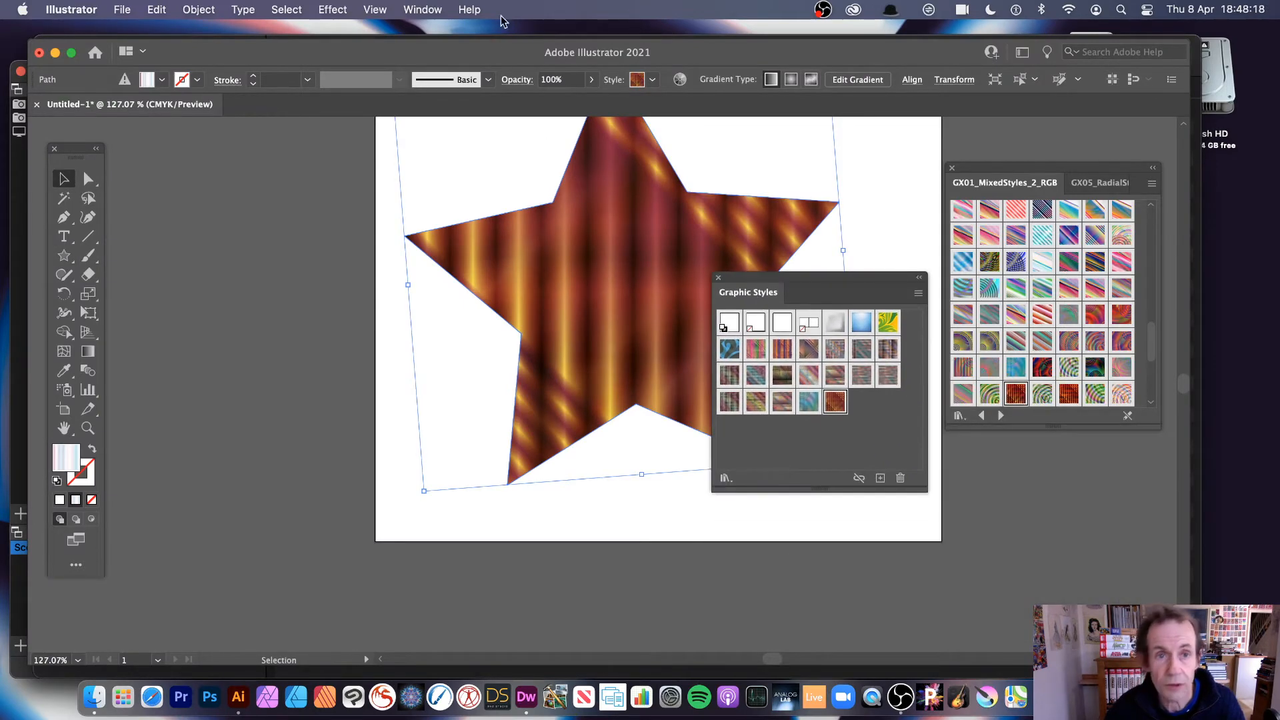
{"action": "left_click", "coordinate": [422, 9]}
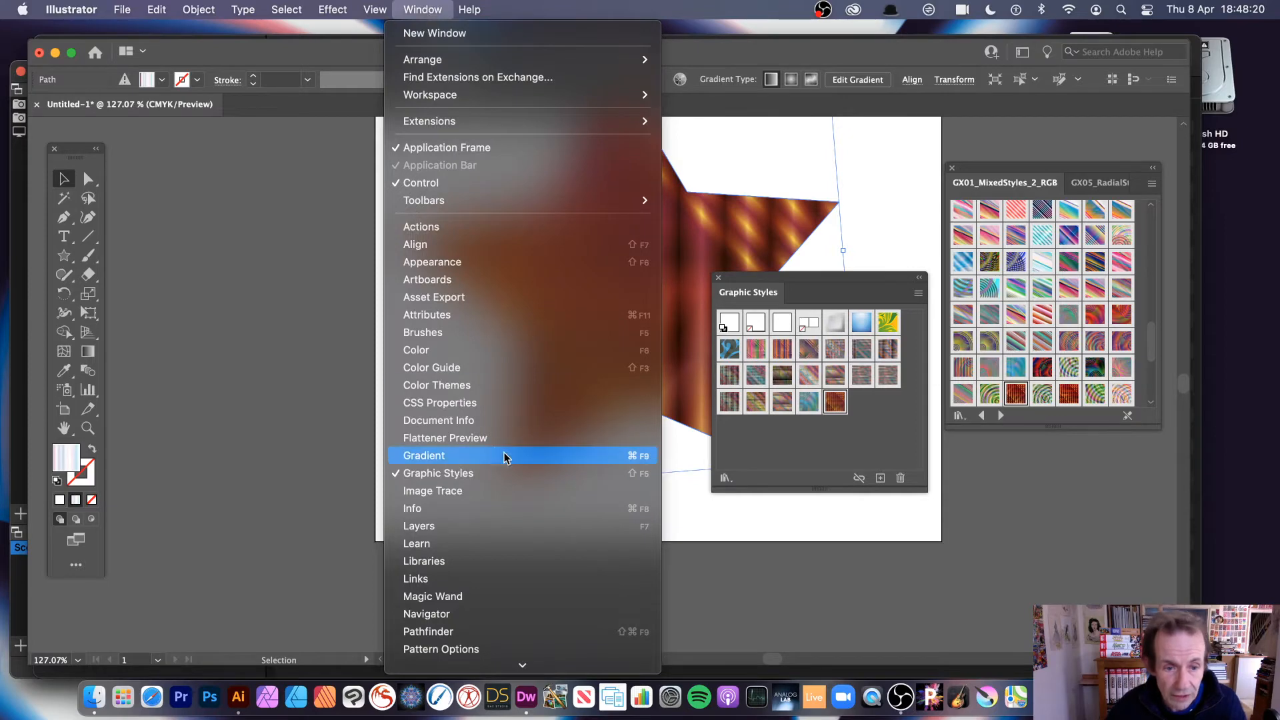
{"action": "left_click", "coordinate": [424, 456]}
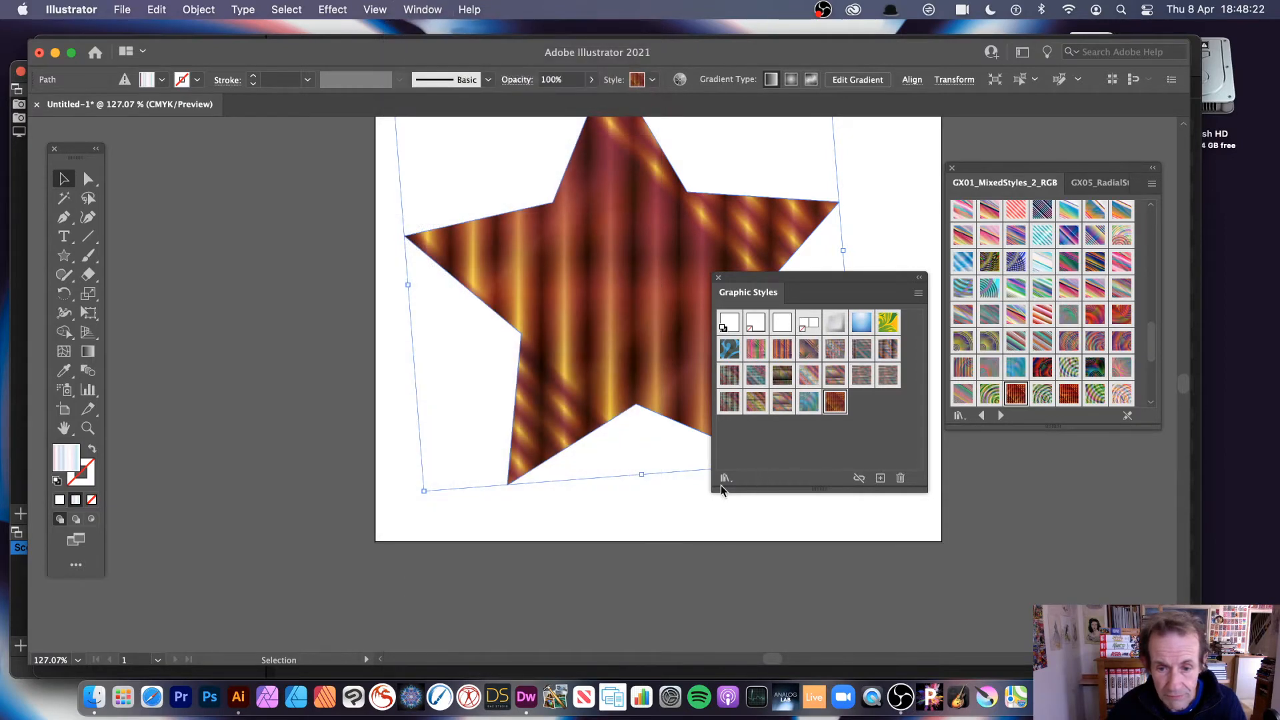
{"action": "left_click", "coordinate": [725, 479]}
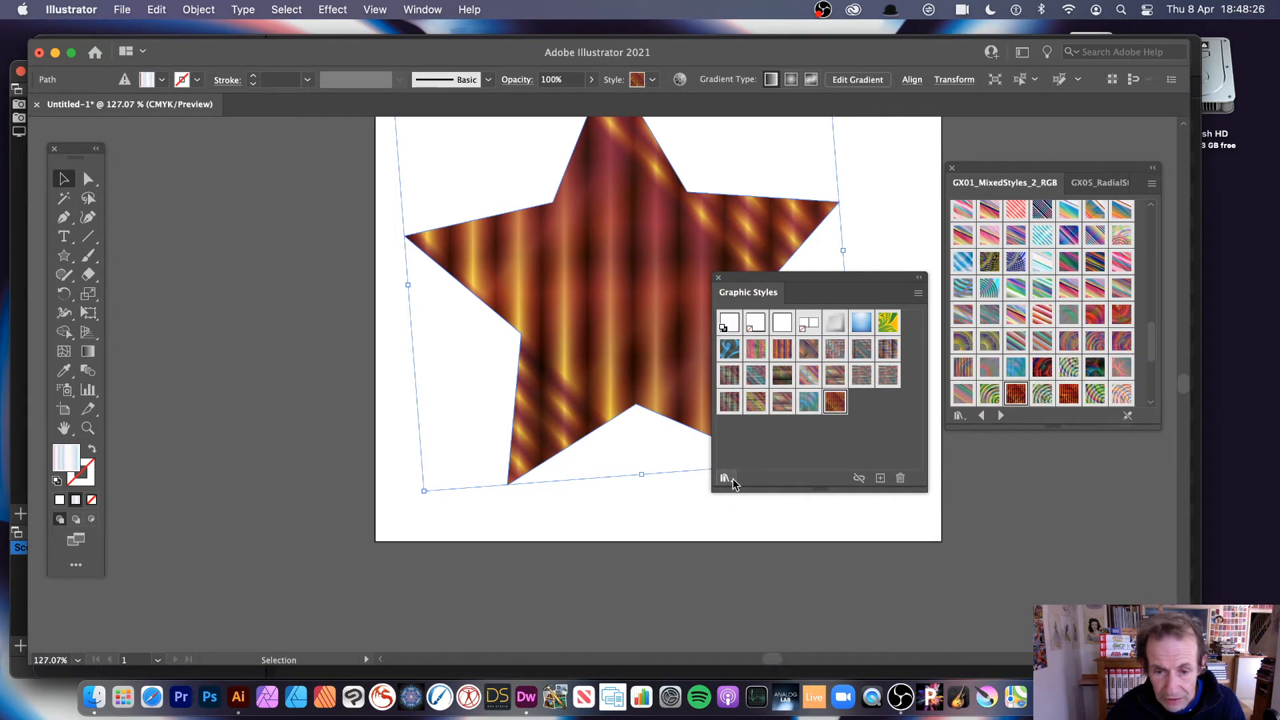
{"action": "left_click", "coordinate": [722, 477]}
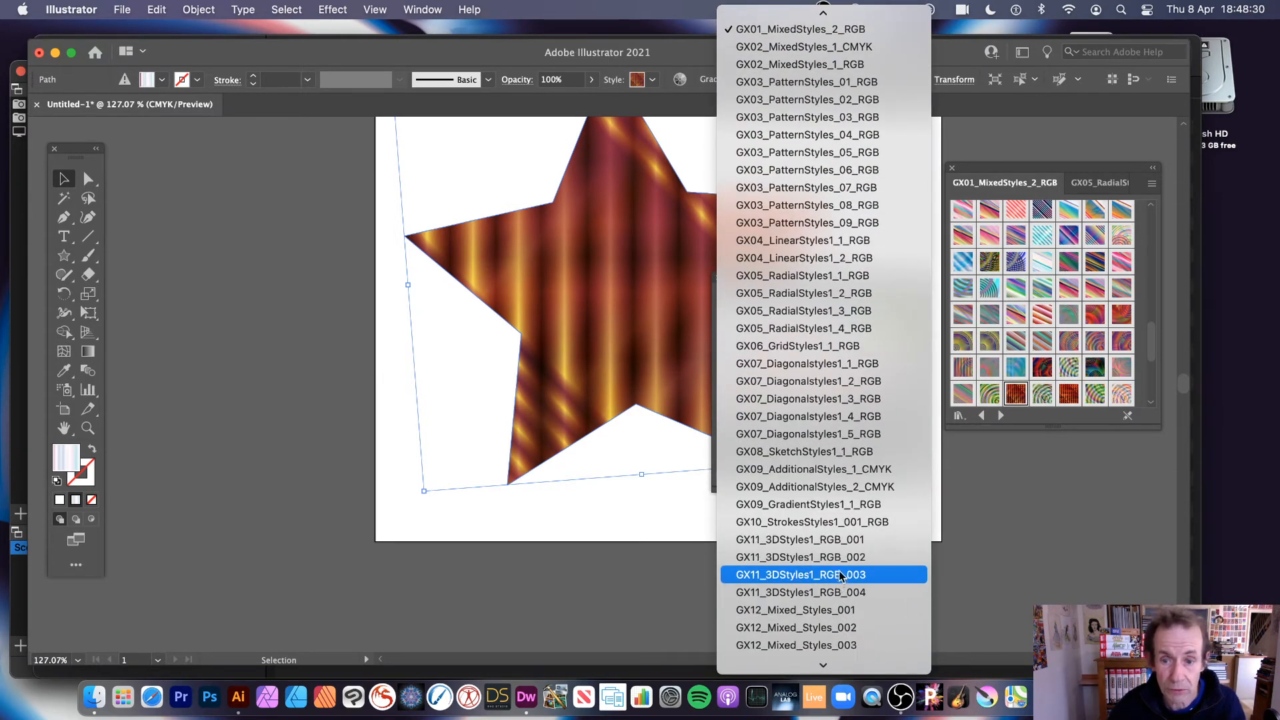
{"action": "scroll", "scroll_direction": "down", "scroll_amount": 3}
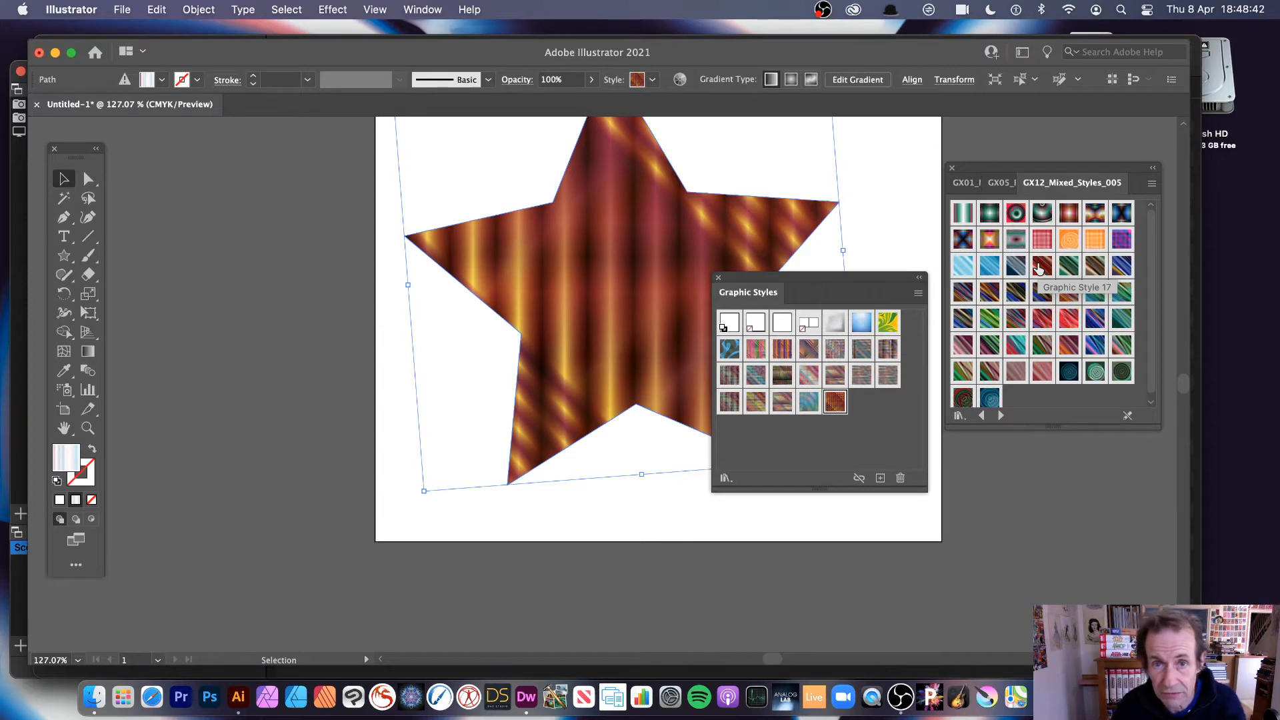
{"action": "mouse_move", "coordinate": [699, 245]}
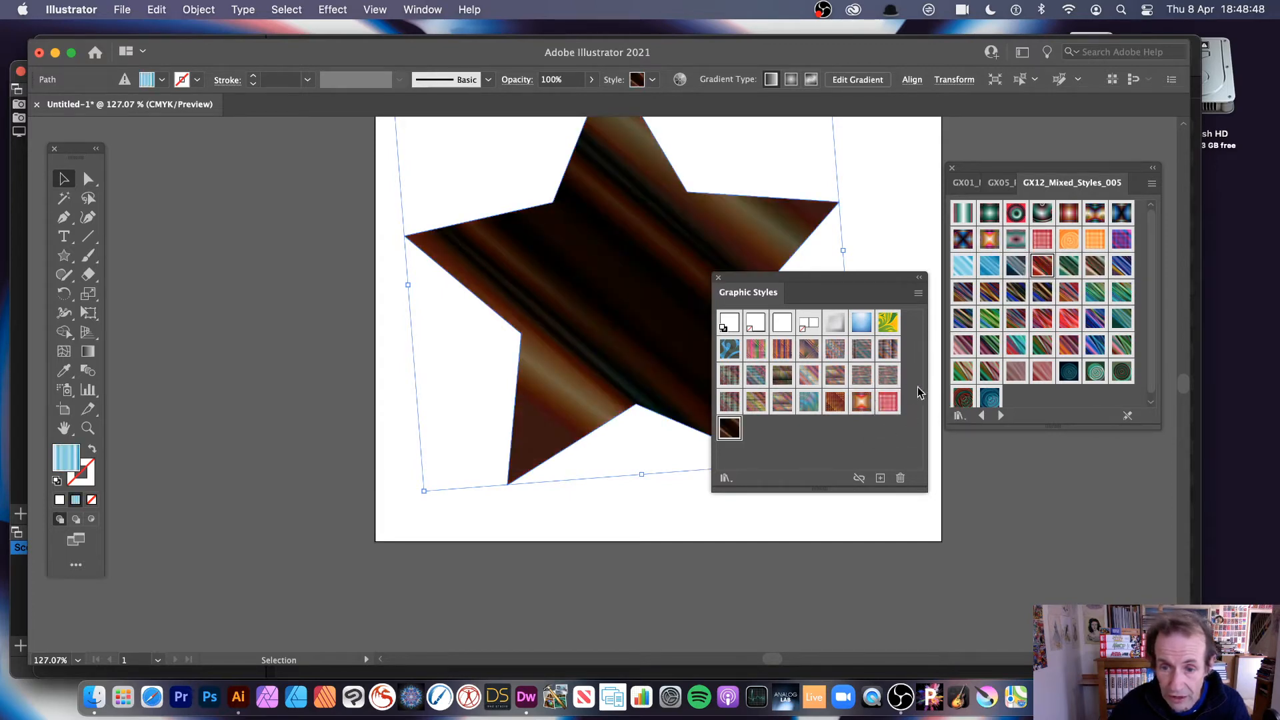
{"action": "mouse_move", "coordinate": [982, 377]}
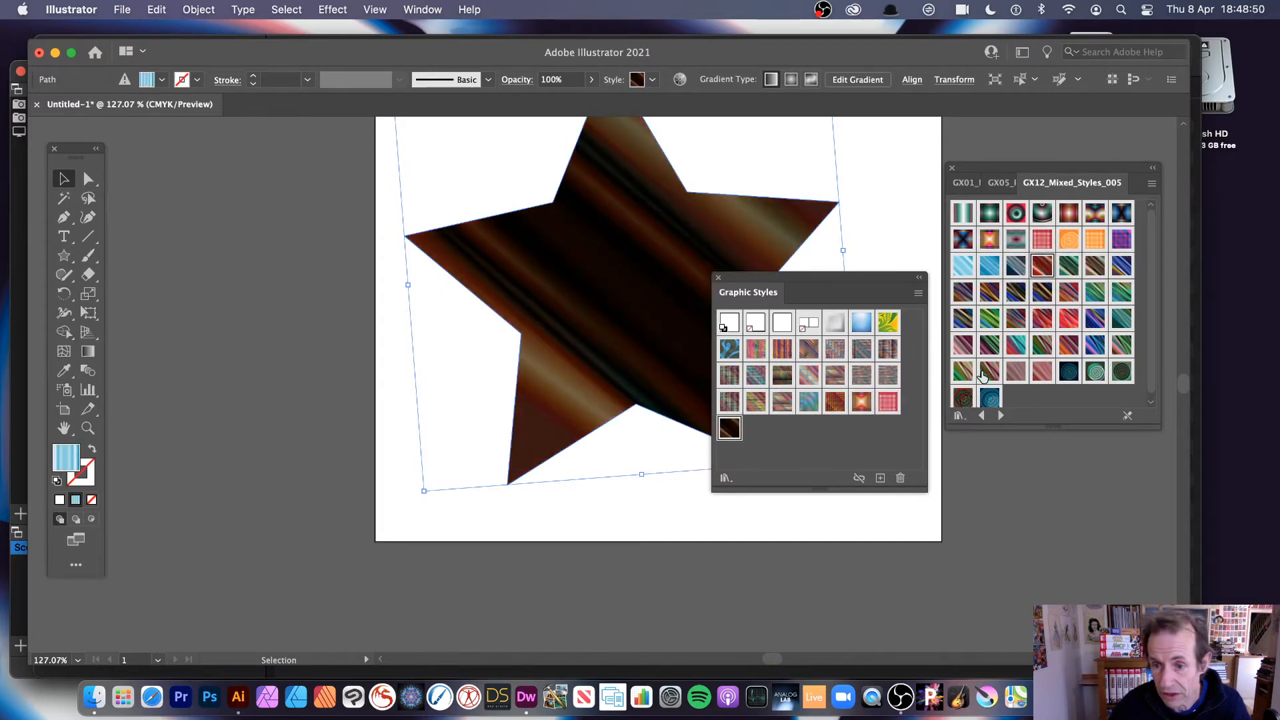
- Try a dark brown streaked GX12 style on the star and move the panel to uncover it
{"action": "left_click", "coordinate": [1042, 214]}
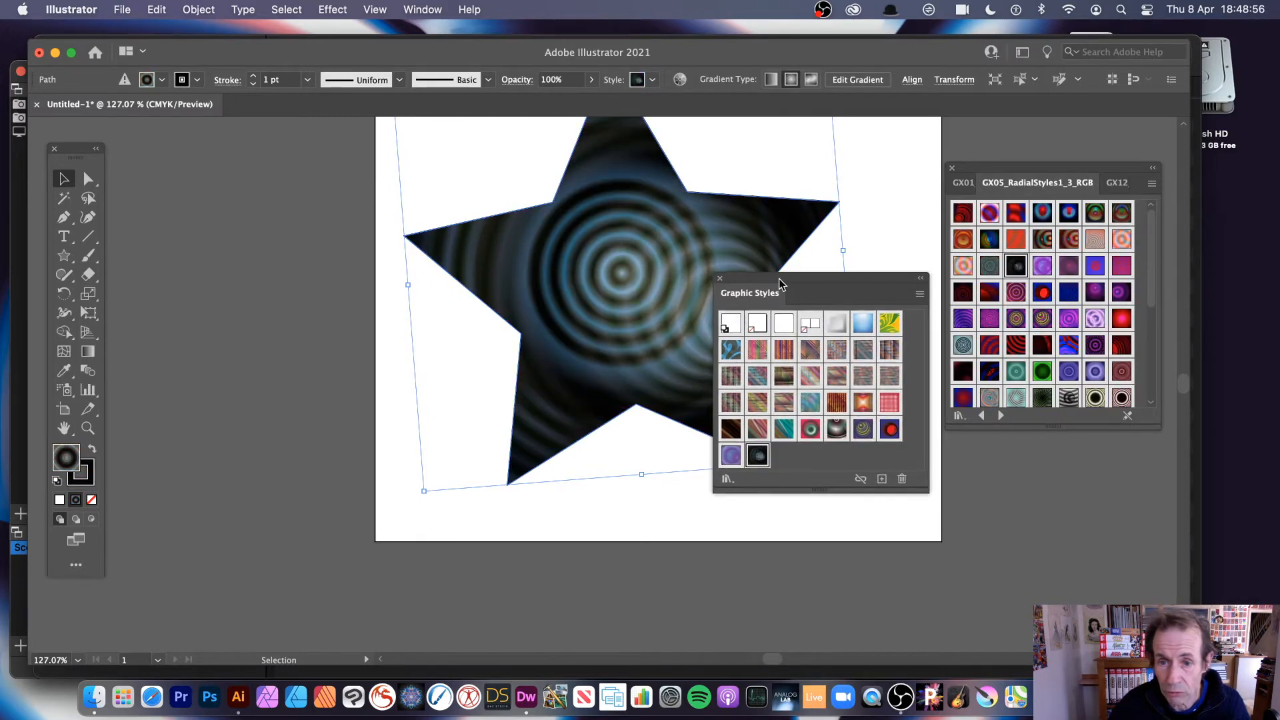
{"action": "left_click_drag", "start_coordinate": [780, 292], "coordinate": [877, 361]}
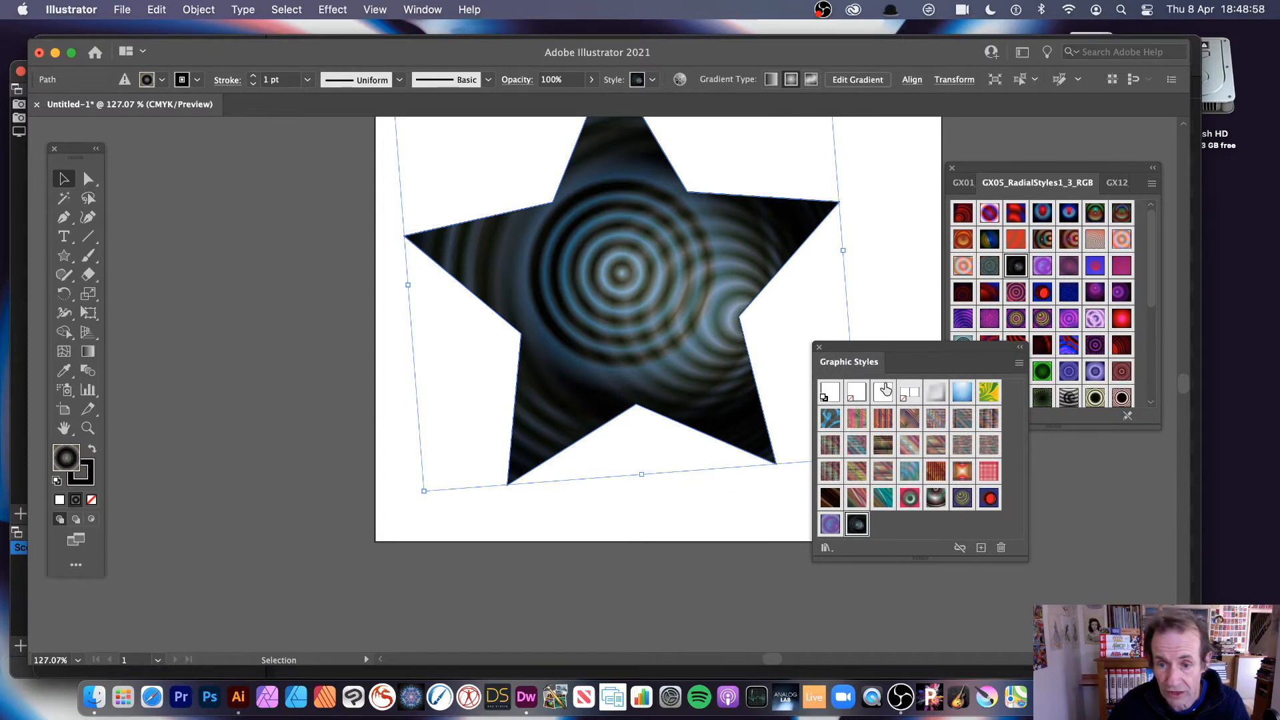
{"action": "mouse_move", "coordinate": [794, 482]}
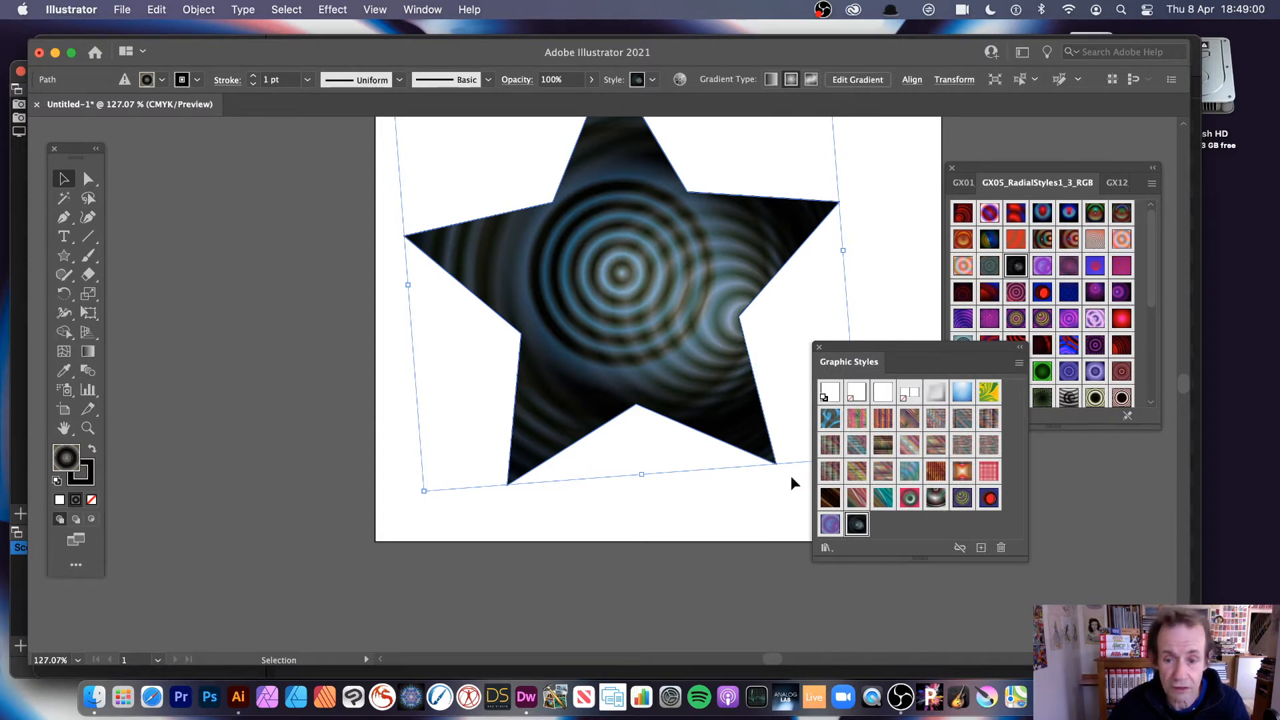
{"action": "mouse_move", "coordinate": [855, 522]}
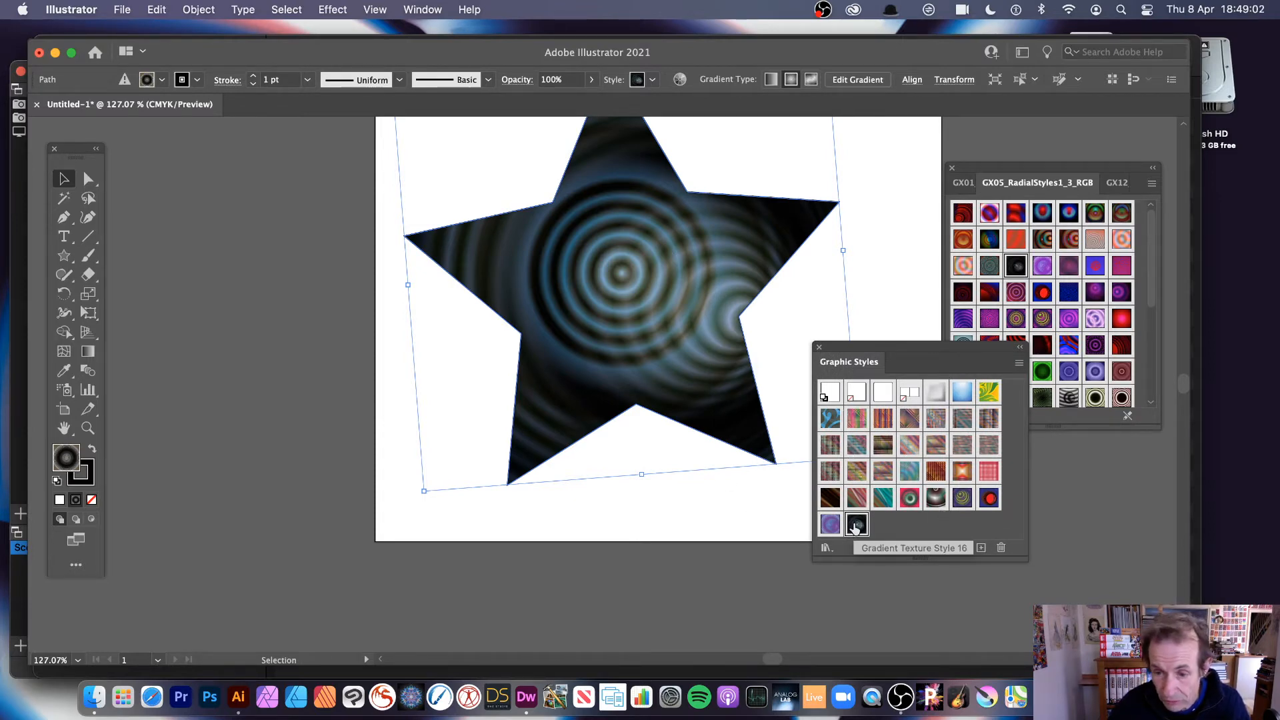
{"action": "mouse_move", "coordinate": [1000, 548]}
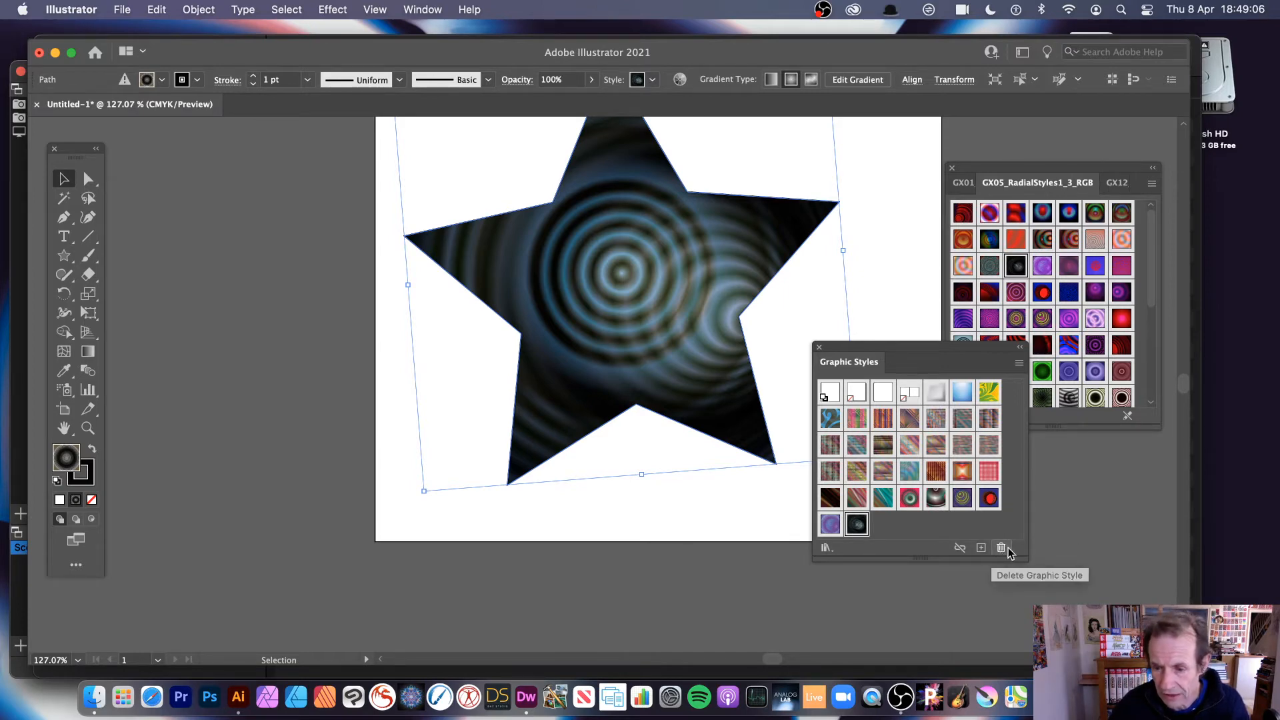
{"action": "mouse_move", "coordinate": [1005, 365]}
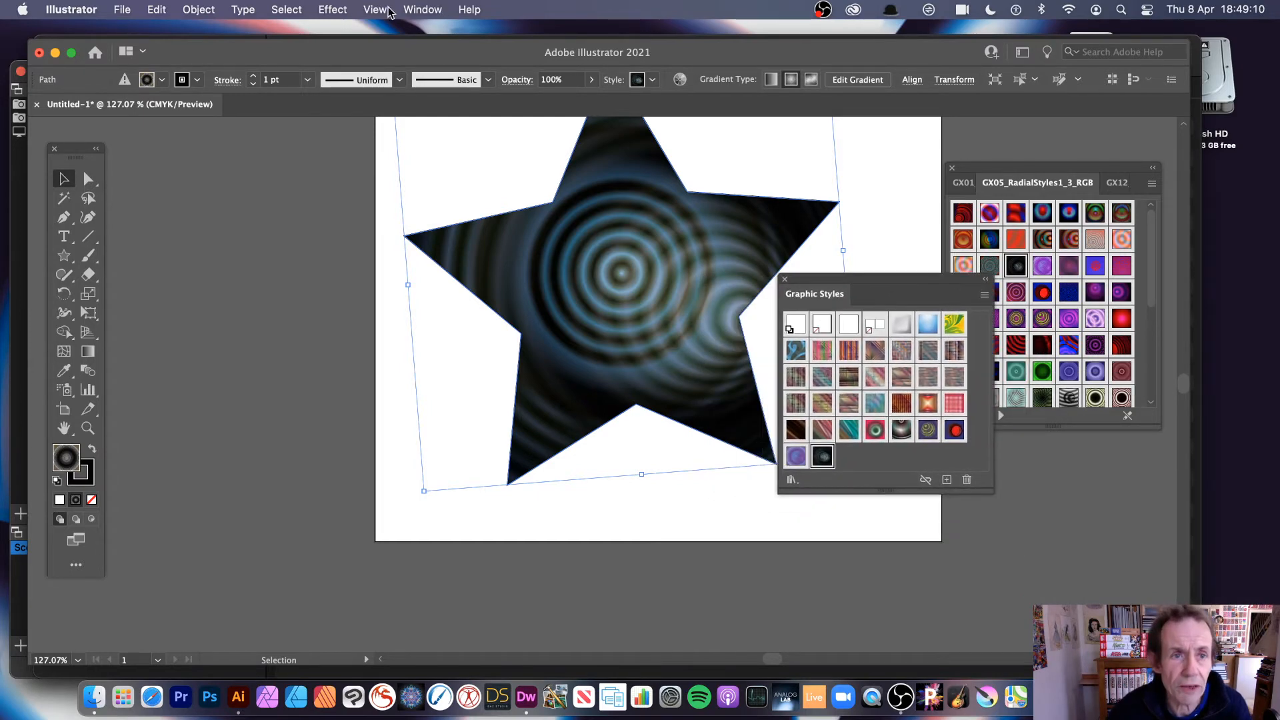
{"action": "left_click", "coordinate": [422, 9]}
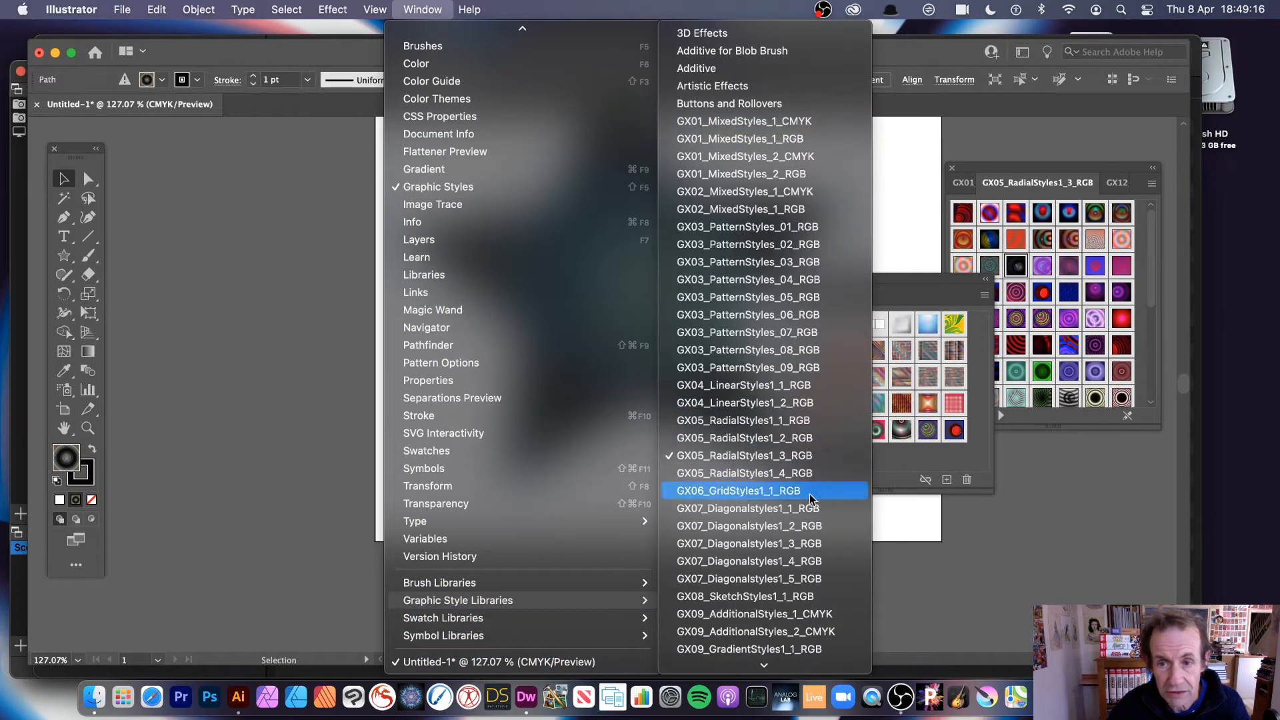
{"action": "left_click", "coordinate": [737, 491]}
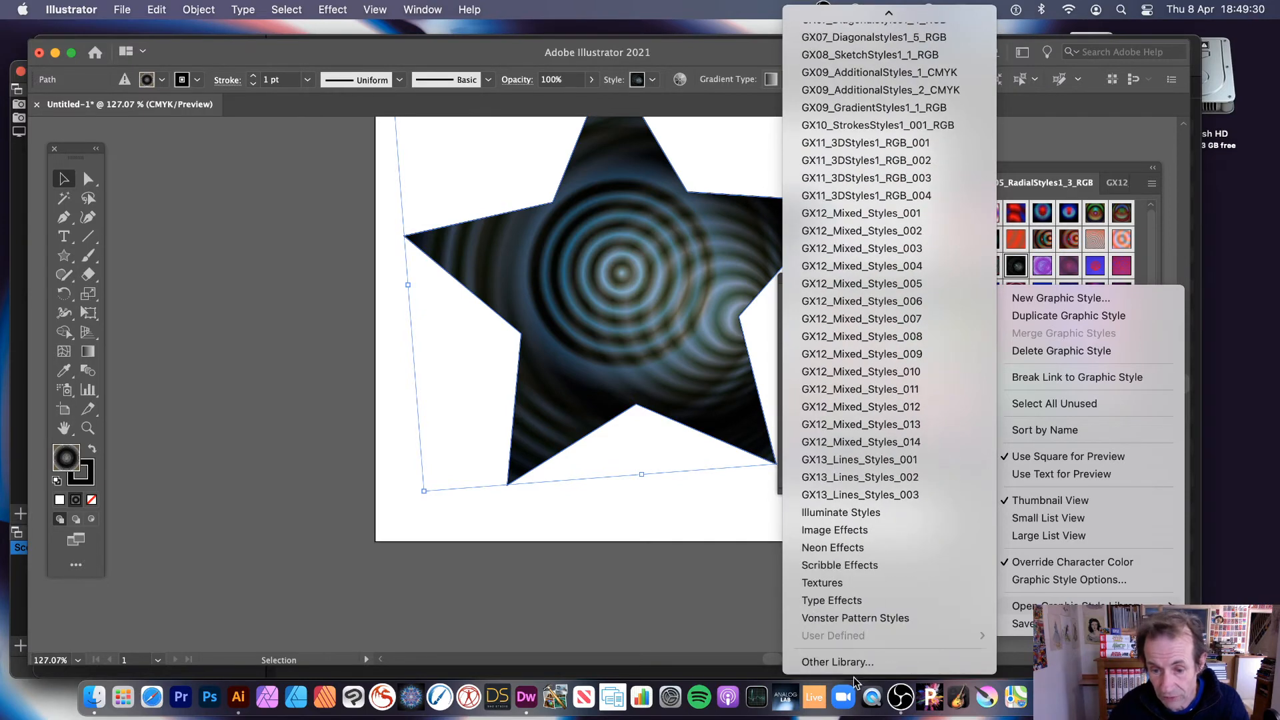
{"action": "mouse_move", "coordinate": [837, 662]}
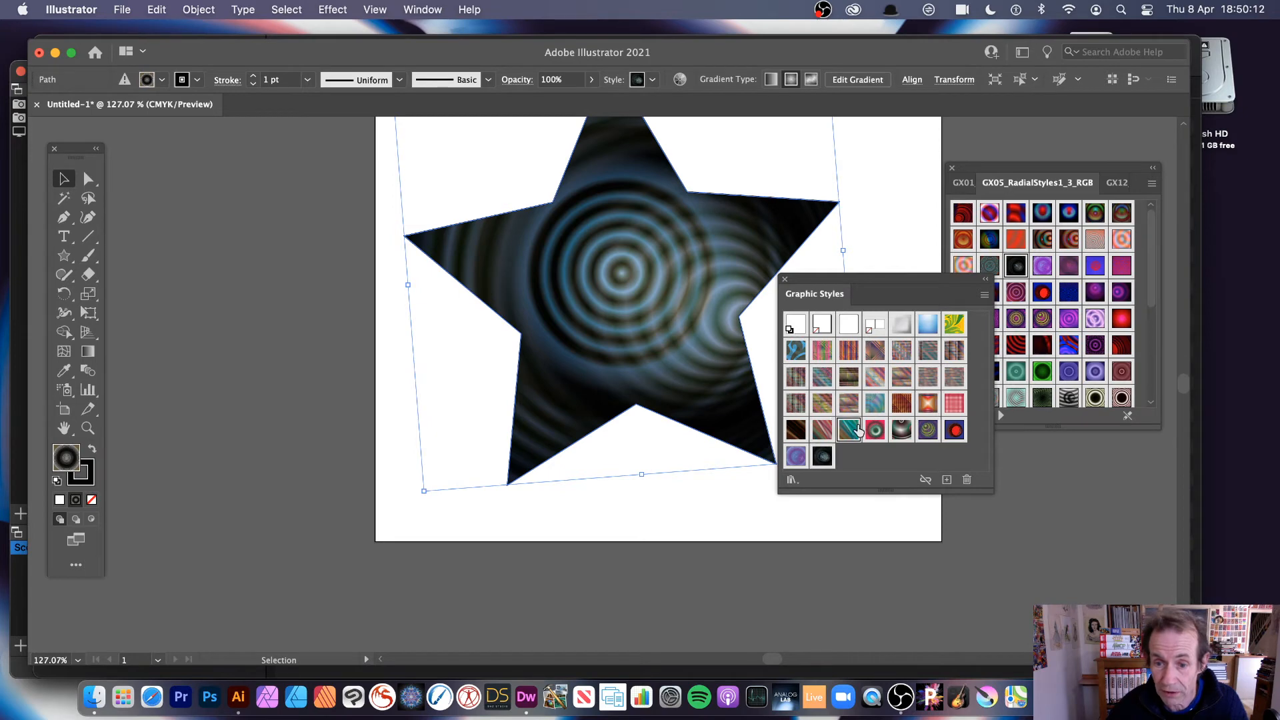
- Give the star a pink-and-green radial style, draw an oval and try plaid, rainbow-stripe and ring styles
{"action": "left_click", "coordinate": [903, 425]}
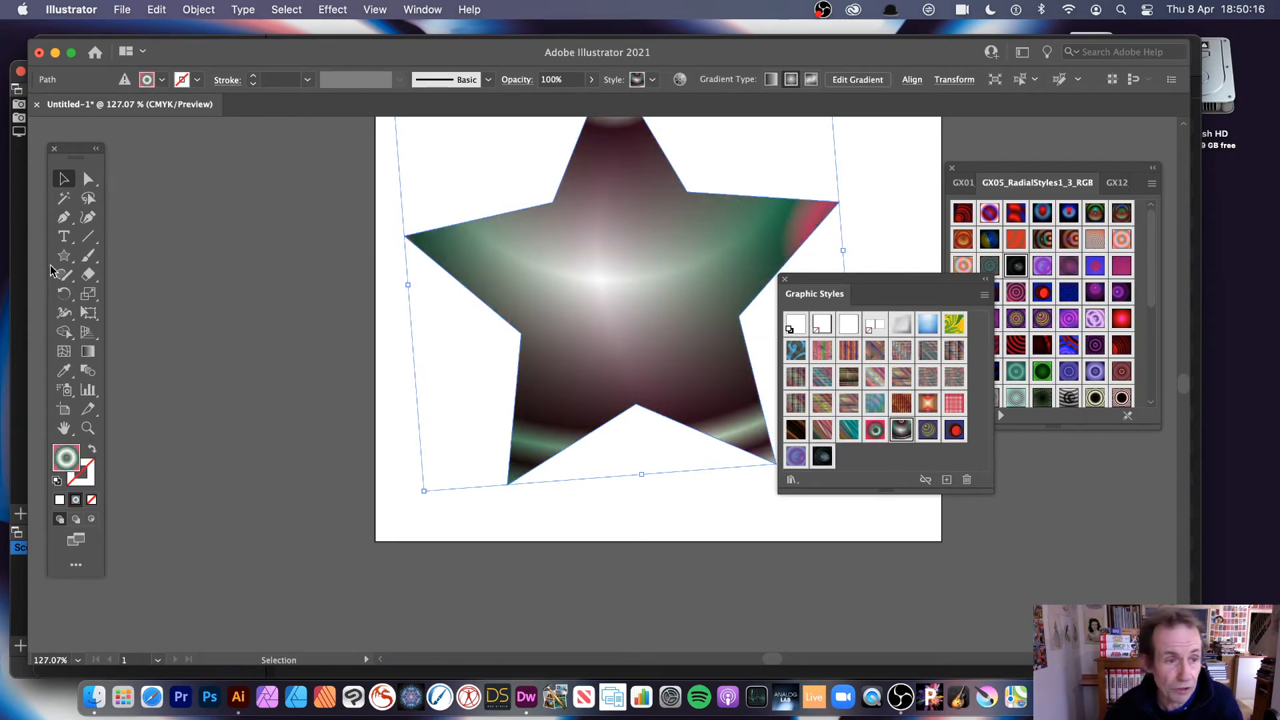
{"action": "mouse_move", "coordinate": [64, 274]}
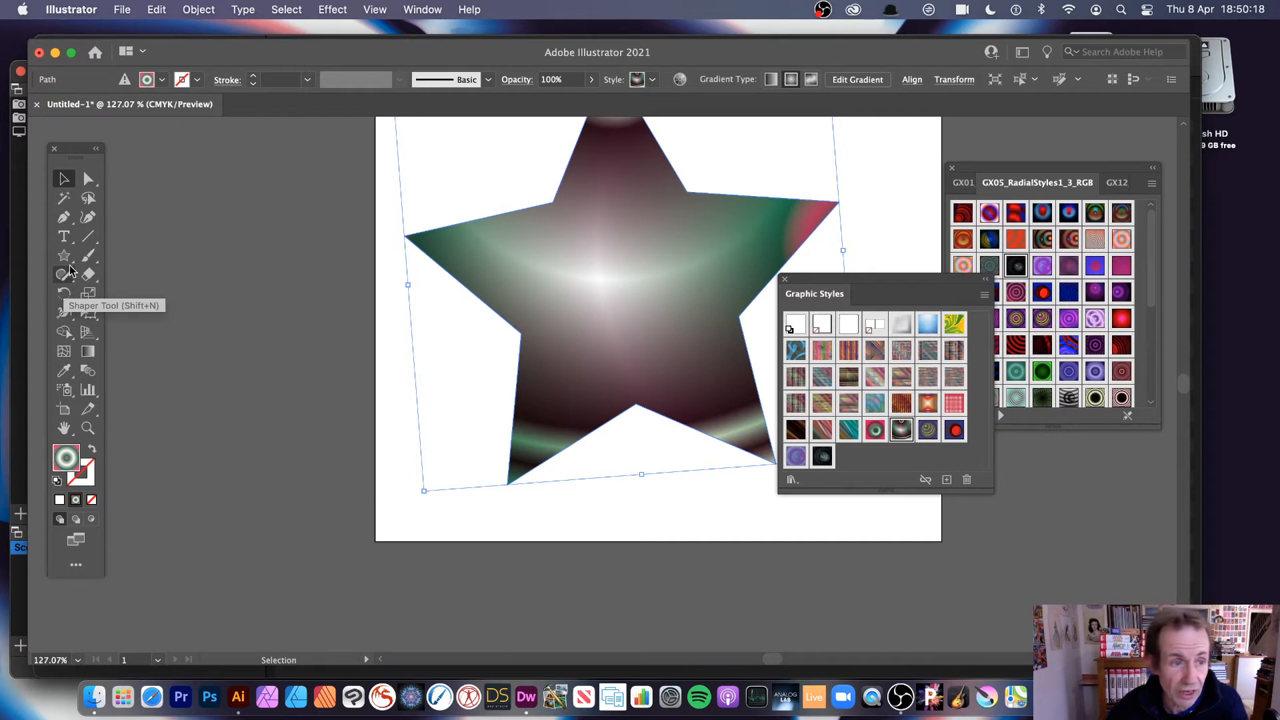
{"action": "left_click", "coordinate": [88, 217]}
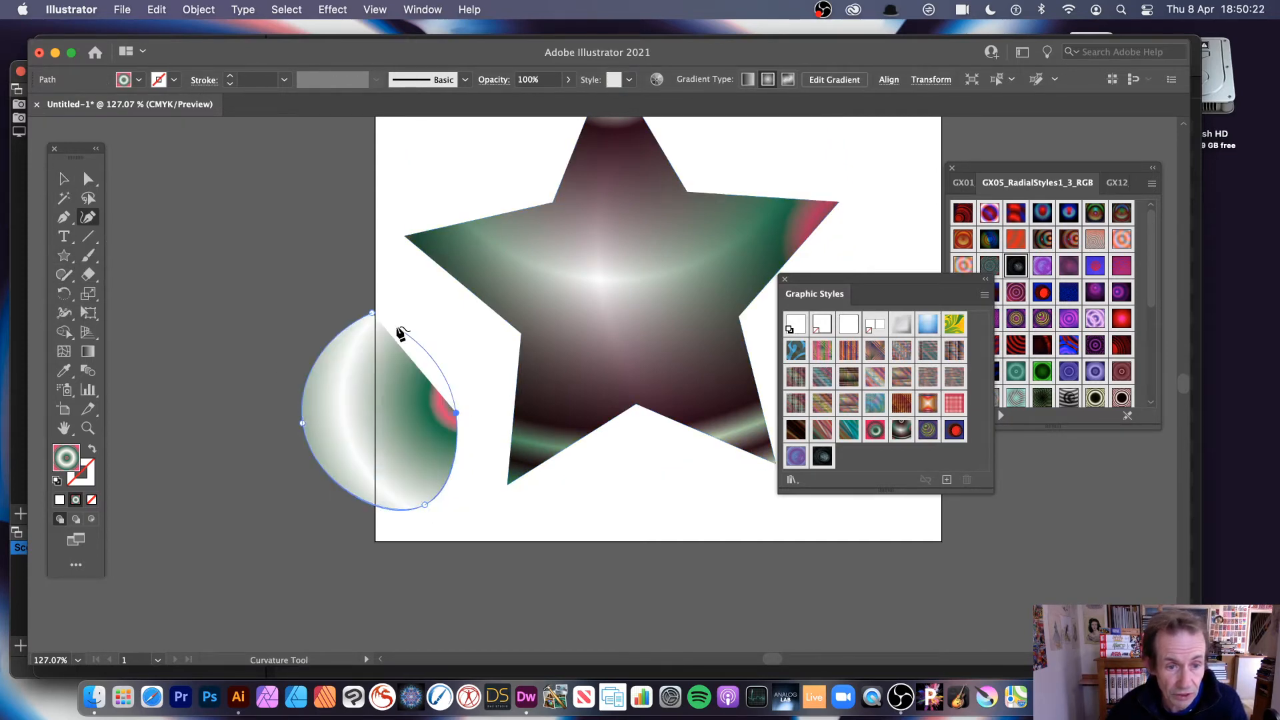
{"action": "left_click", "coordinate": [795, 376]}
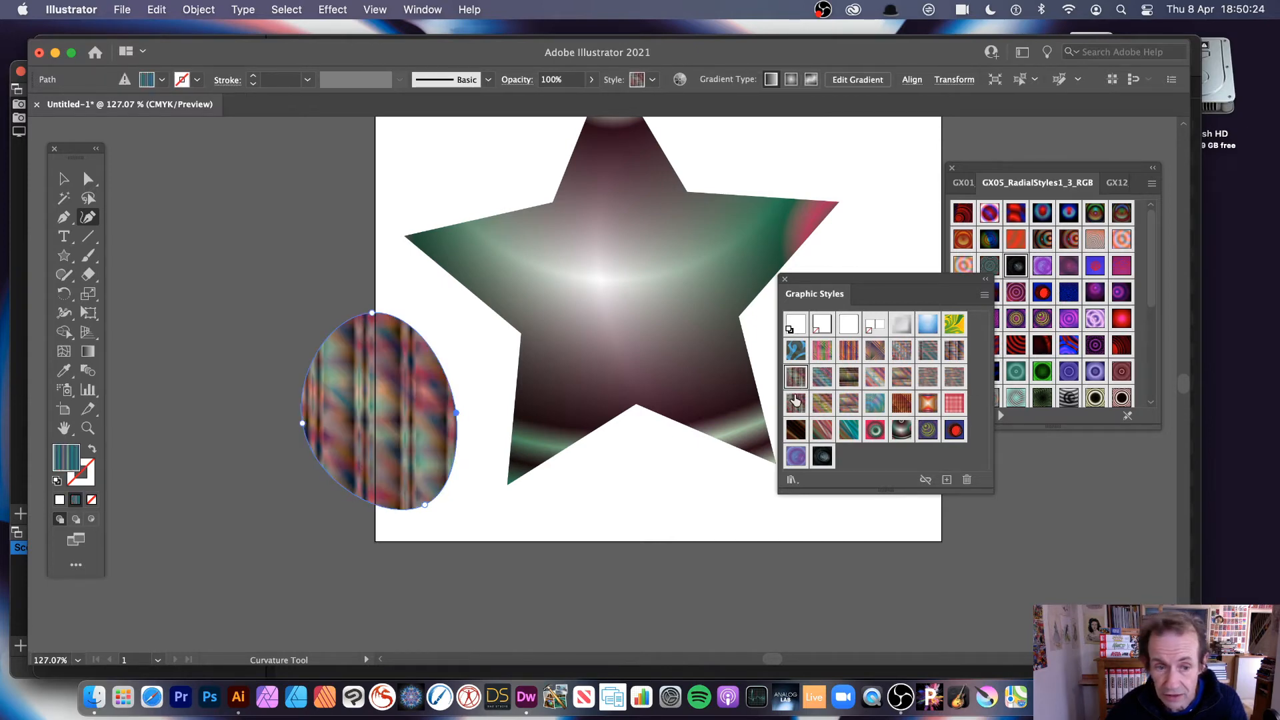
{"action": "left_click", "coordinate": [901, 430]}
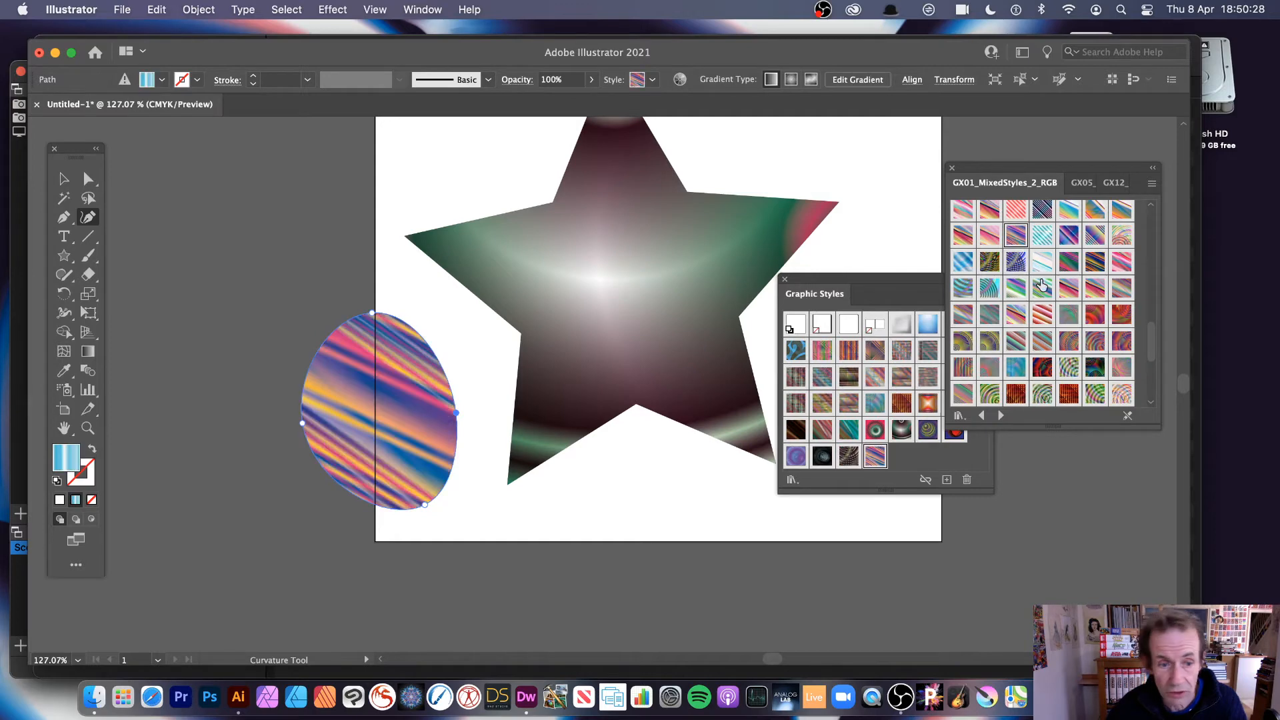
{"action": "left_click", "coordinate": [988, 340]}
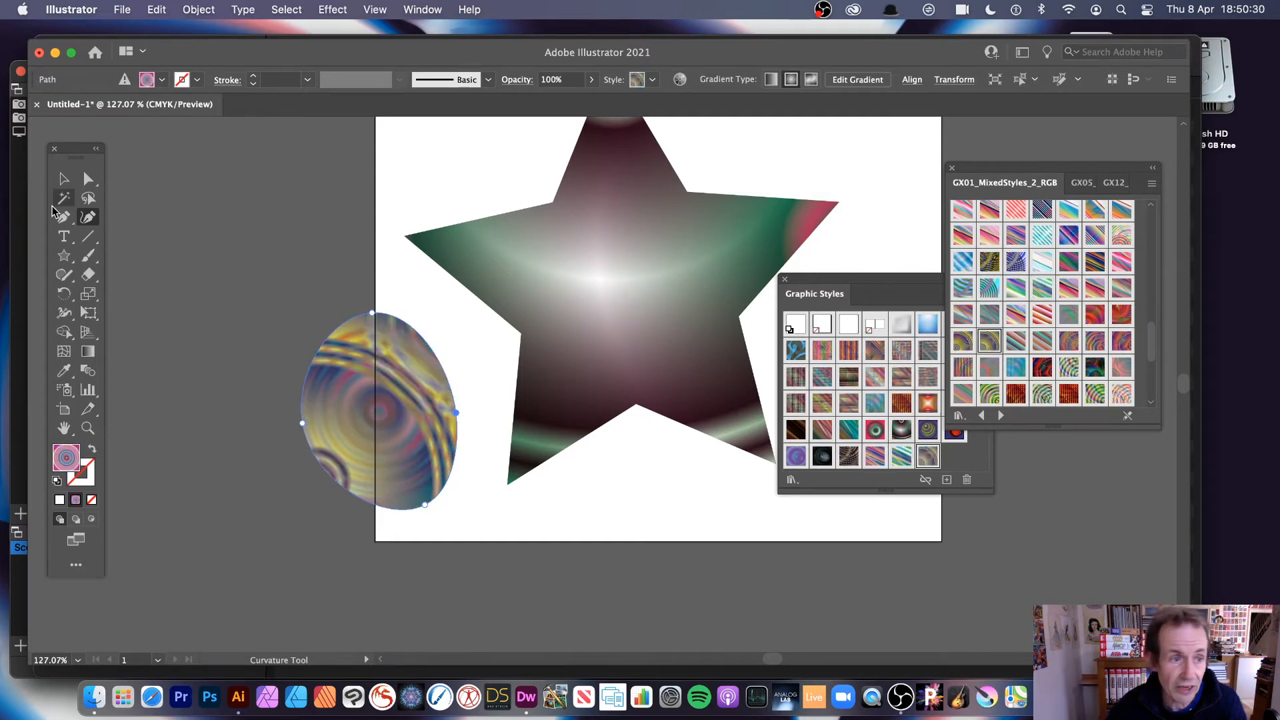
- Move the ringed shape left of the star and give it a colourful square-pattern GX03 style
{"action": "left_click", "coordinate": [64, 178]}
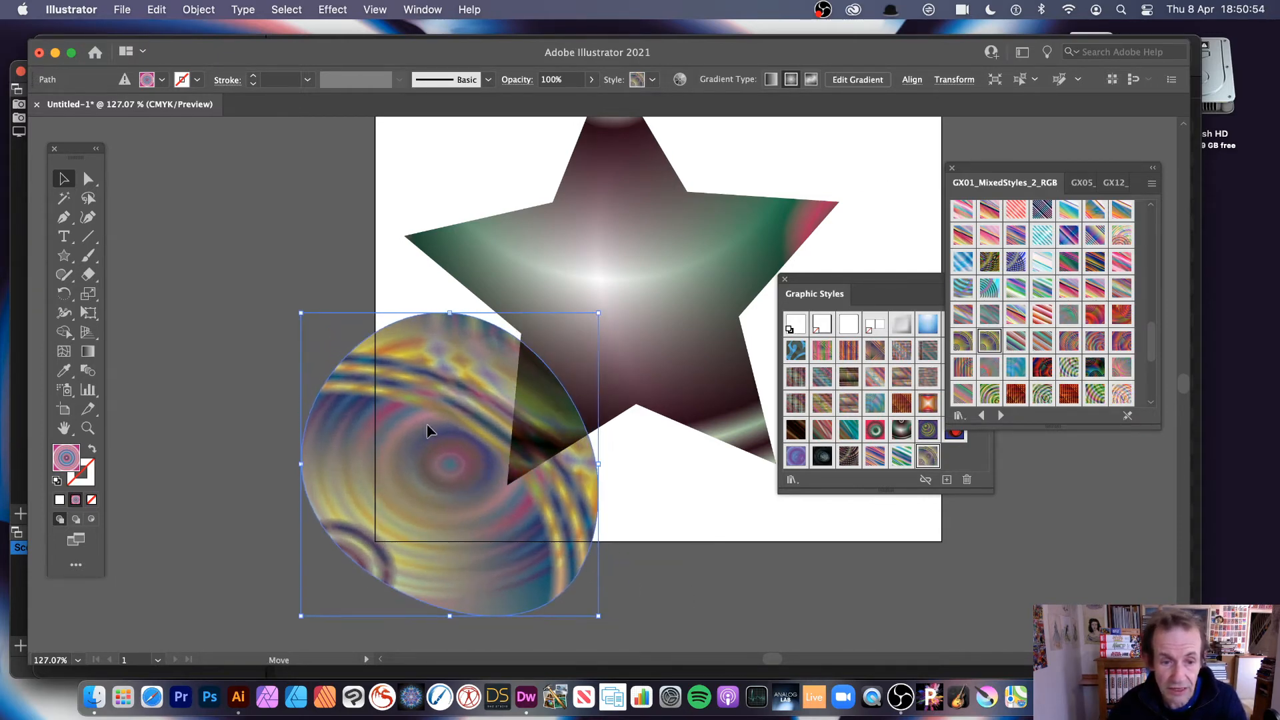
{"action": "left_click_drag", "start_coordinate": [449, 462], "coordinate": [331, 396]}
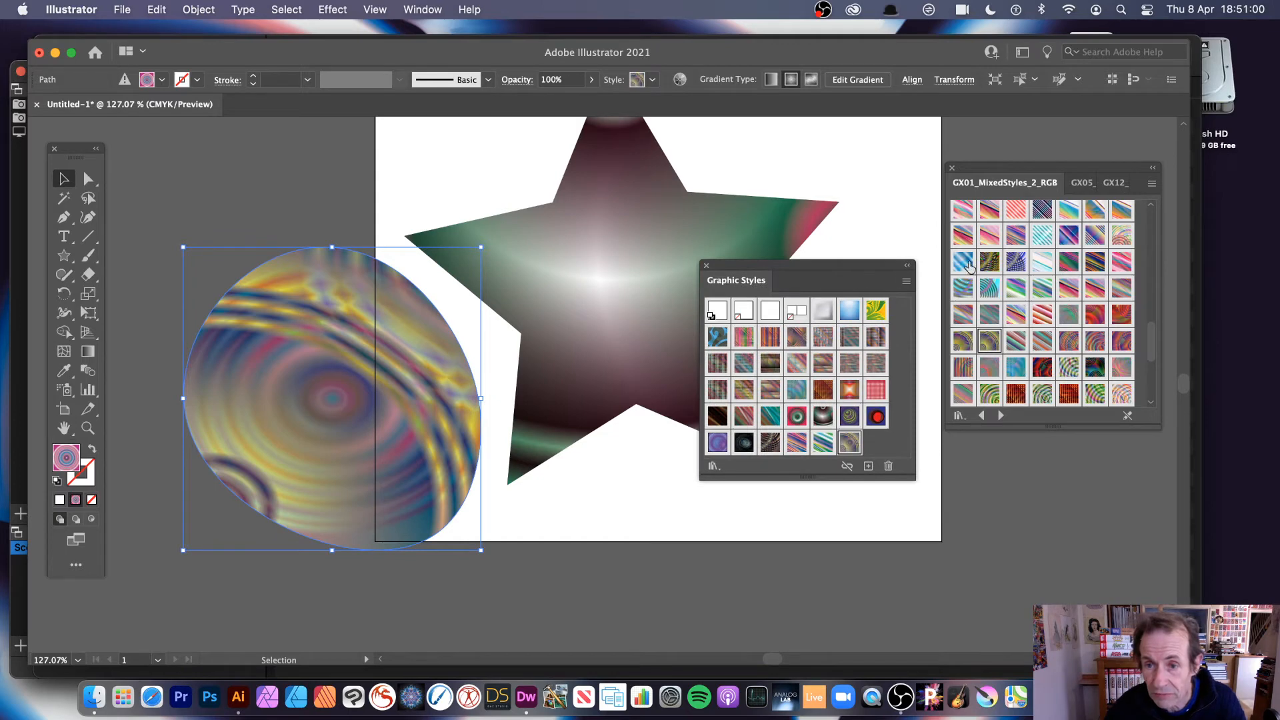
{"action": "mouse_move", "coordinate": [972, 428]}
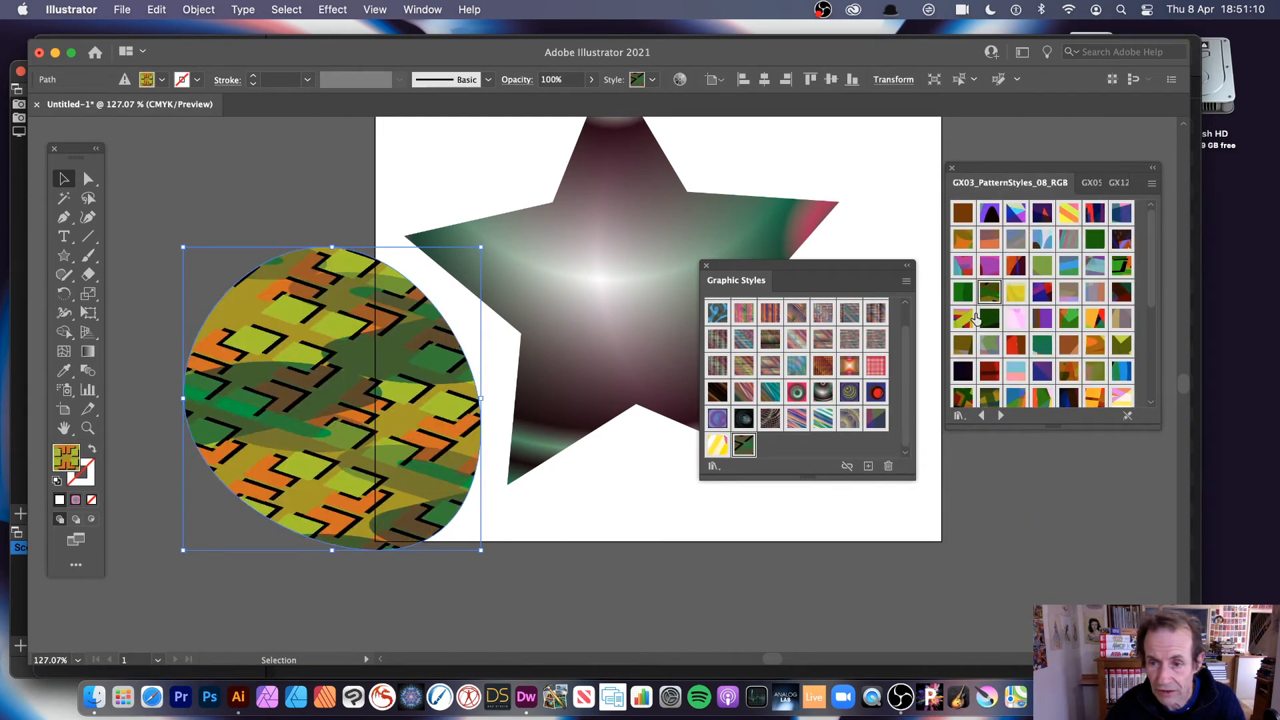
{"action": "left_click", "coordinate": [988, 372]}
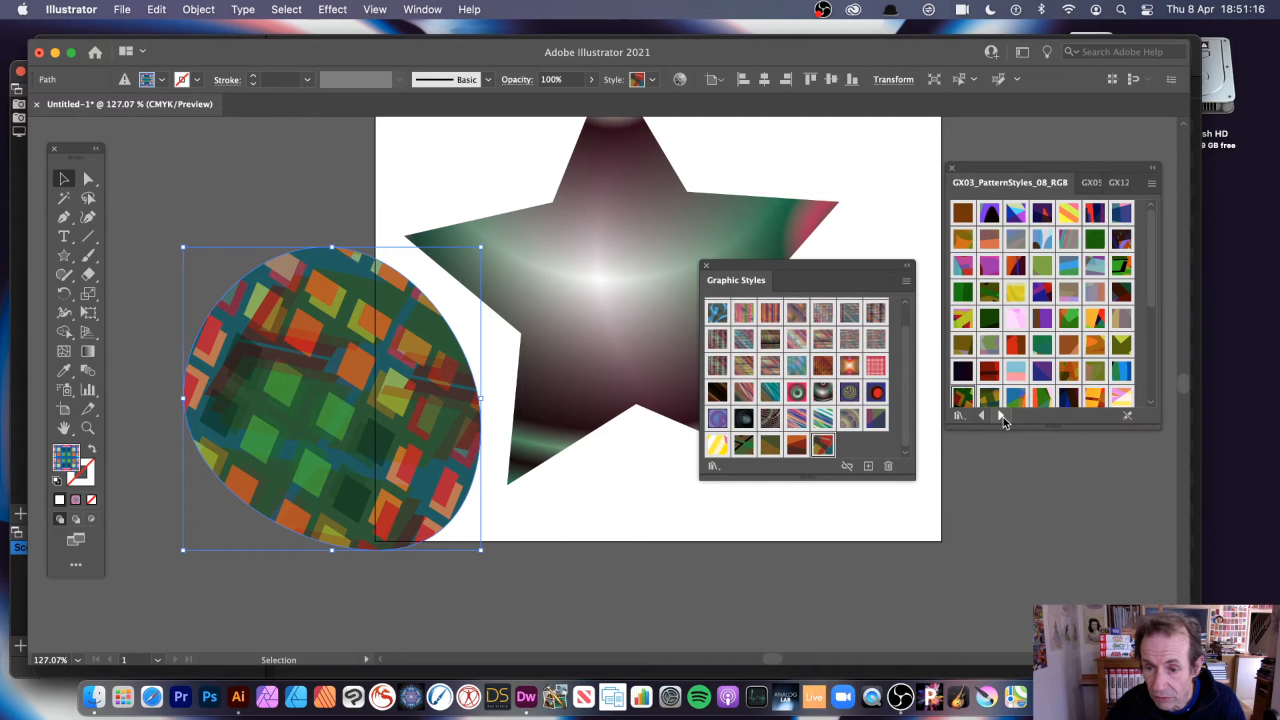
{"action": "mouse_move", "coordinate": [999, 416]}
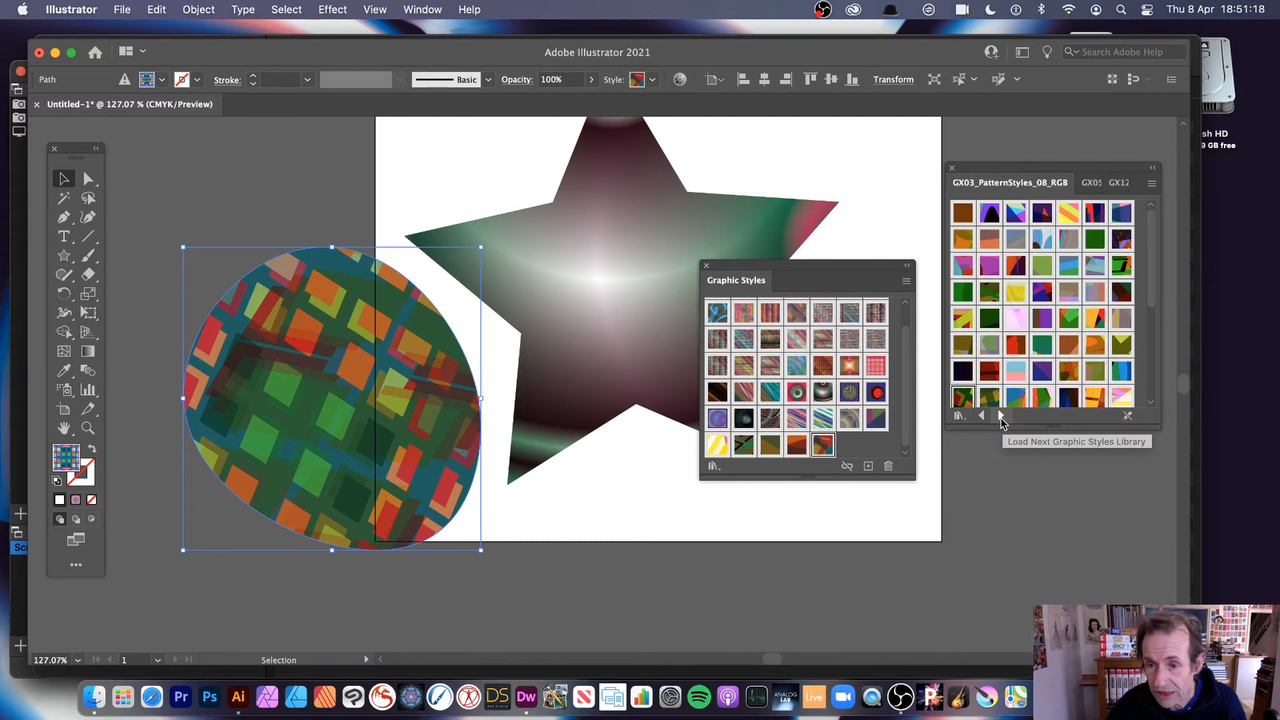
- Browse libraries with Load Next, then return to RadialStyles1_2 for a blue-and-pink ring style
{"action": "left_click", "coordinate": [979, 416]}
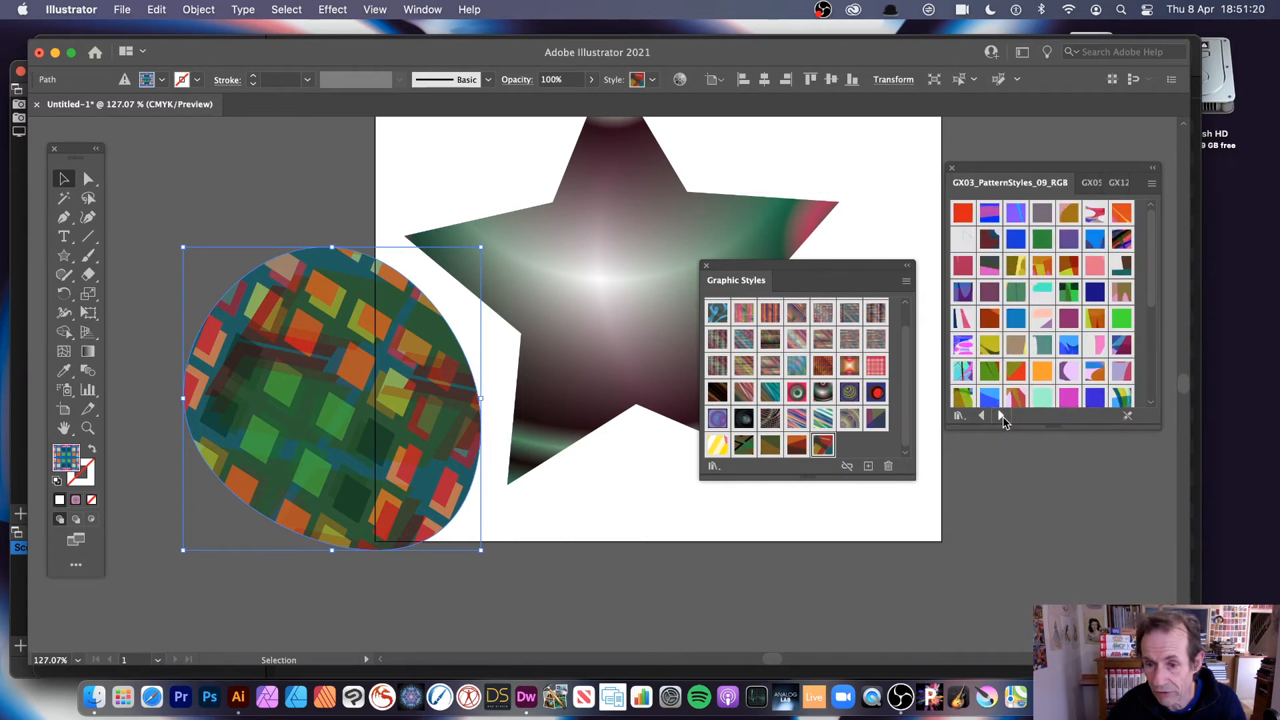
{"action": "left_click", "coordinate": [979, 416]}
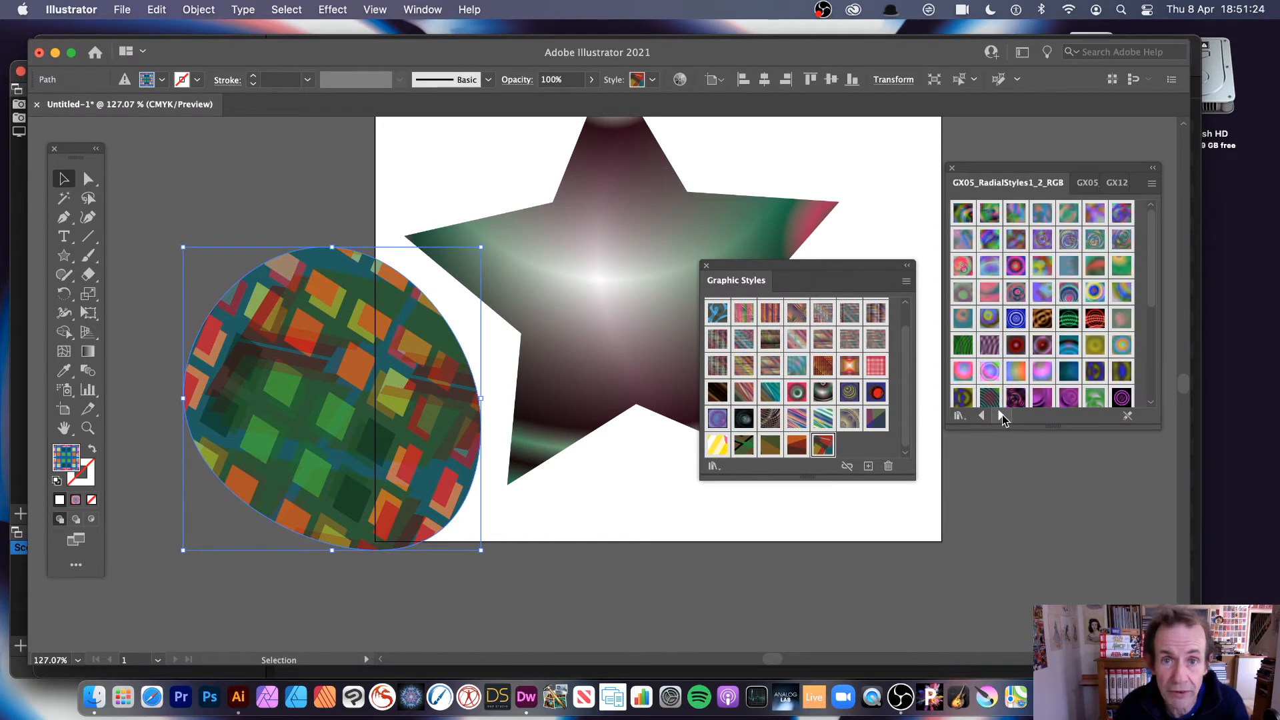
{"action": "left_click", "coordinate": [983, 416]}
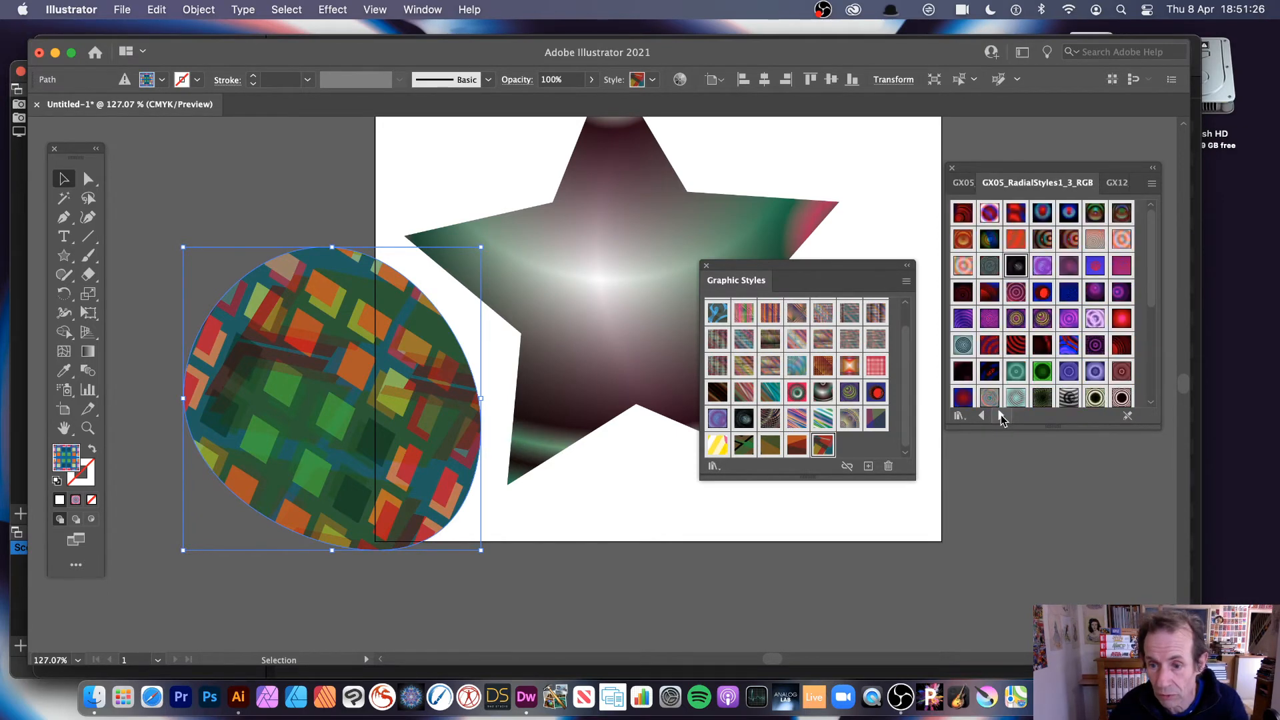
{"action": "left_click", "coordinate": [980, 416]}
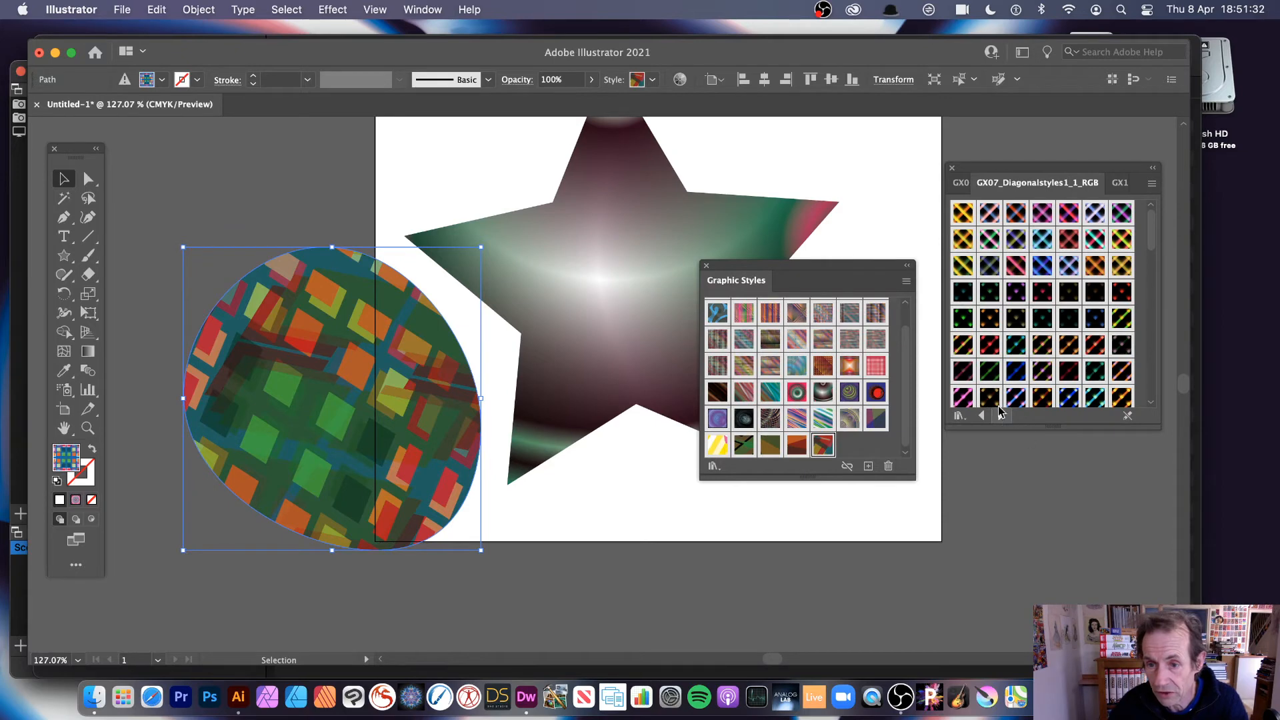
{"action": "mouse_move", "coordinate": [1078, 428]}
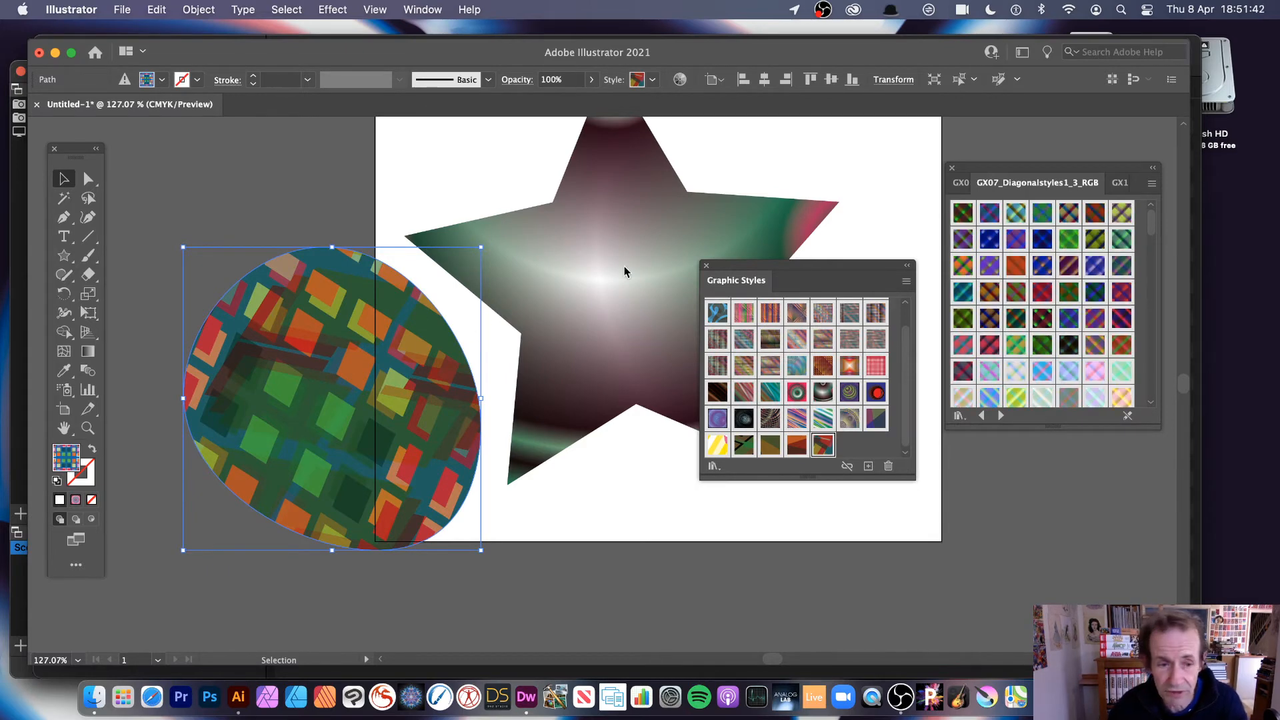
{"action": "mouse_move", "coordinate": [299, 317]}
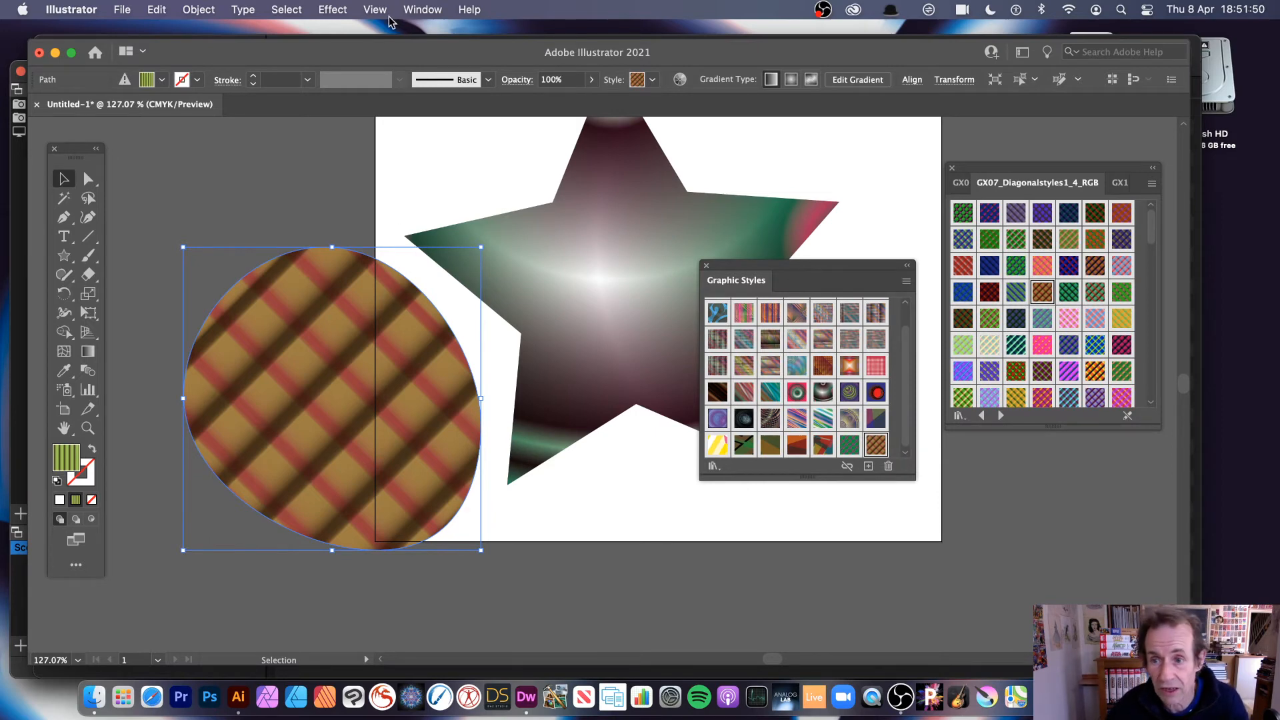
{"action": "mouse_move", "coordinate": [972, 188]}
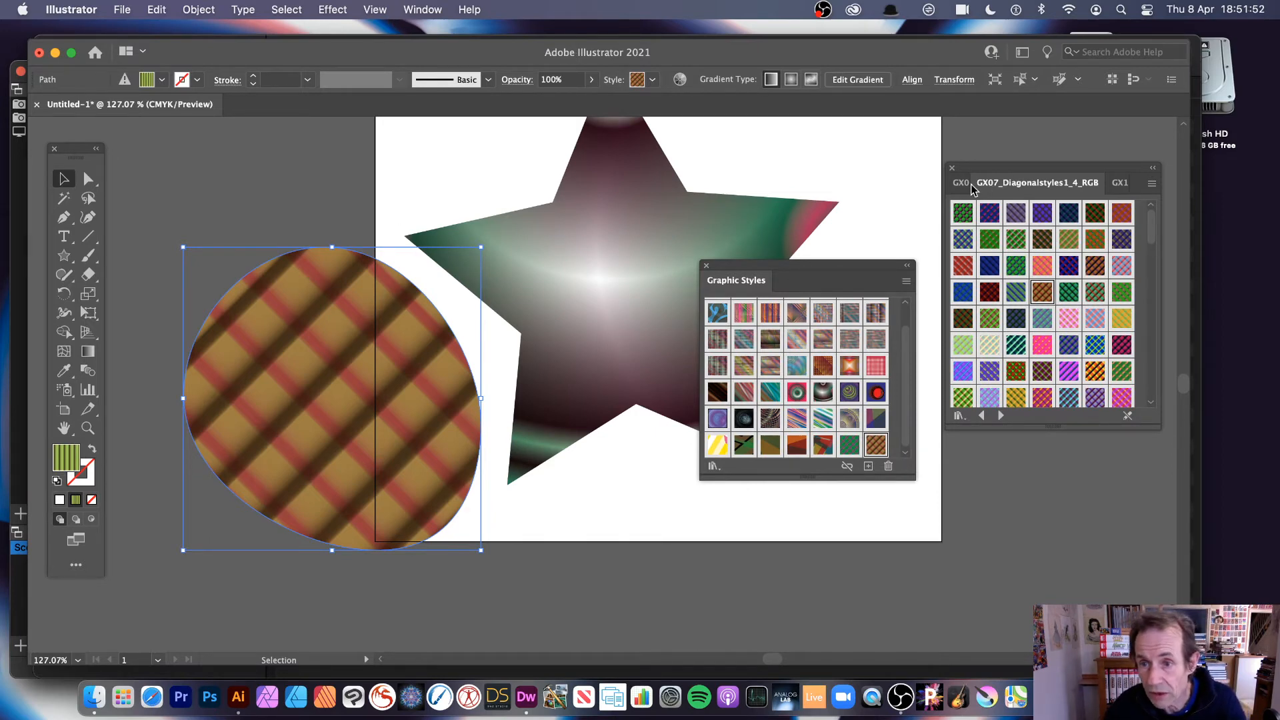
{"action": "left_click", "coordinate": [1015, 319]}
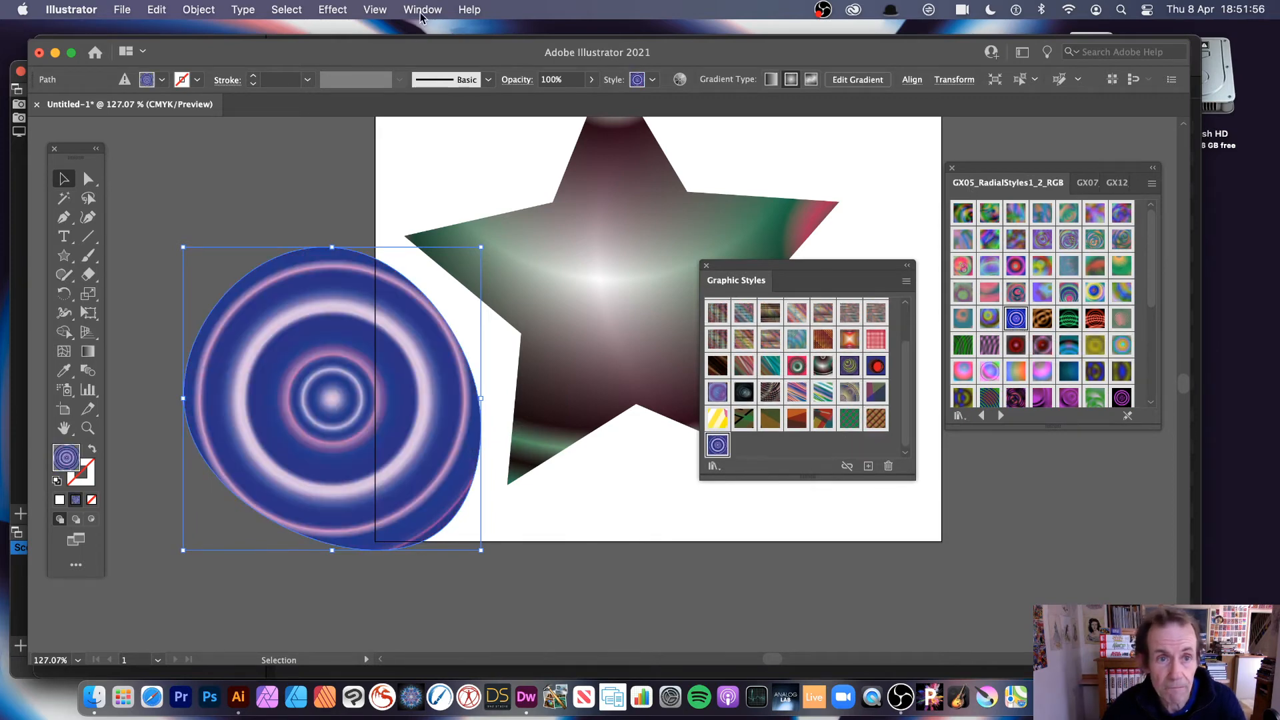
- Show the Appearance panel's three fills and bring up the top fill's 100% Overlay transparency
{"action": "left_click", "coordinate": [423, 9]}
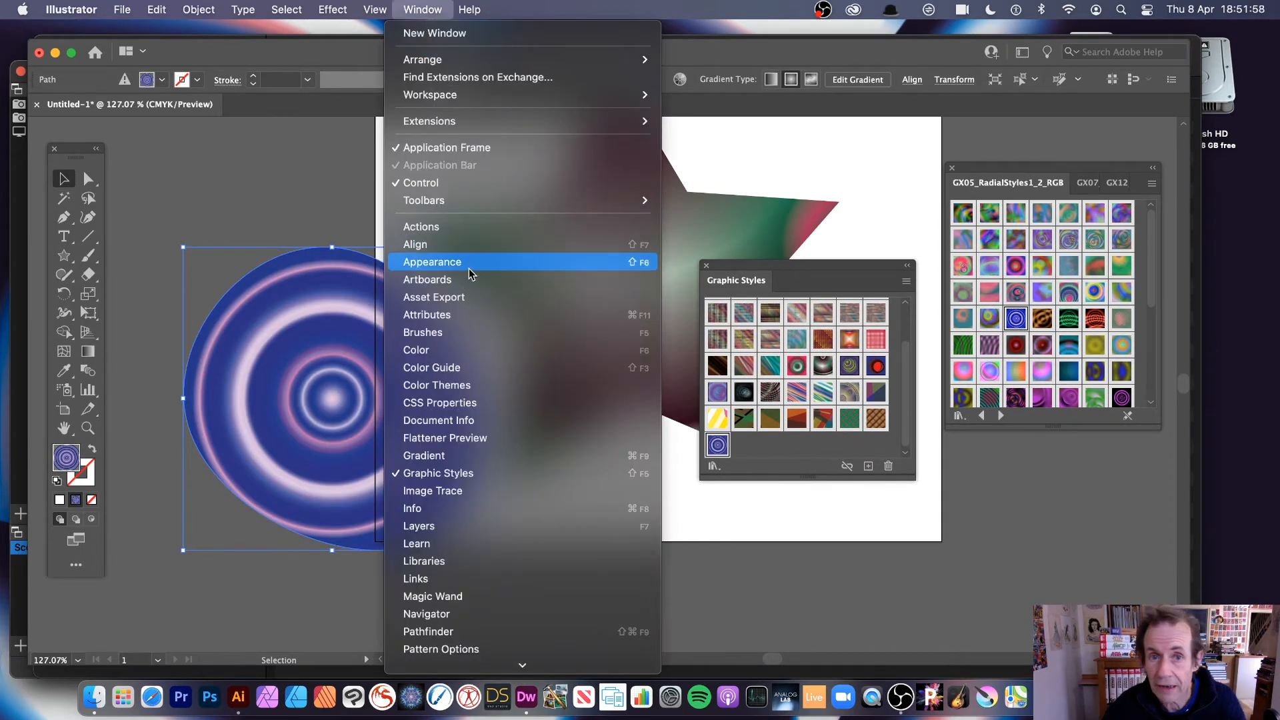
{"action": "left_click", "coordinate": [432, 262]}
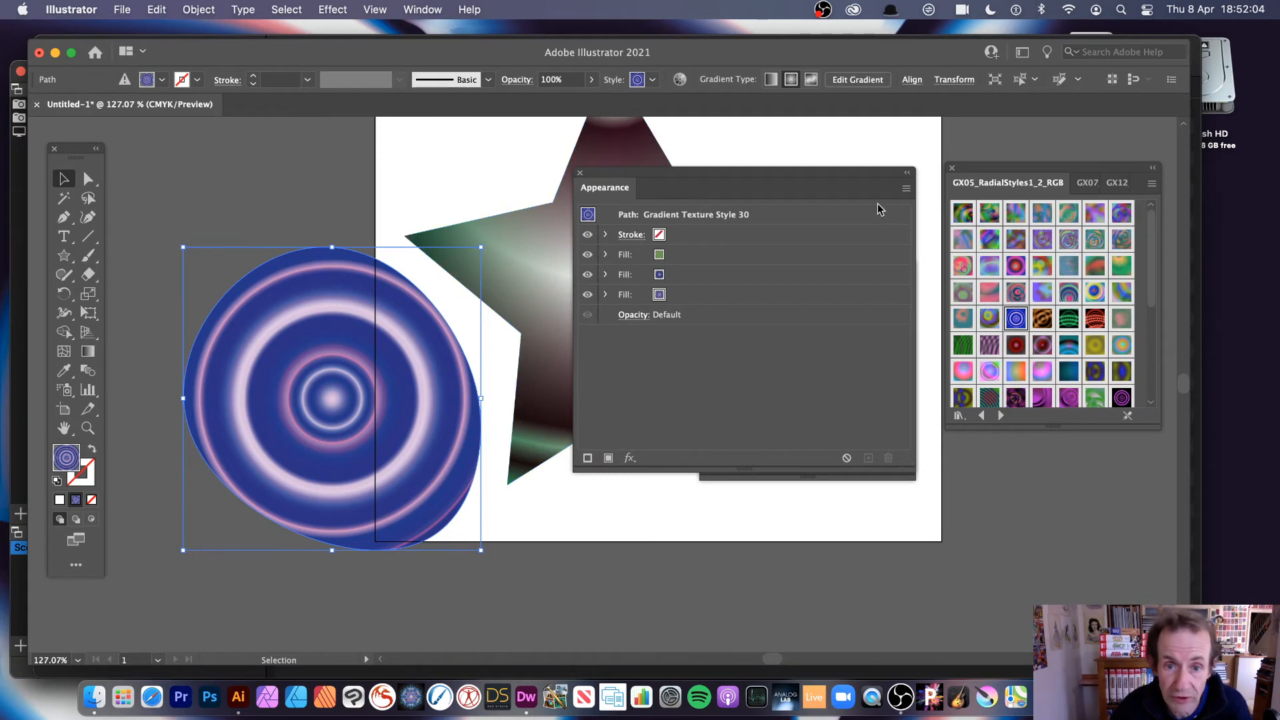
{"action": "mouse_move", "coordinate": [623, 260]}
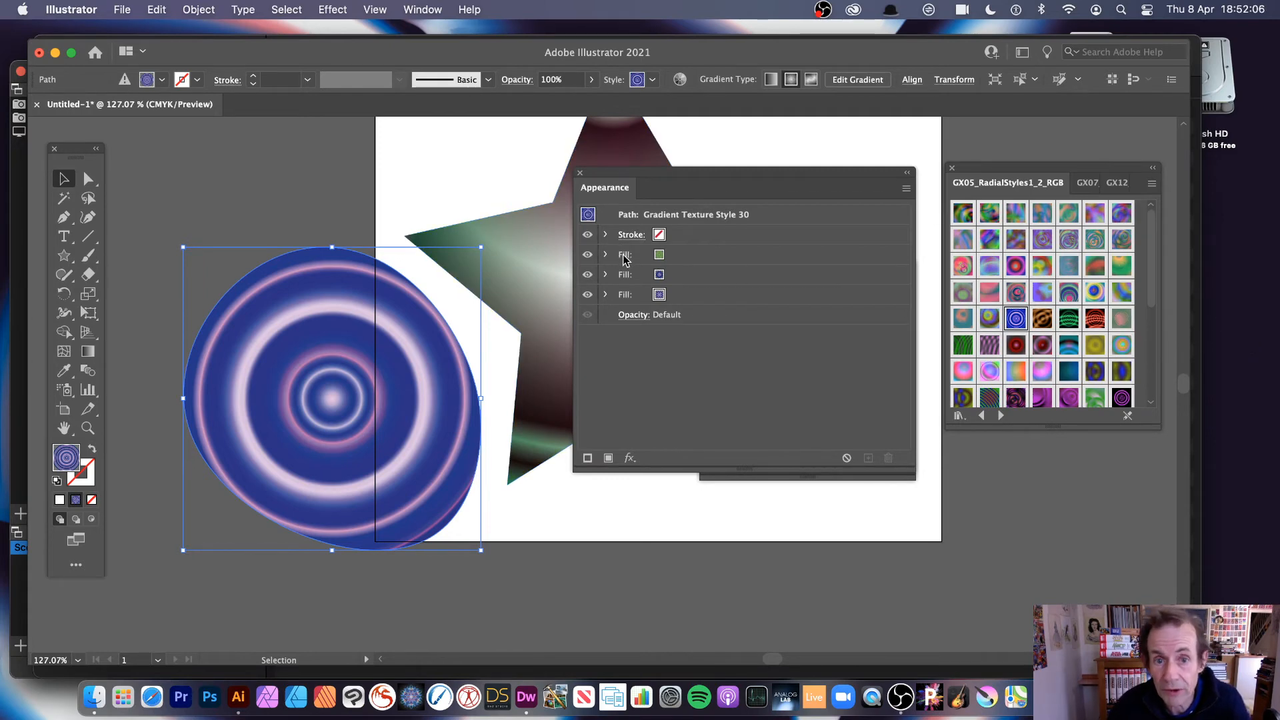
{"action": "left_click", "coordinate": [605, 254]}
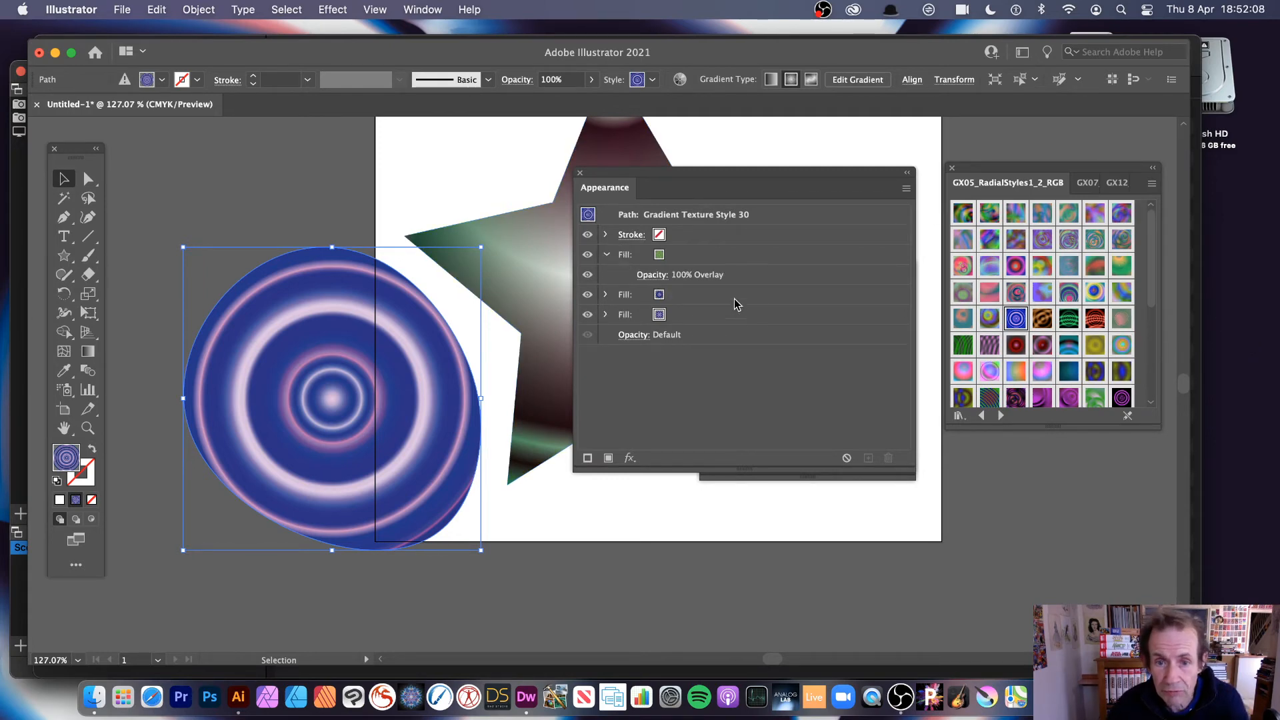
{"action": "left_click", "coordinate": [606, 293]}
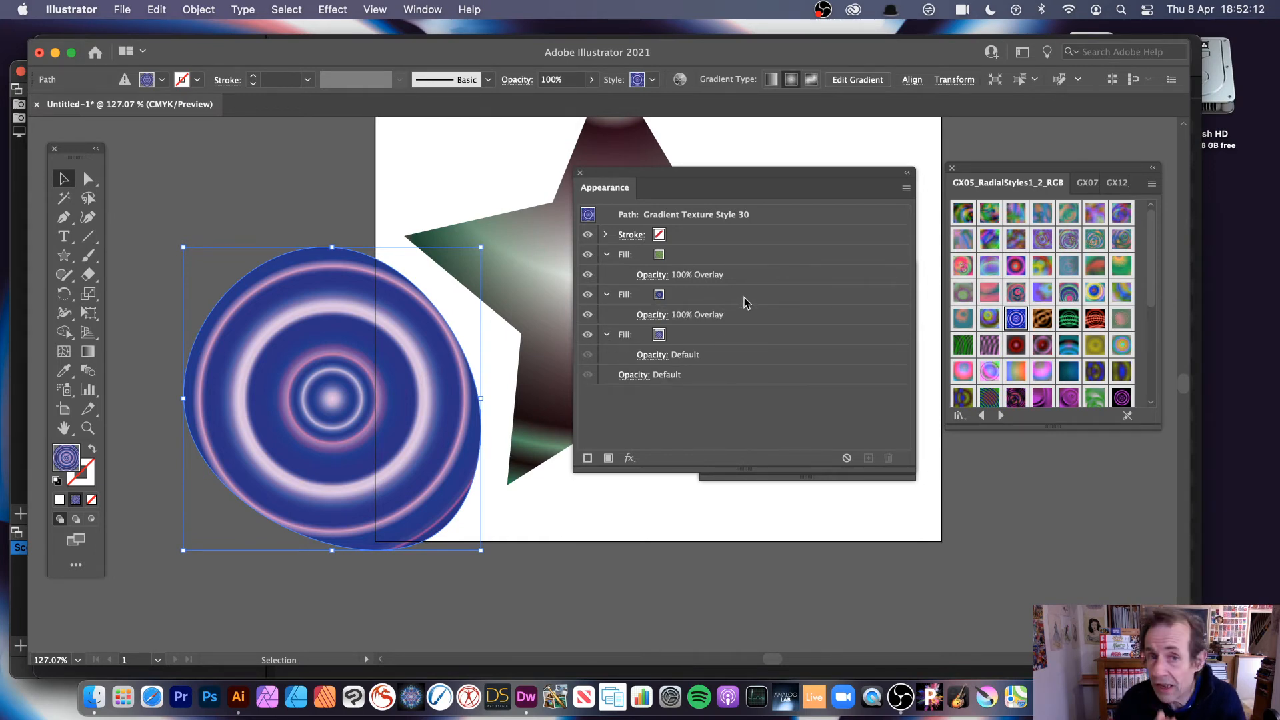
{"action": "mouse_move", "coordinate": [710, 277]}
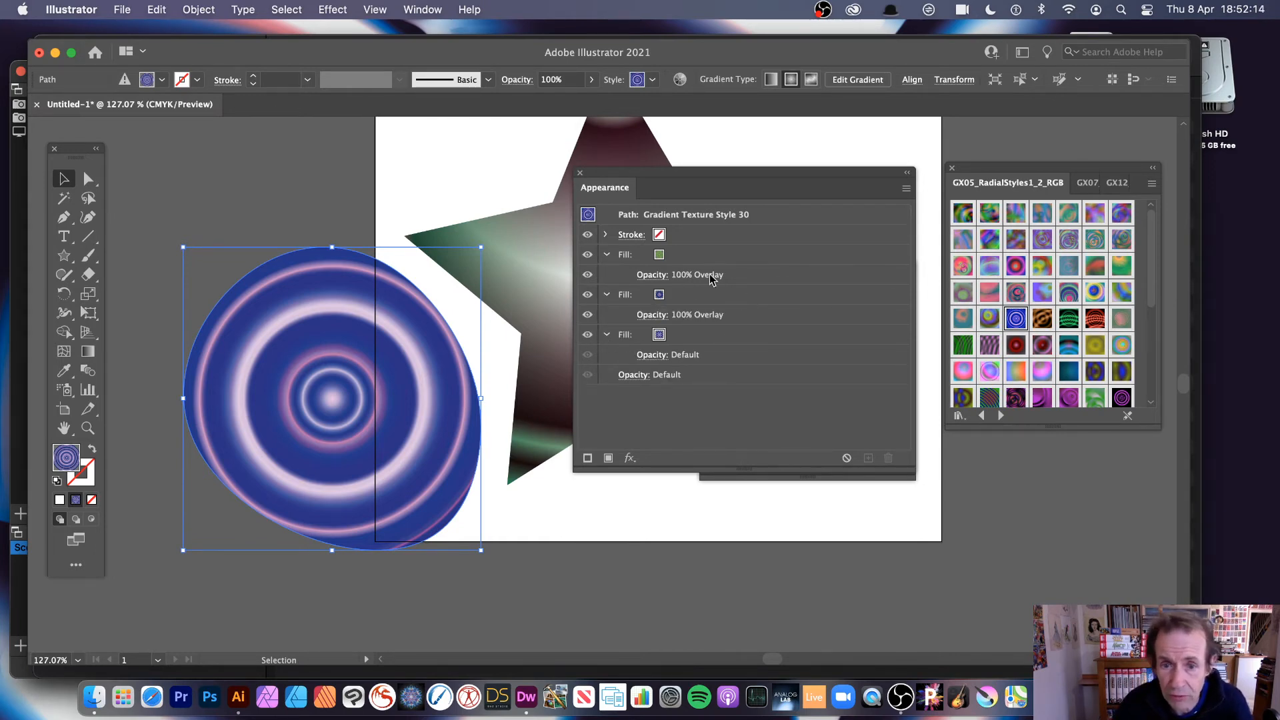
{"action": "left_click", "coordinate": [680, 274]}
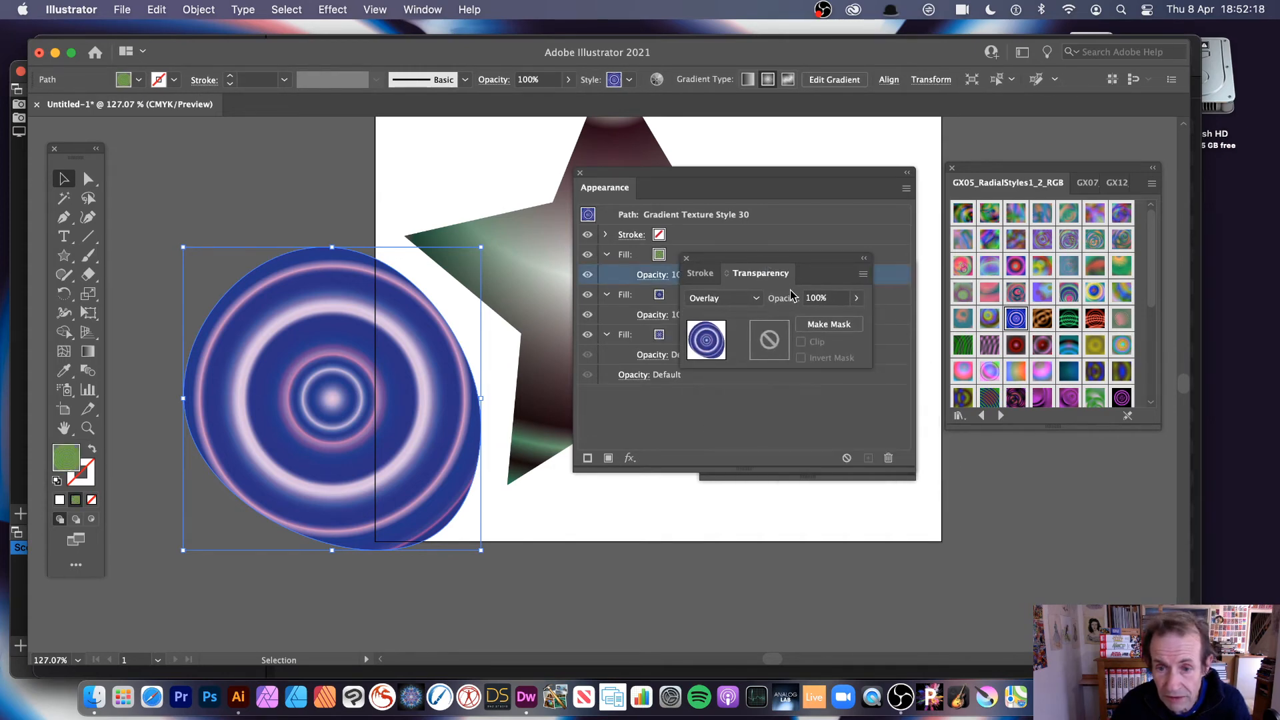
{"action": "left_click", "coordinate": [723, 298]}
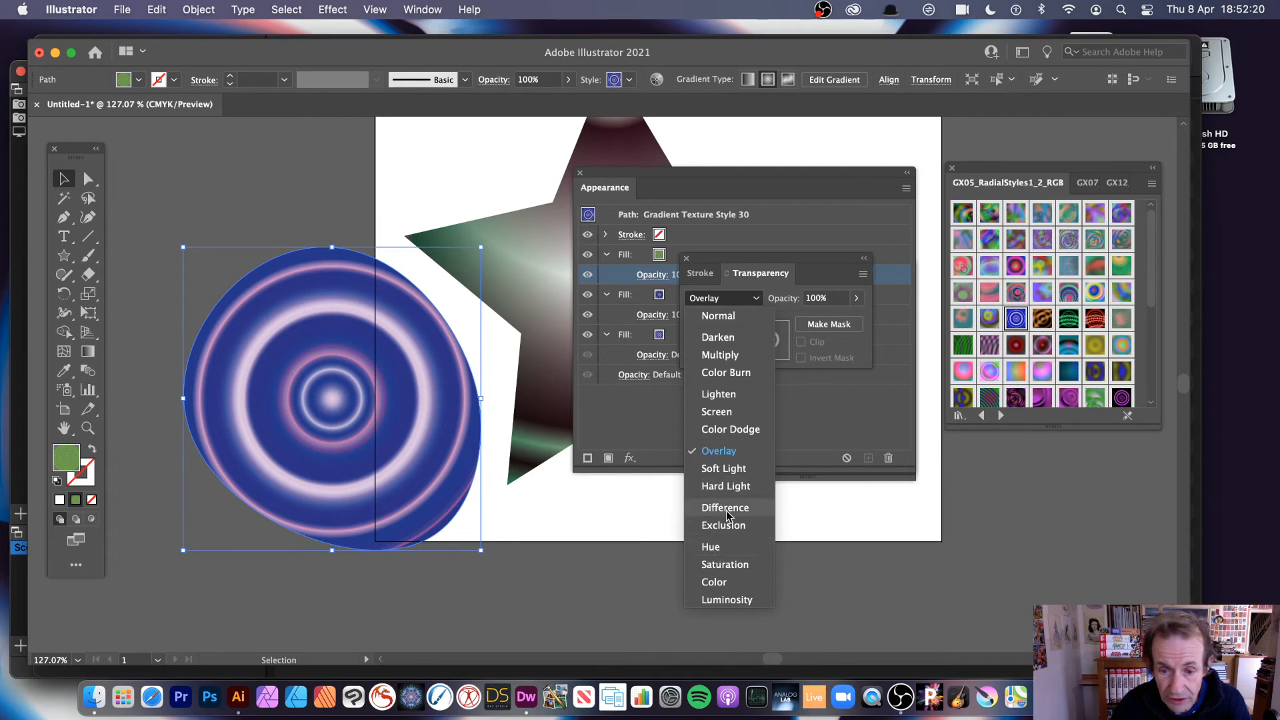
{"action": "left_click", "coordinate": [723, 506]}
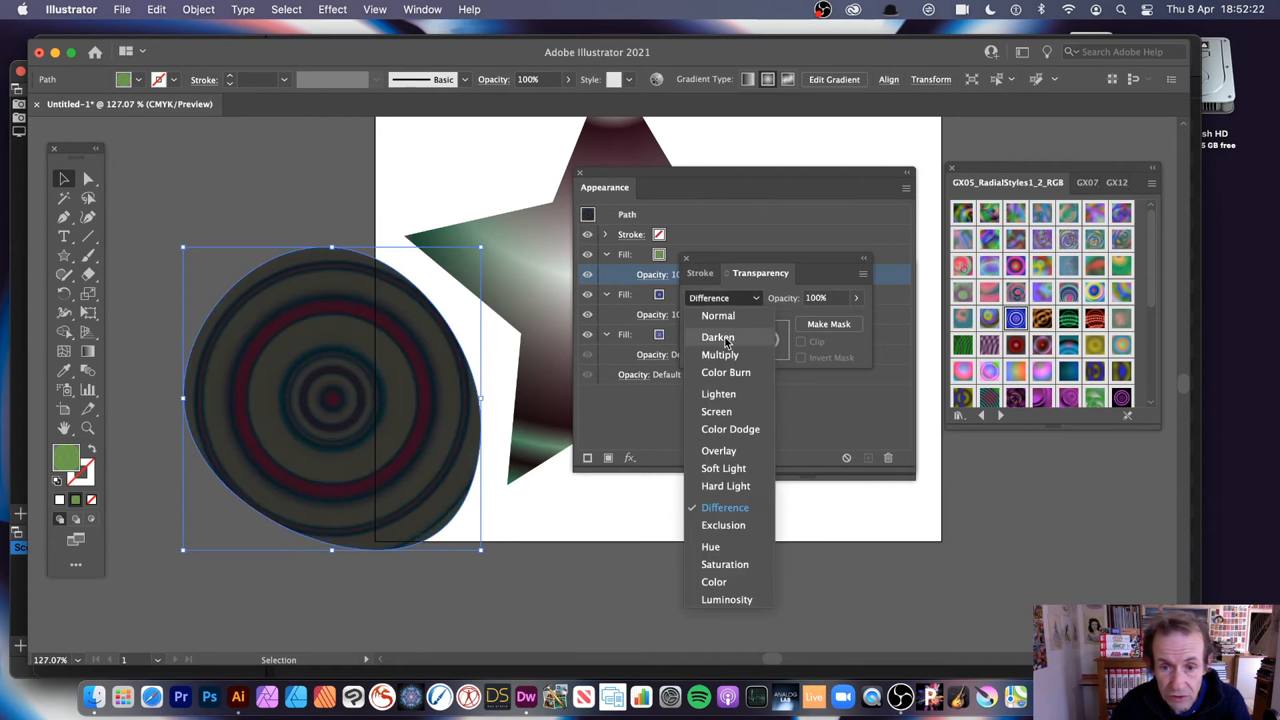
{"action": "left_click", "coordinate": [717, 338]}
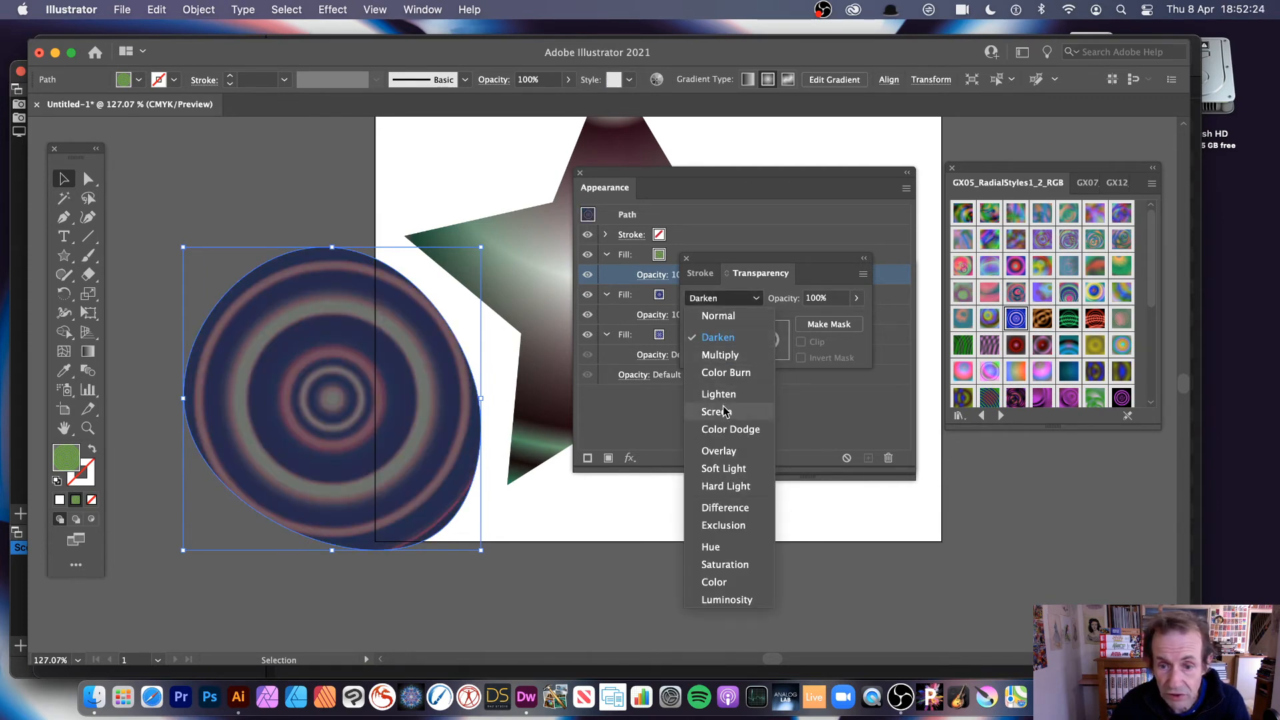
{"action": "left_click", "coordinate": [715, 412]}
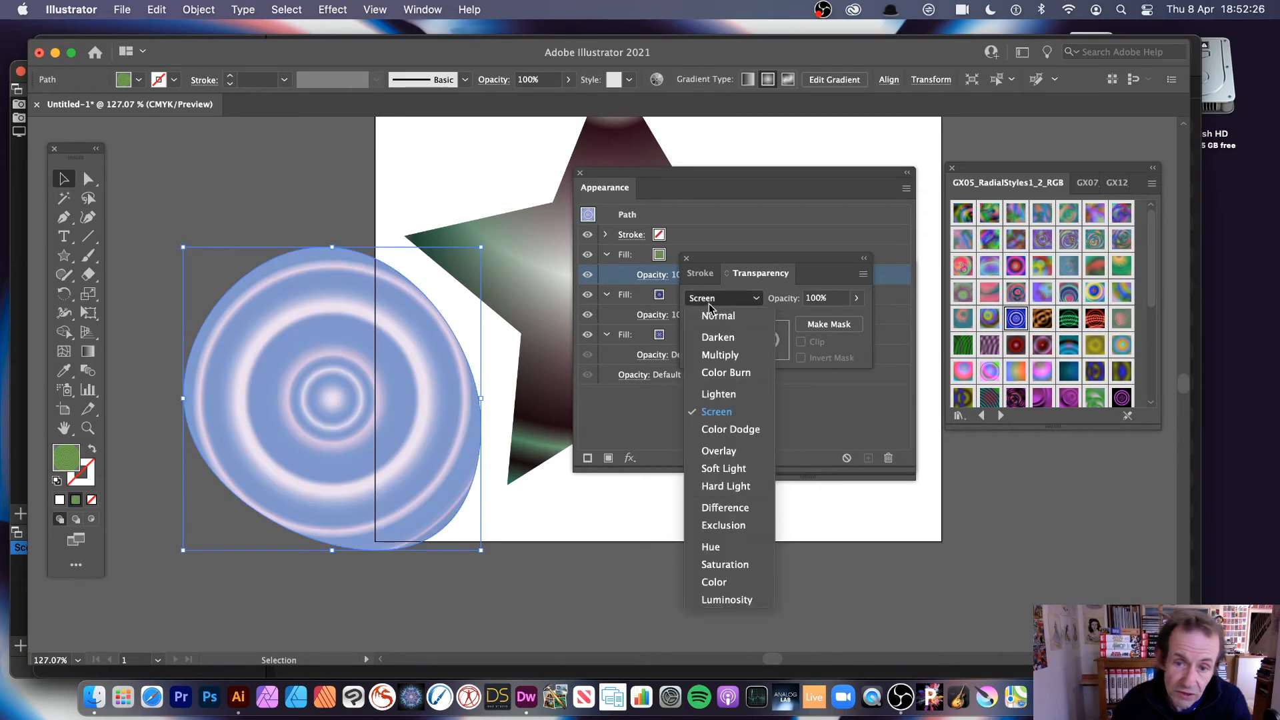
{"action": "left_click", "coordinate": [709, 546]}
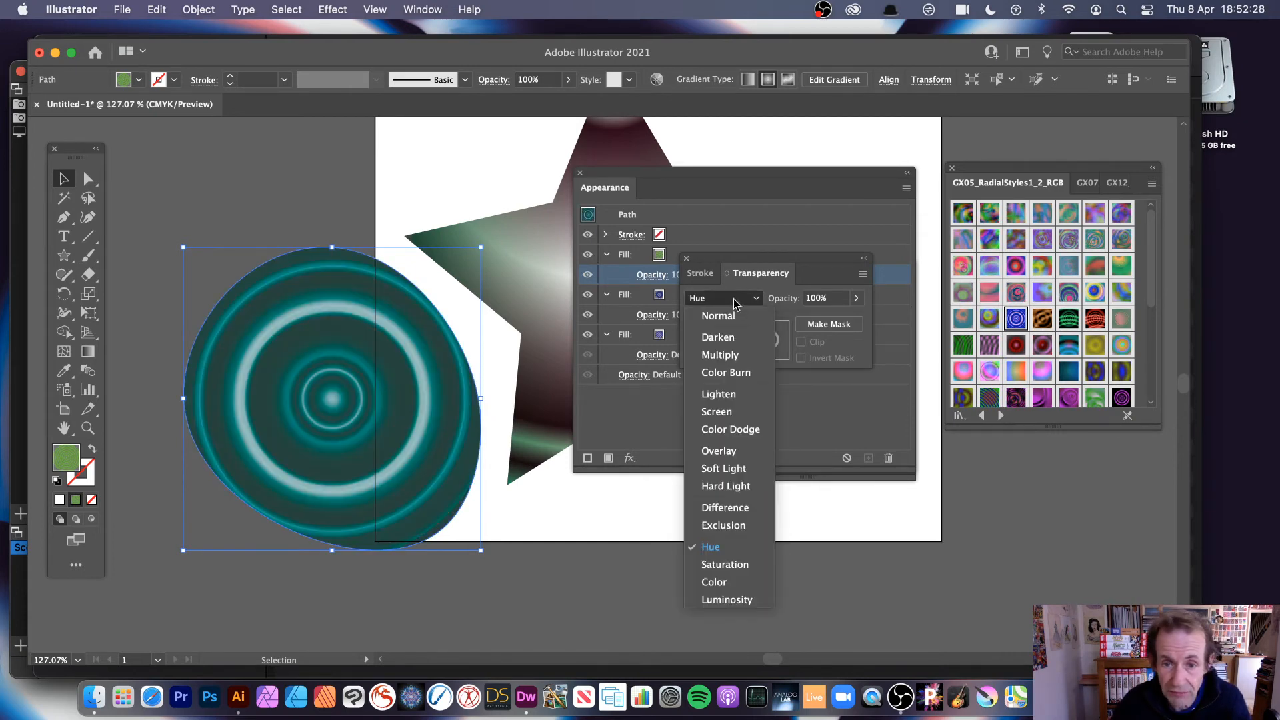
{"action": "left_click", "coordinate": [719, 449]}
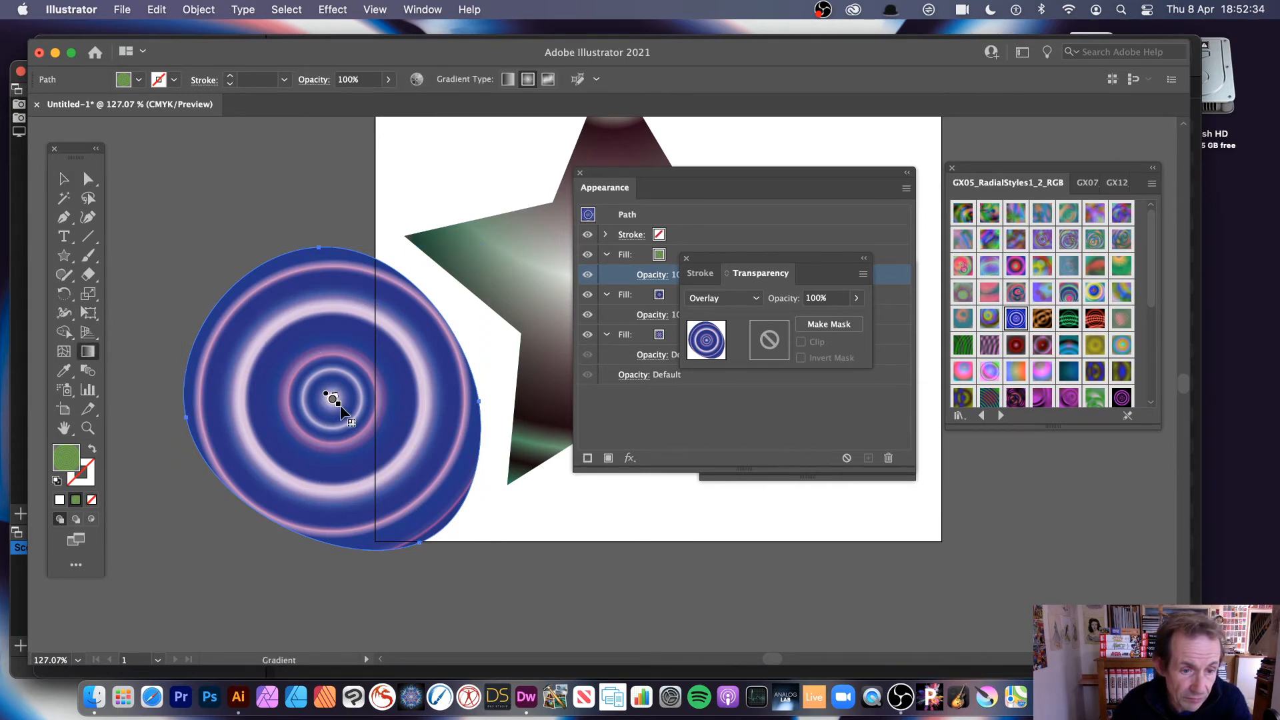
- With the Gradient tool, reposition the fills' gradients and rotate the top fill's to a slight angle
{"action": "left_click", "coordinate": [721, 297]}
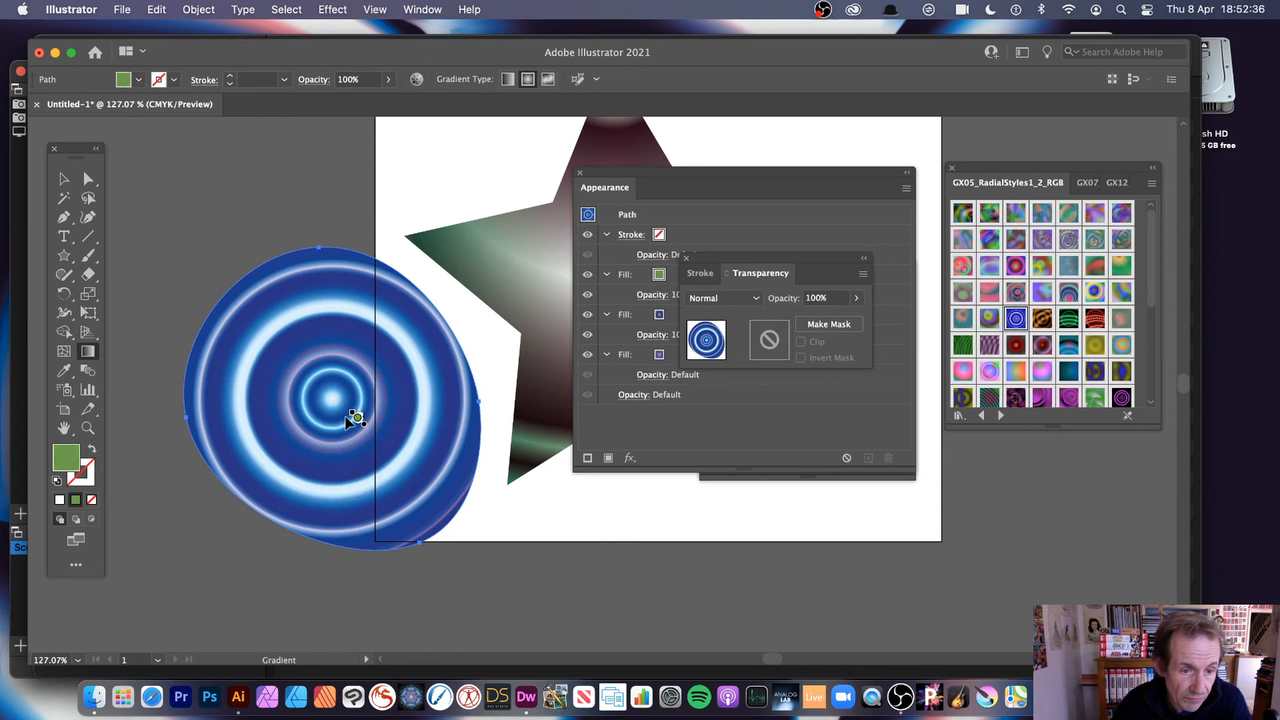
{"action": "left_click_drag", "start_coordinate": [353, 422], "coordinate": [264, 329]}
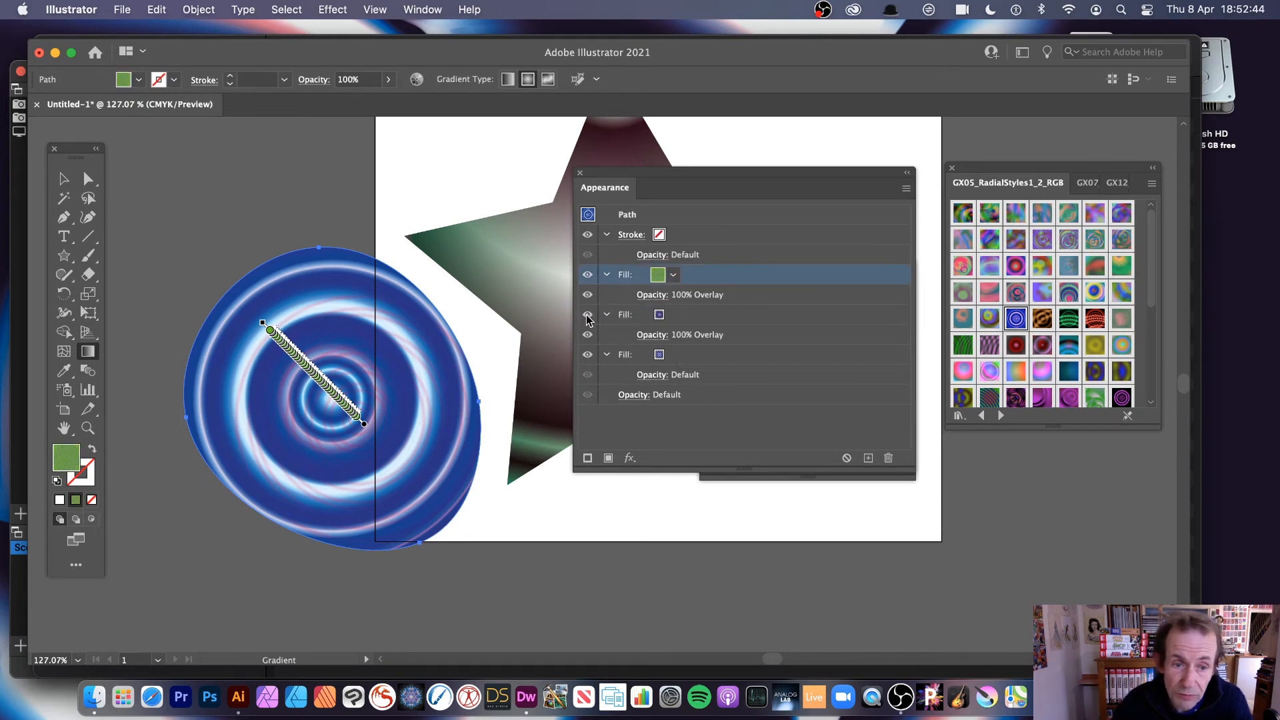
{"action": "left_click", "coordinate": [586, 314]}
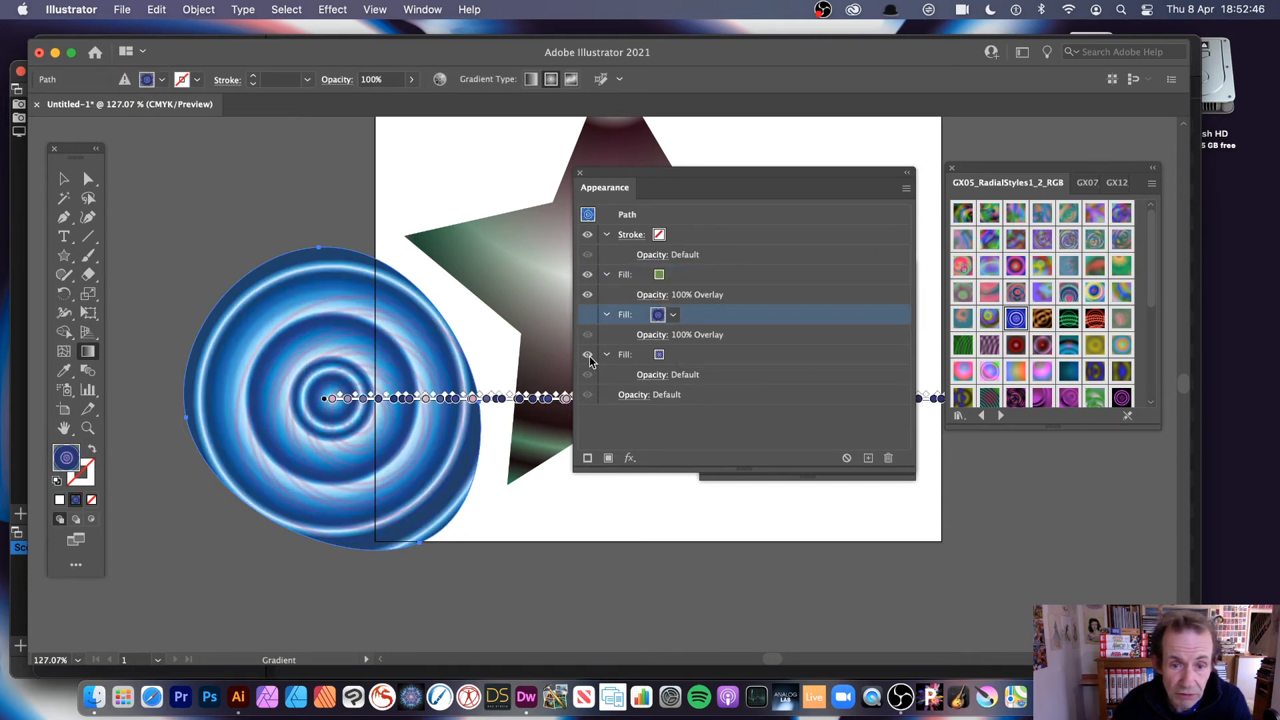
{"action": "left_click", "coordinate": [586, 353]}
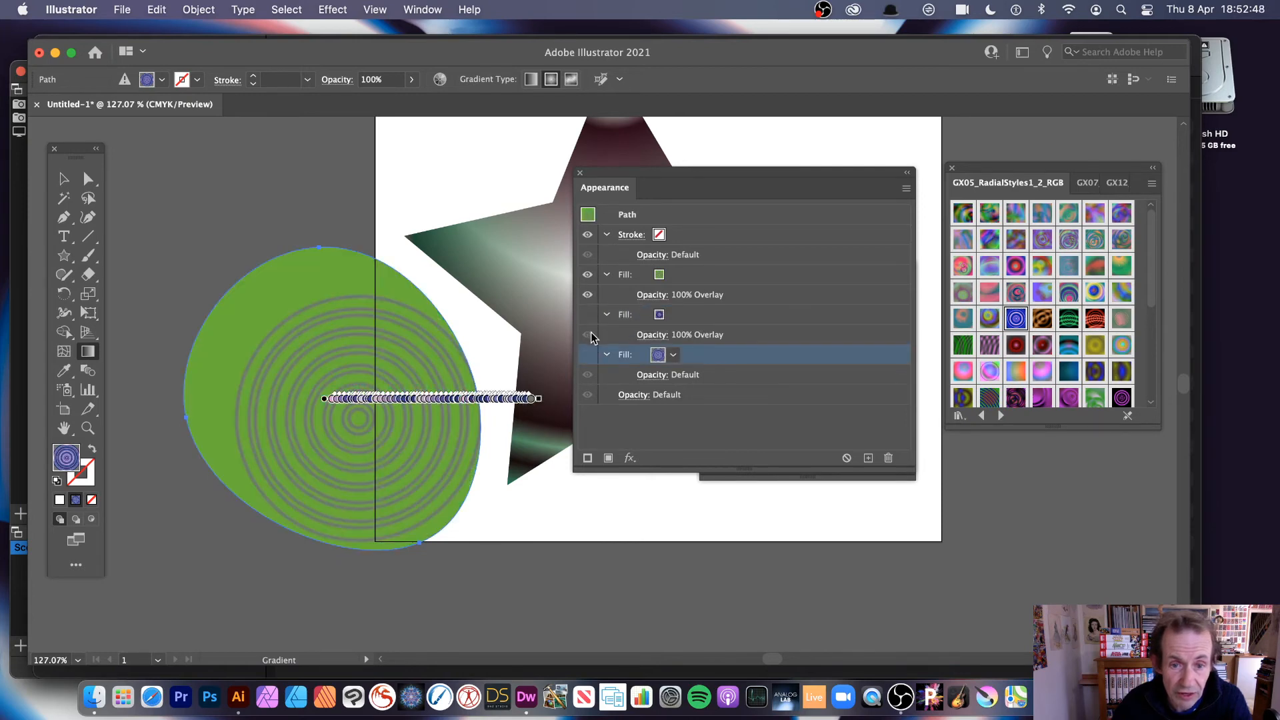
{"action": "left_click", "coordinate": [680, 334]}
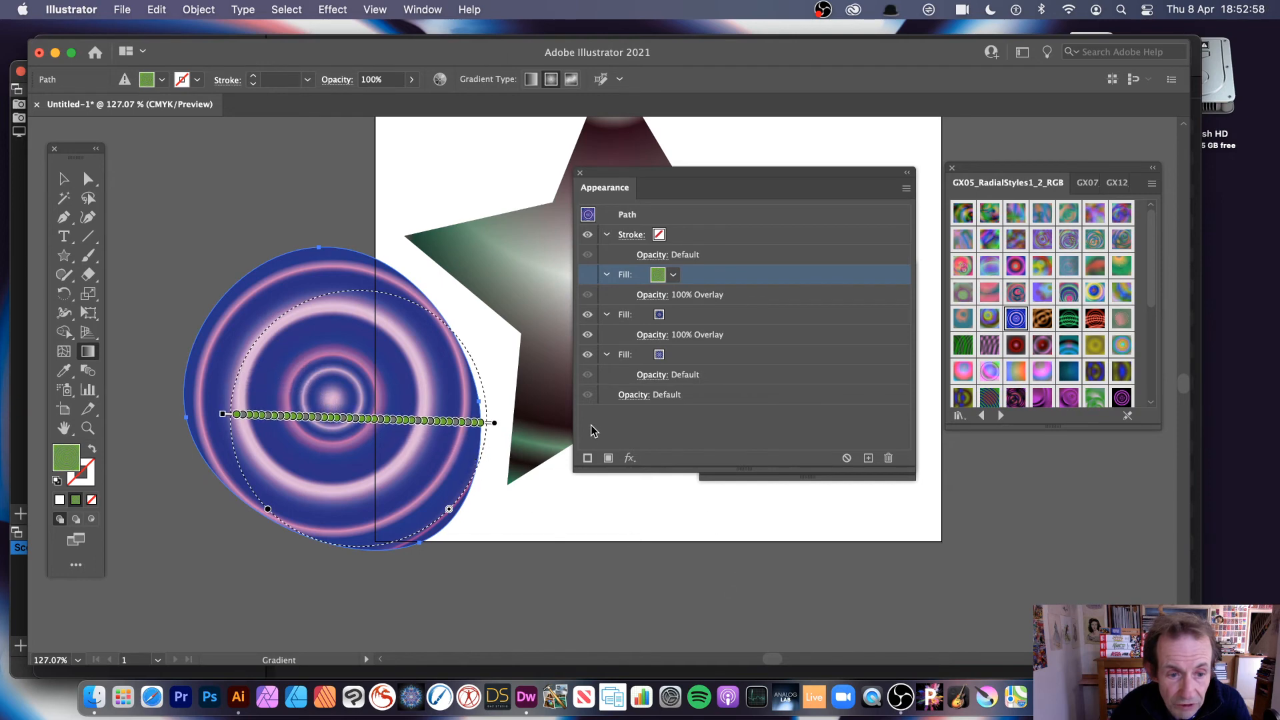
{"action": "left_click_drag", "start_coordinate": [493, 422], "coordinate": [489, 387]}
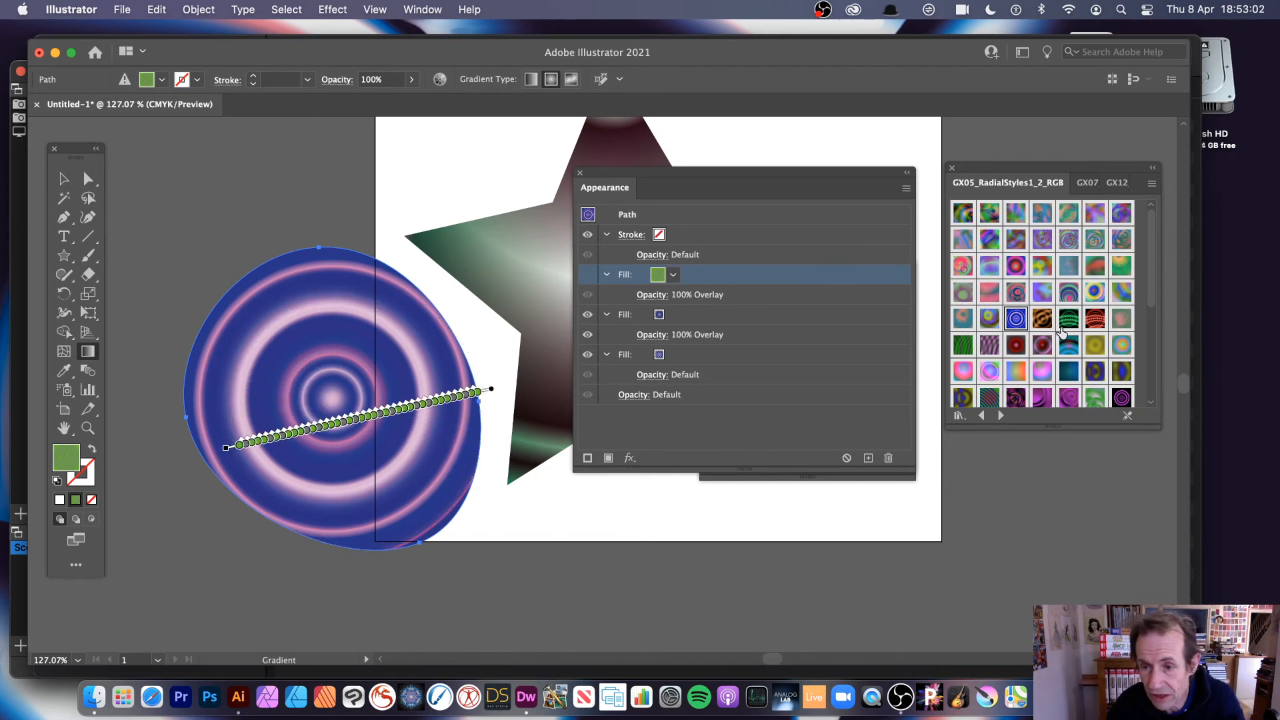
- Restyle the circle with brown Gradient Texture Style 4 and select its Color Burn fill
{"action": "left_click", "coordinate": [1042, 319]}
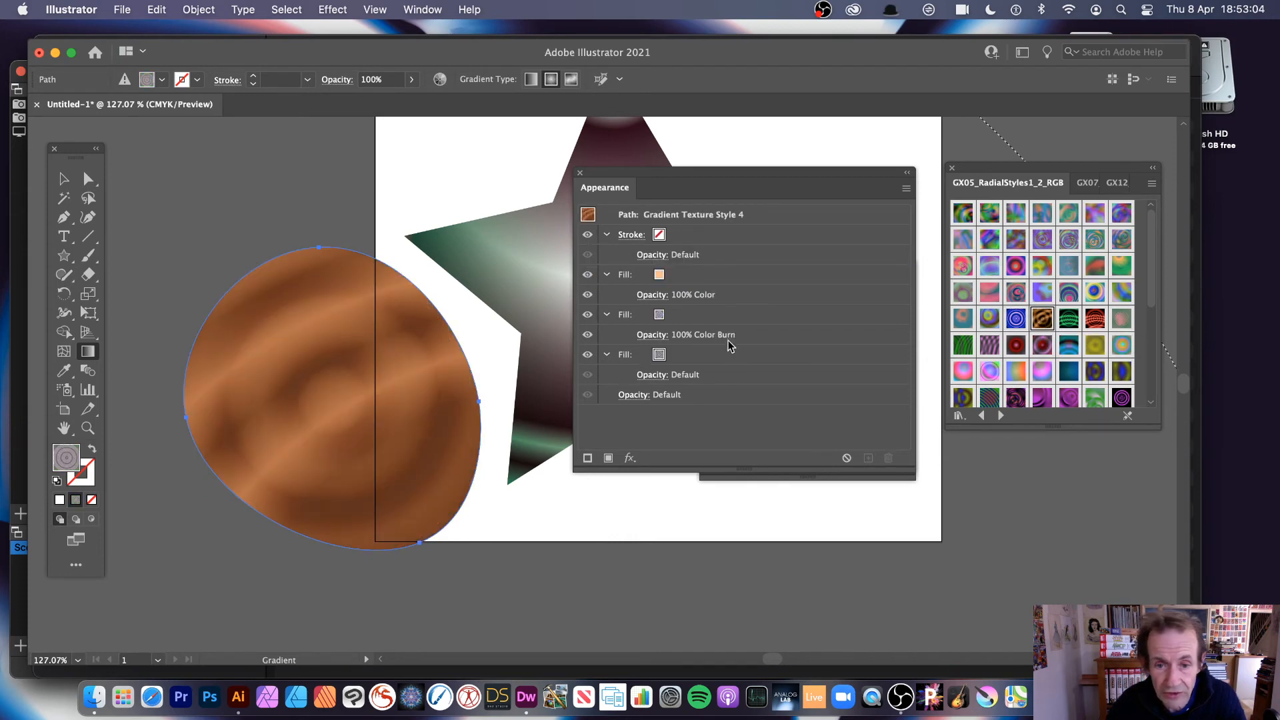
{"action": "left_click", "coordinate": [685, 334]}
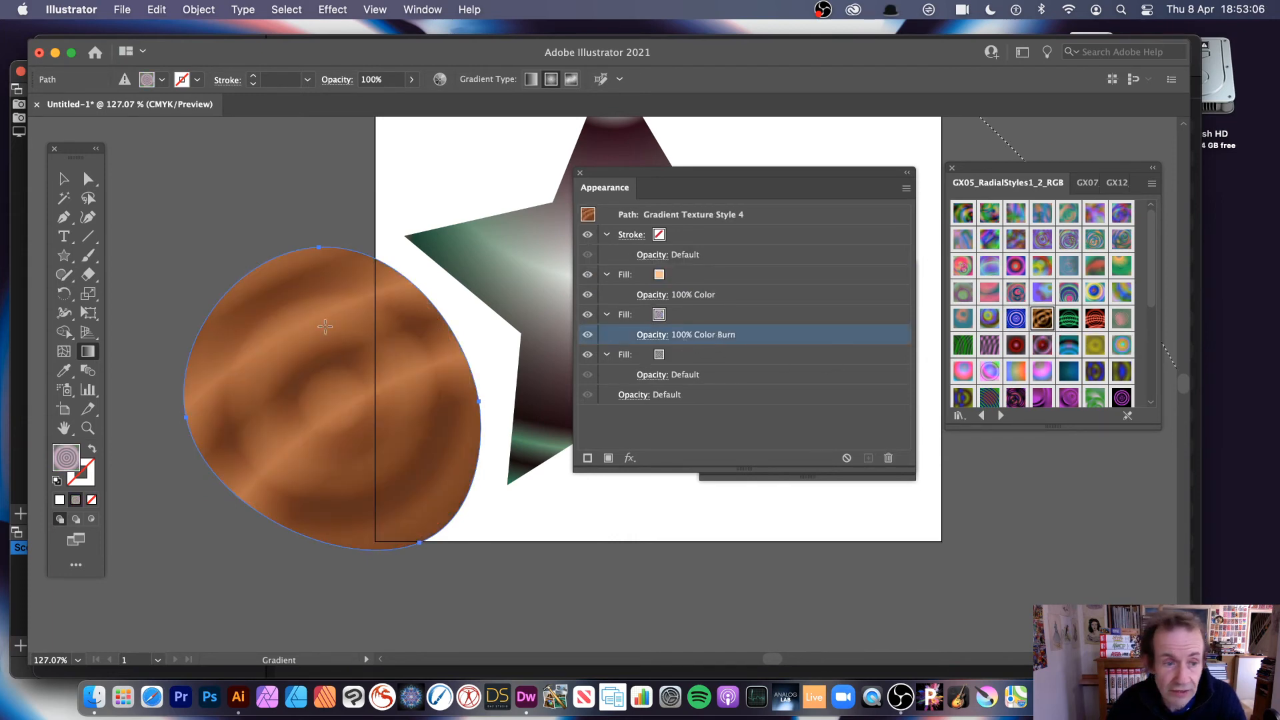
{"action": "mouse_move", "coordinate": [226, 326]}
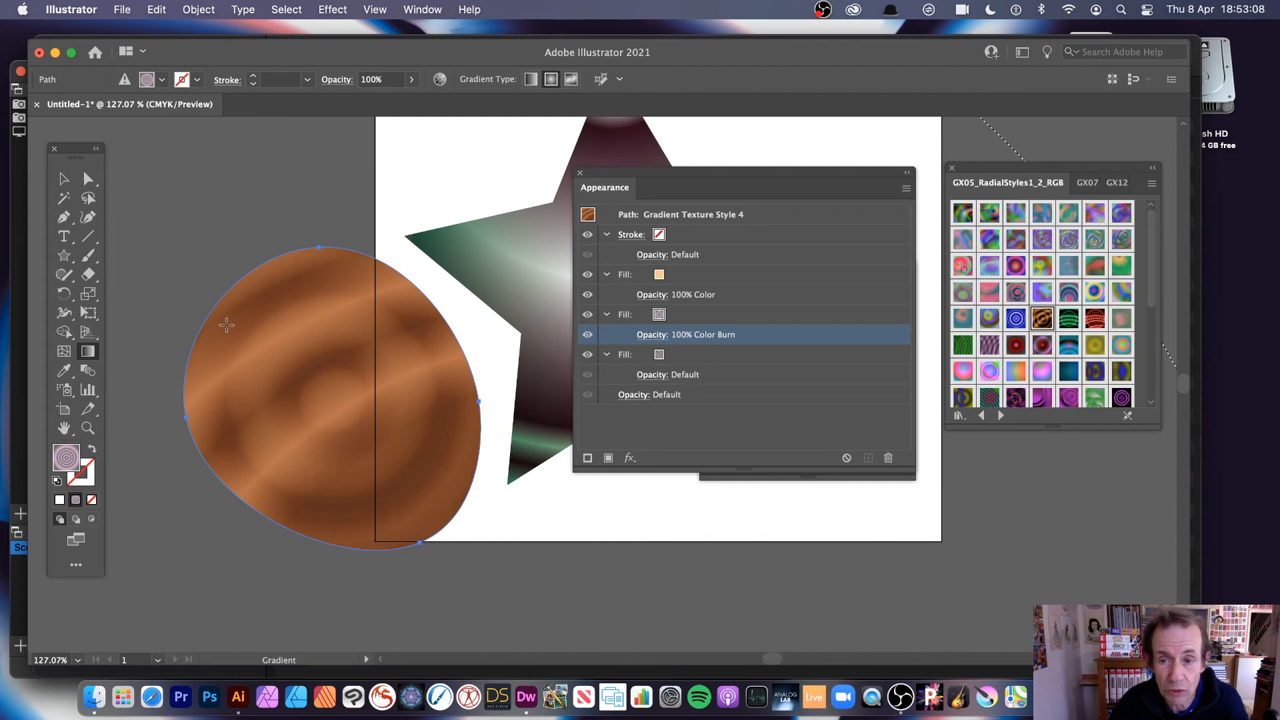
{"action": "mouse_move", "coordinate": [183, 260]}
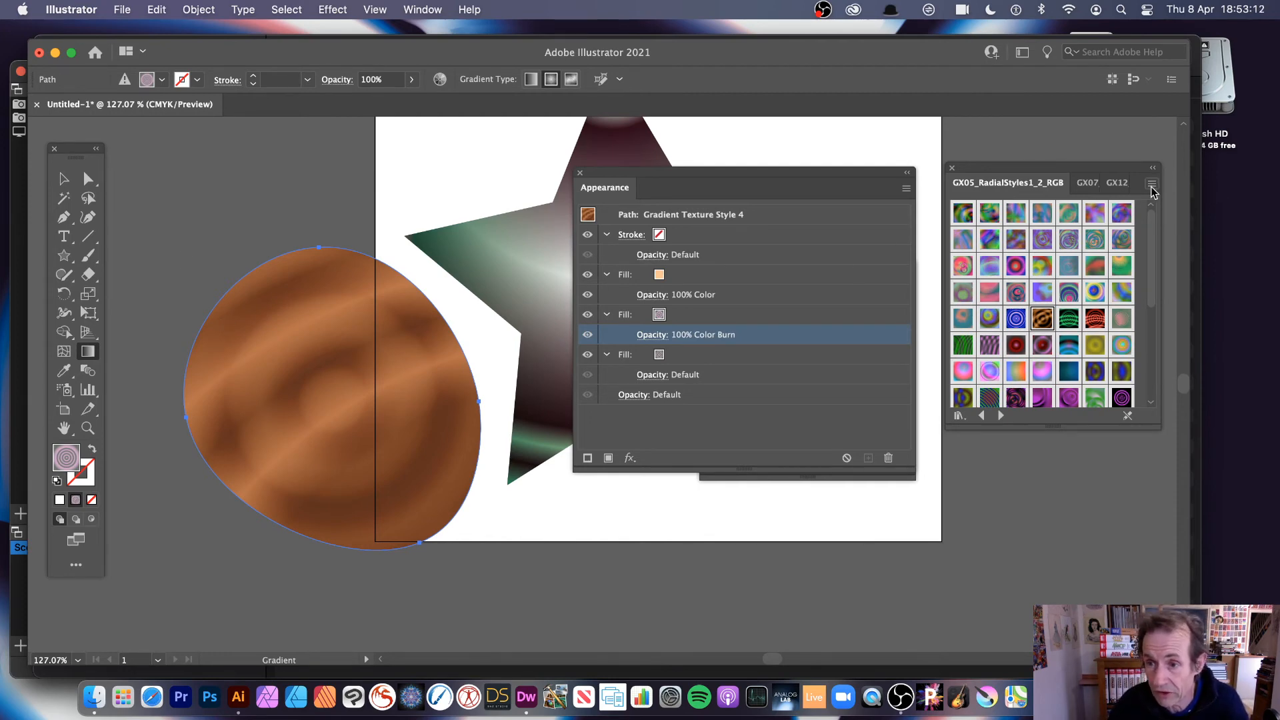
- Load the GX11_3DStyles1_RGB_001 library, giving the circle the two-strokes spinner 3D style
{"action": "left_click", "coordinate": [1152, 182]}
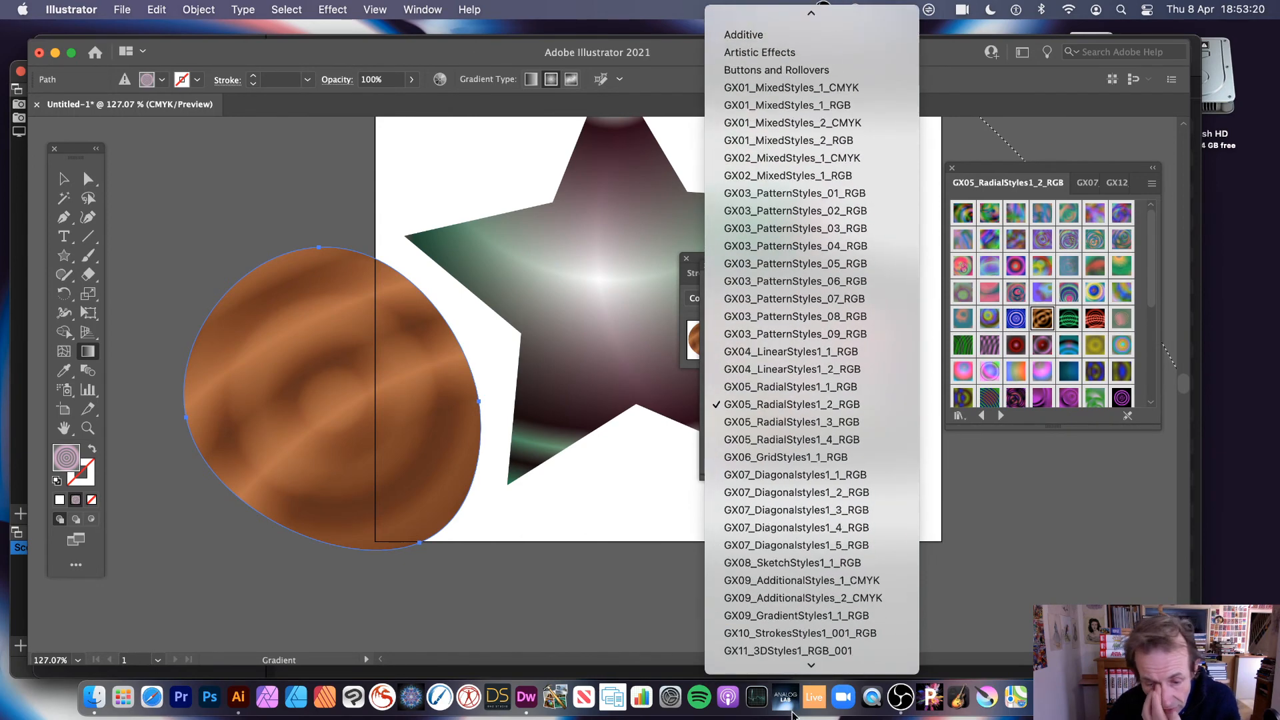
{"action": "scroll", "scroll_direction": "down", "scroll_amount": 3}
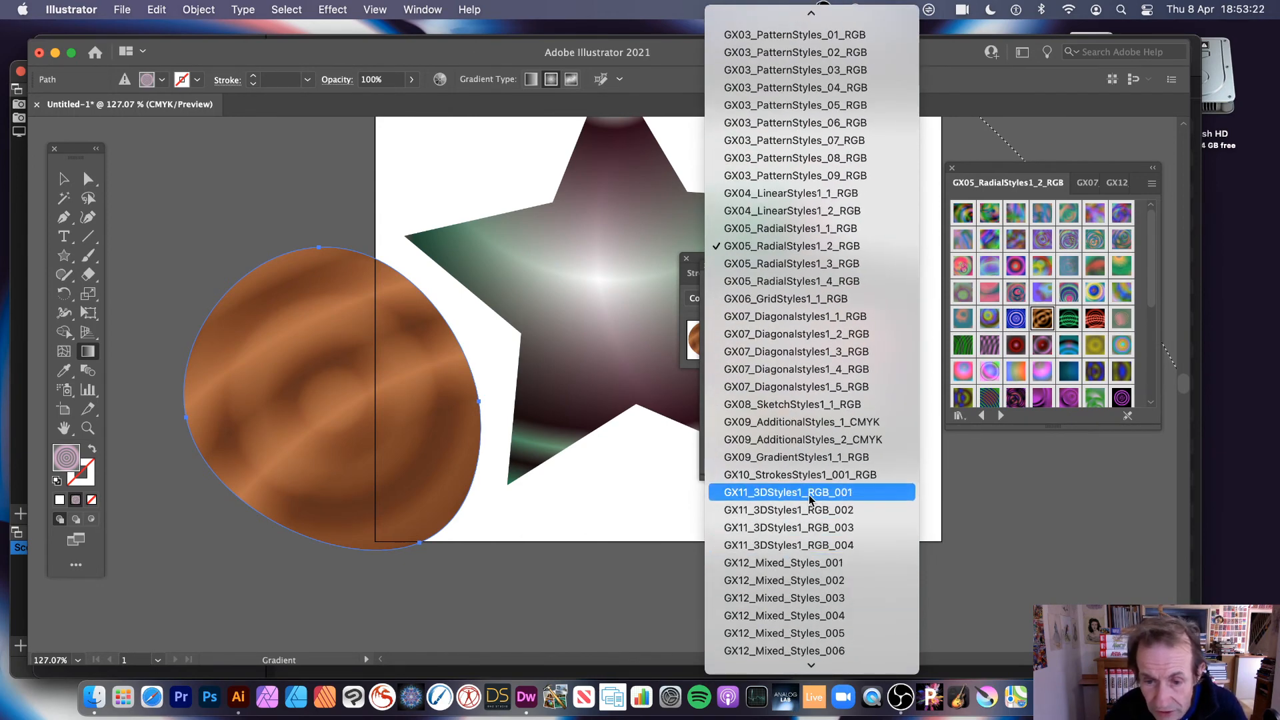
{"action": "left_click", "coordinate": [786, 492]}
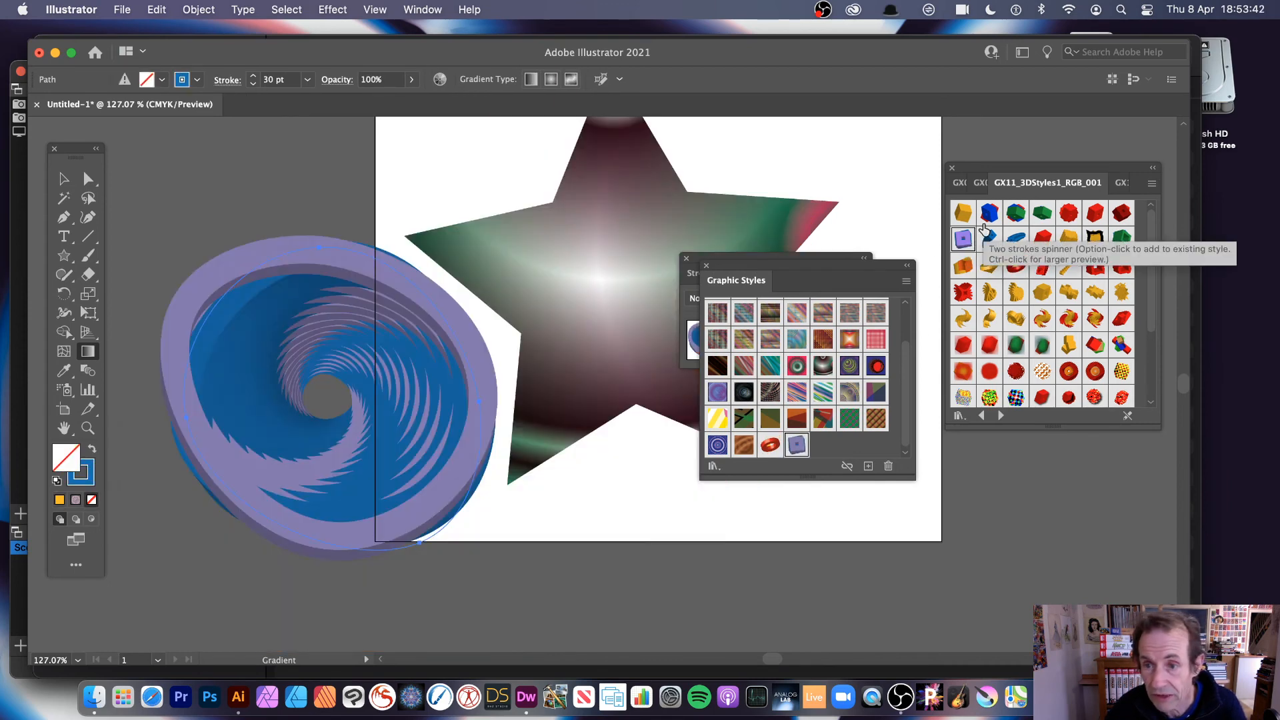
- Try a red extruded 3D style and then another 3D style on the circle
{"action": "left_click", "coordinate": [961, 213]}
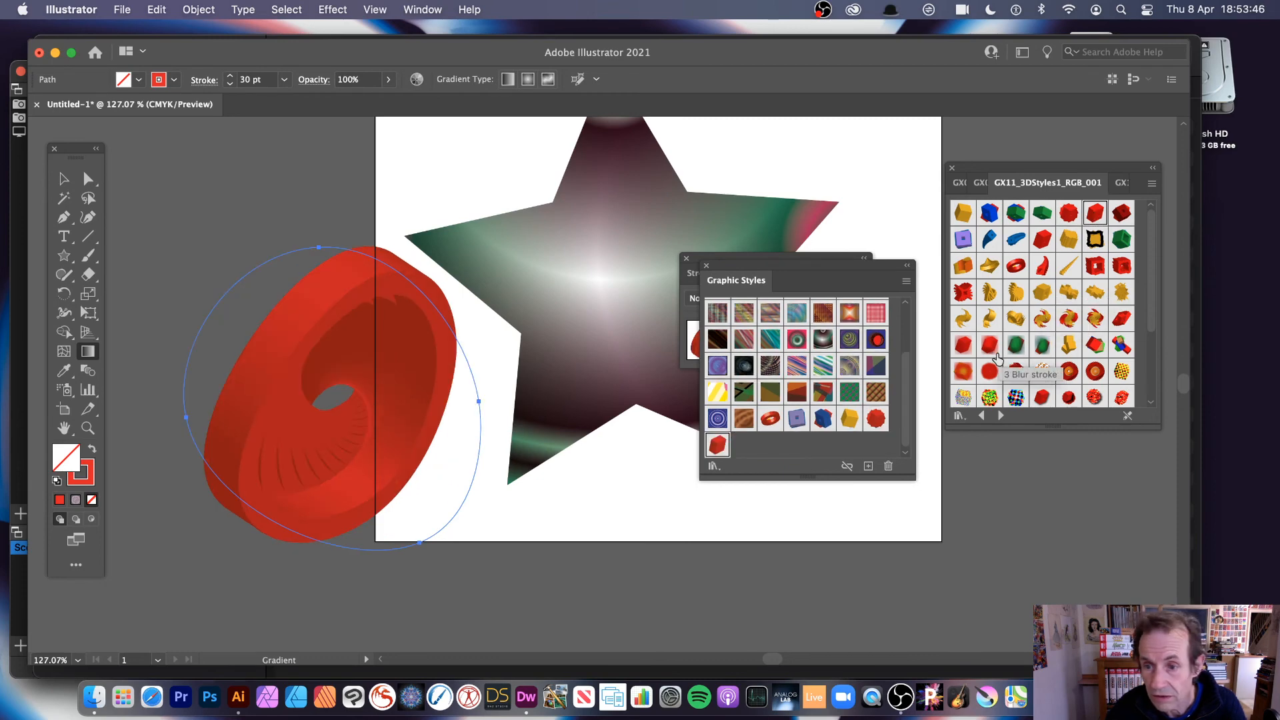
{"action": "left_click", "coordinate": [1067, 344]}
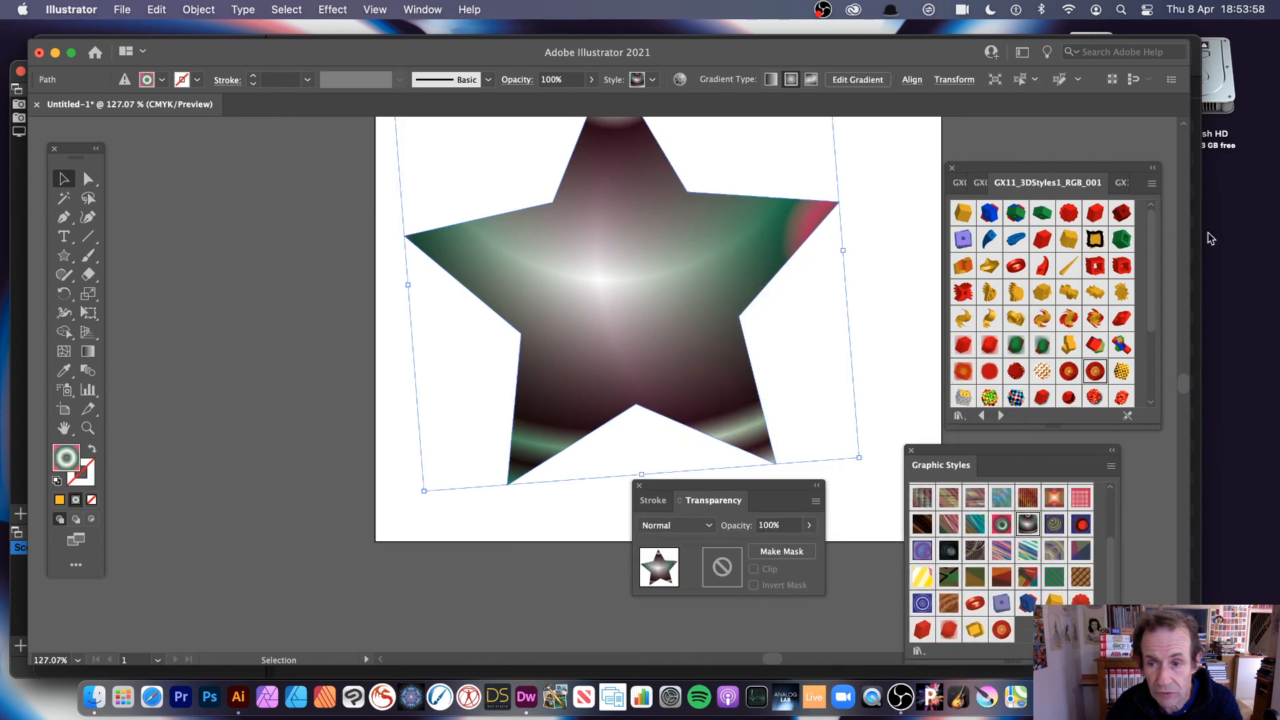
- Style the star with the golden swirl 3D swatch, then switch it to the green-and-red Double Half style
{"action": "left_click", "coordinate": [1041, 319]}
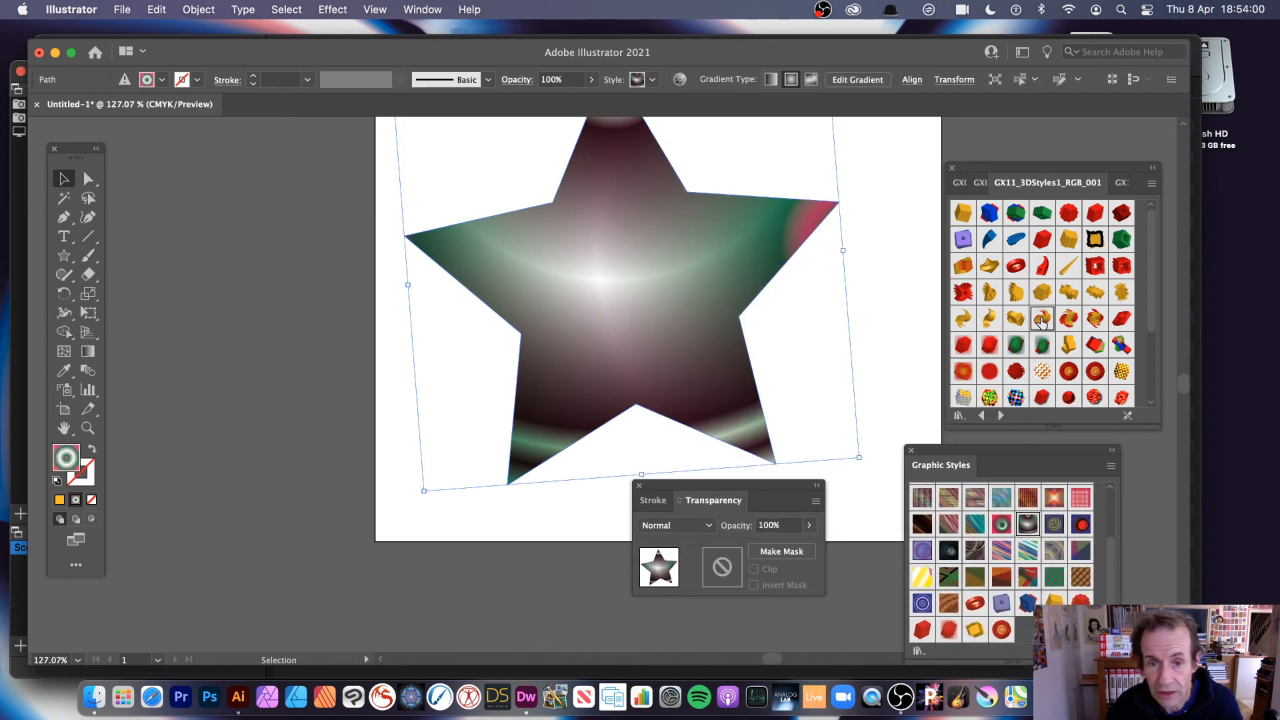
{"action": "left_click", "coordinate": [1014, 346]}
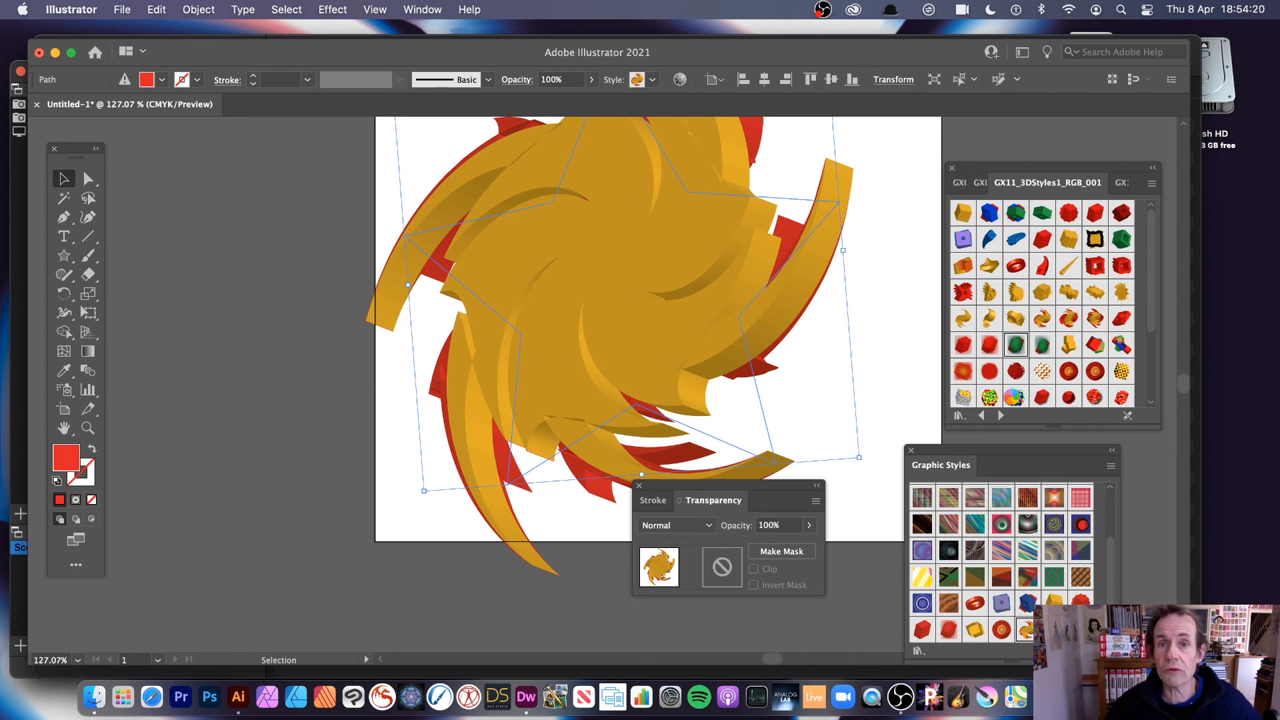
{"action": "left_click", "coordinate": [1016, 399]}
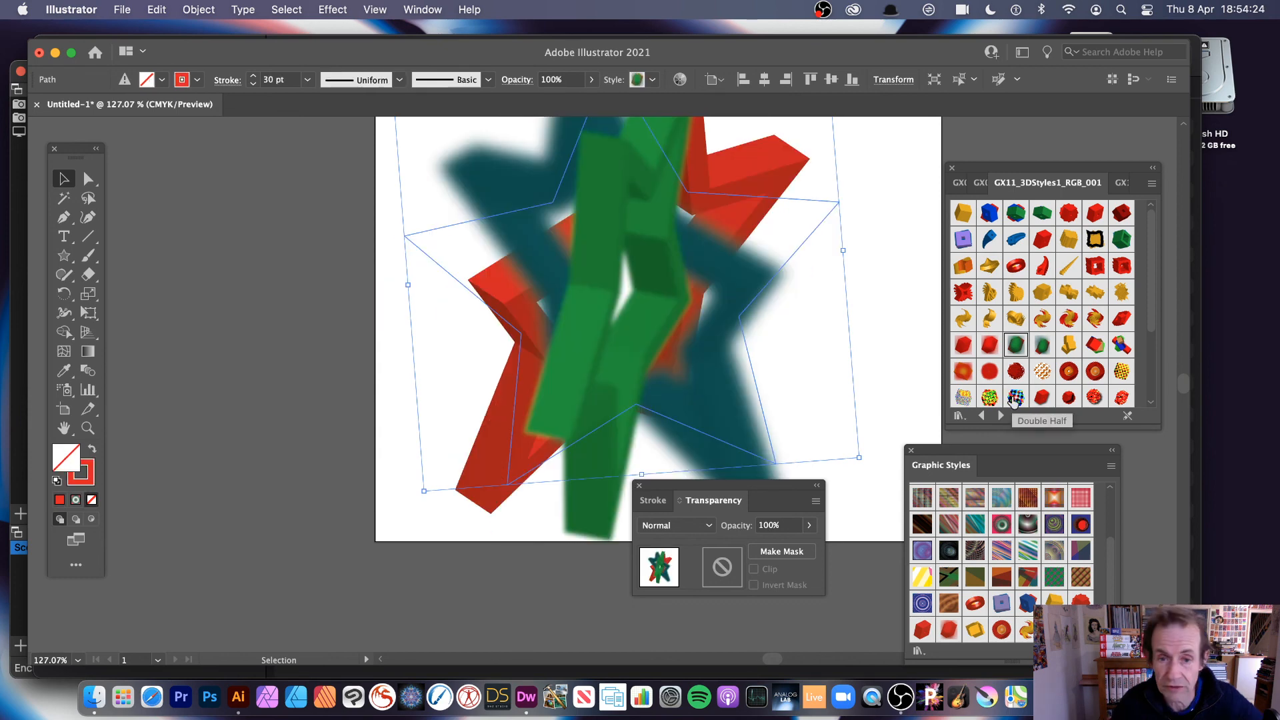